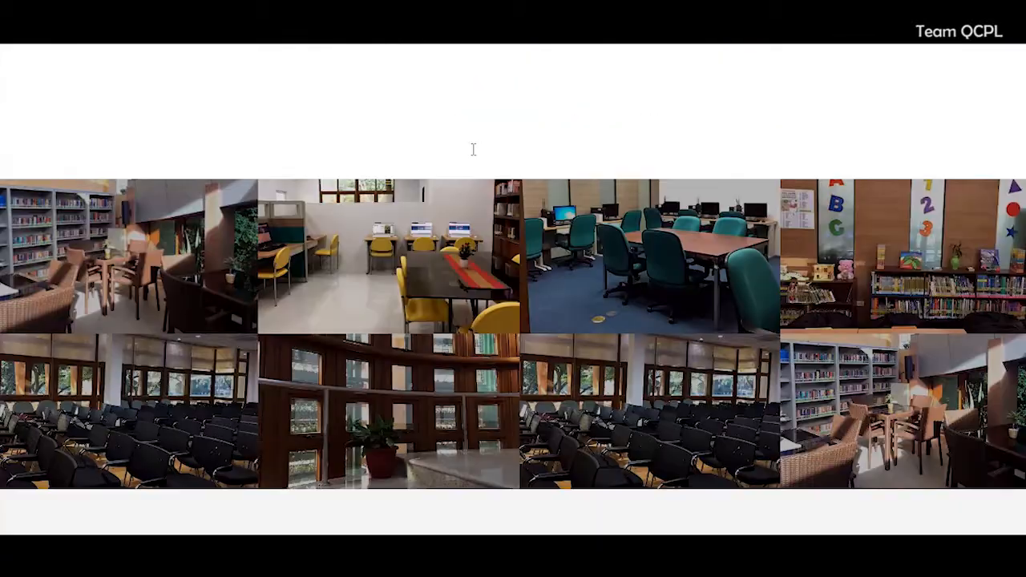
- Scroll the landing page and reach the member Sign Up Request form via the top navigation
{"action": "scroll", "scroll_direction": "down", "scroll_amount": 3}
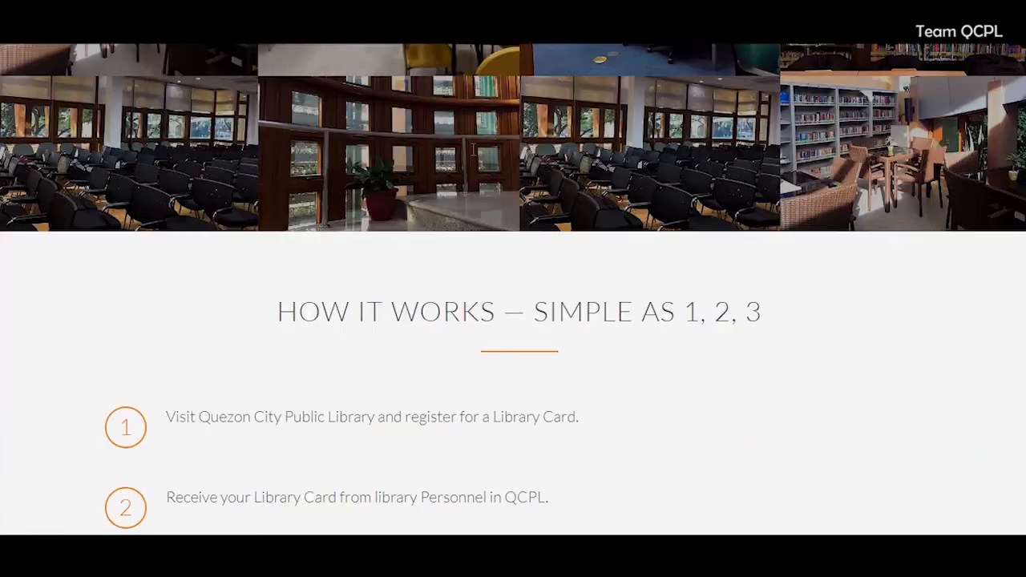
{"action": "scroll", "scroll_direction": "down", "scroll_amount": 3}
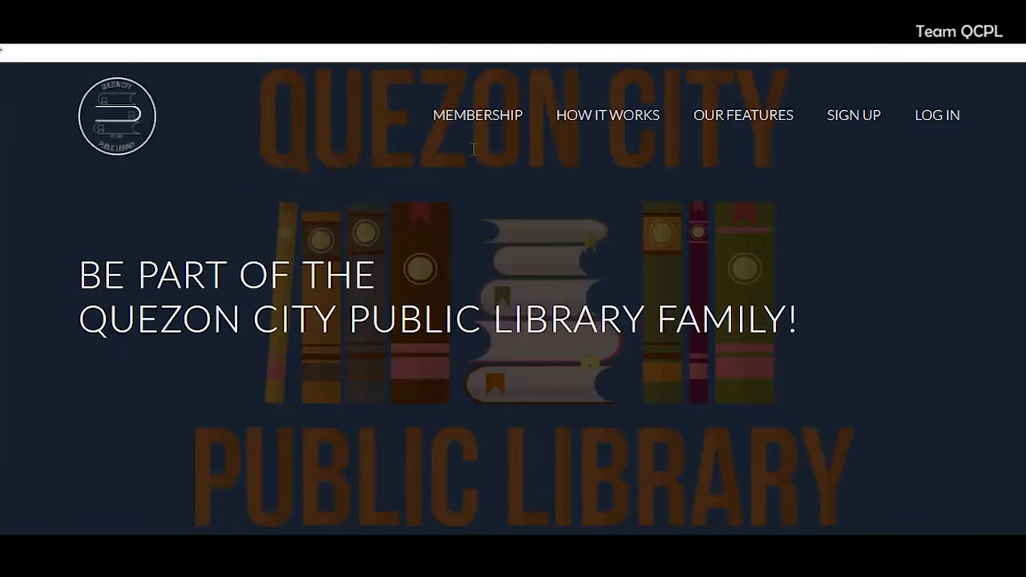
{"action": "left_click", "coordinate": [853, 116]}
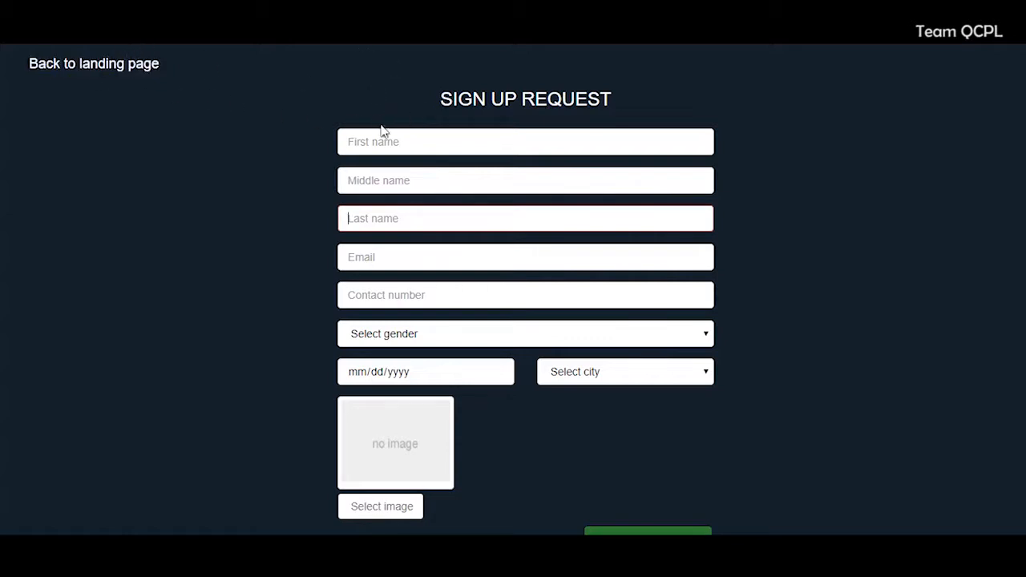
{"action": "left_click", "coordinate": [526, 142]}
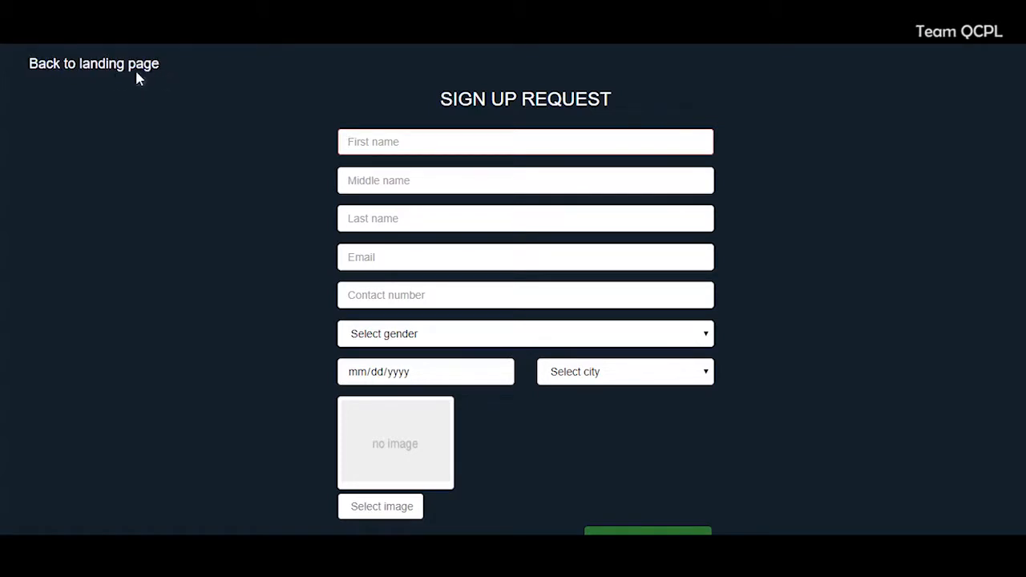
- Return to staff sign-in and log in as admin AD18001 to reach the dashboard
{"action": "left_click", "coordinate": [93, 64]}
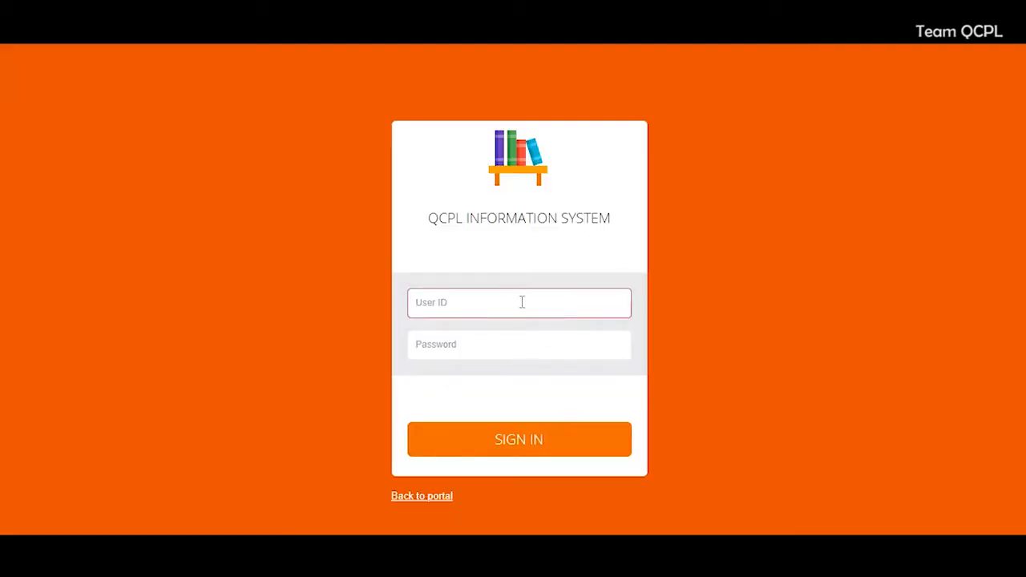
{"action": "type", "text": "AD18001"}
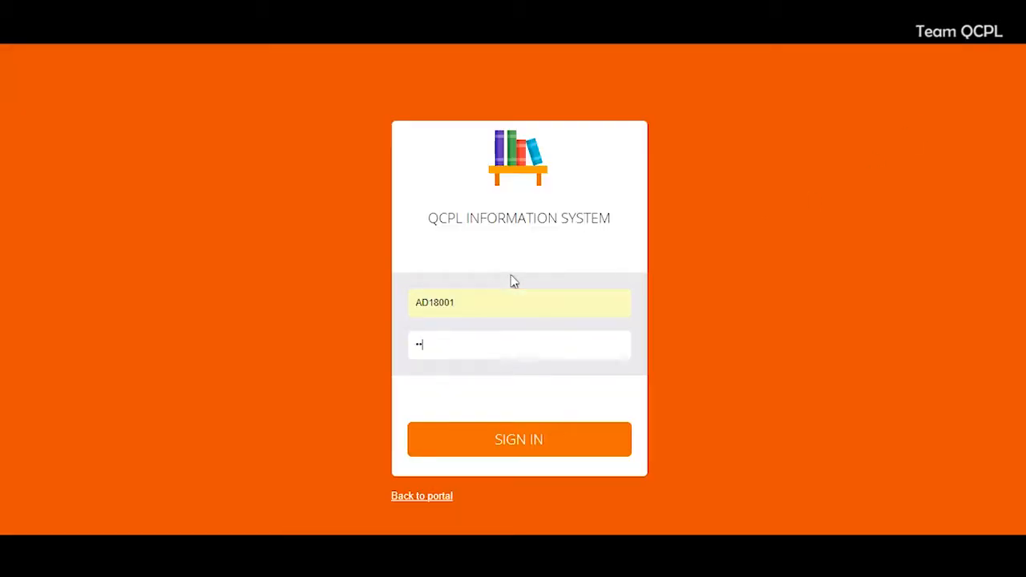
{"action": "left_click", "coordinate": [519, 439]}
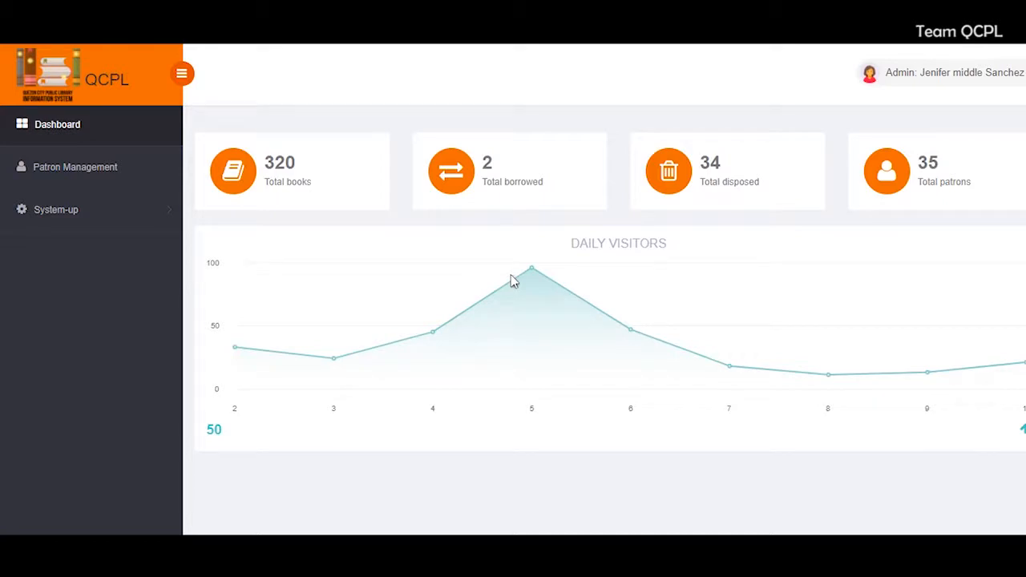
{"action": "mouse_move", "coordinate": [455, 350]}
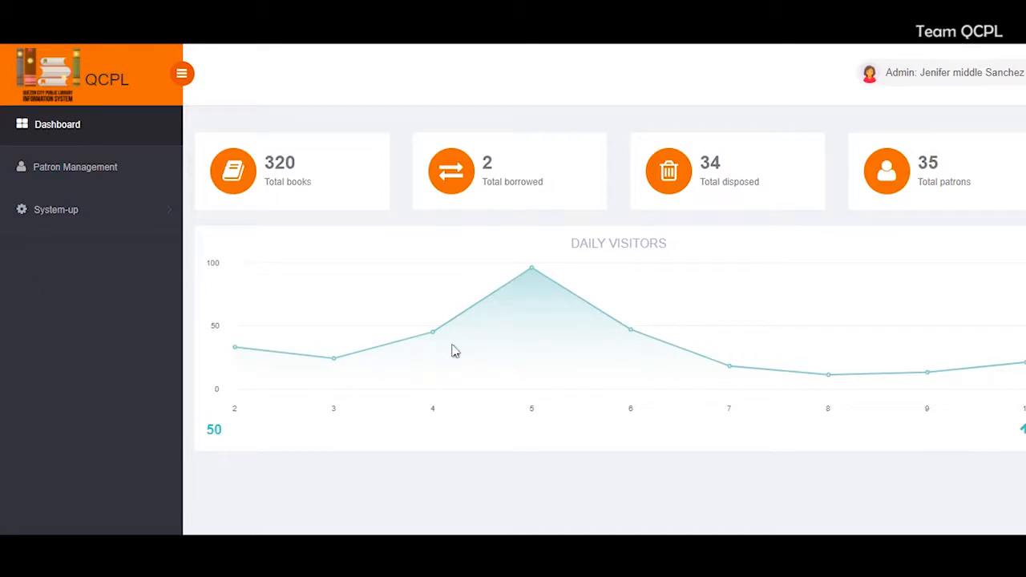
{"action": "left_click", "coordinate": [74, 167]}
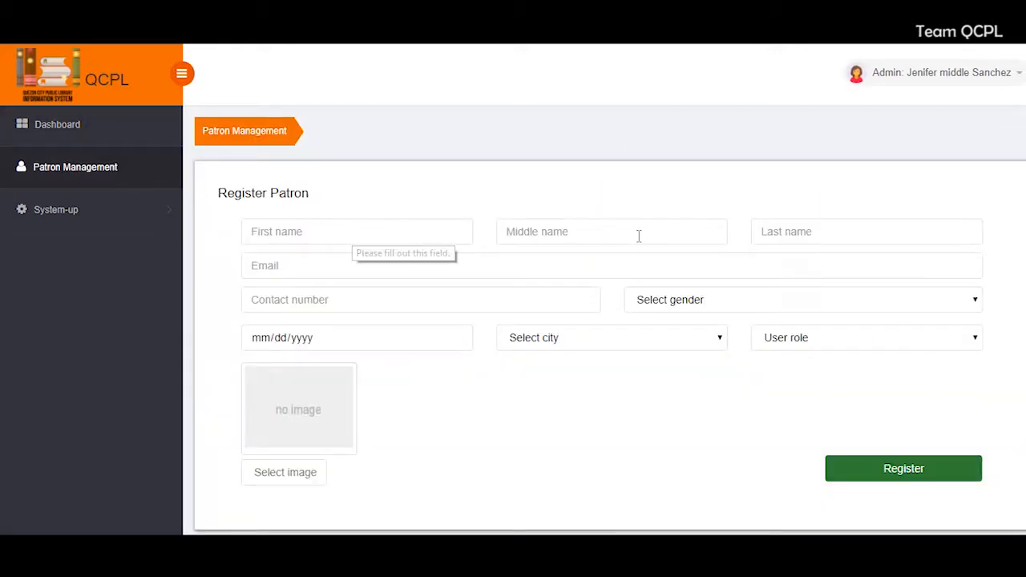
{"action": "left_click", "coordinate": [356, 231]}
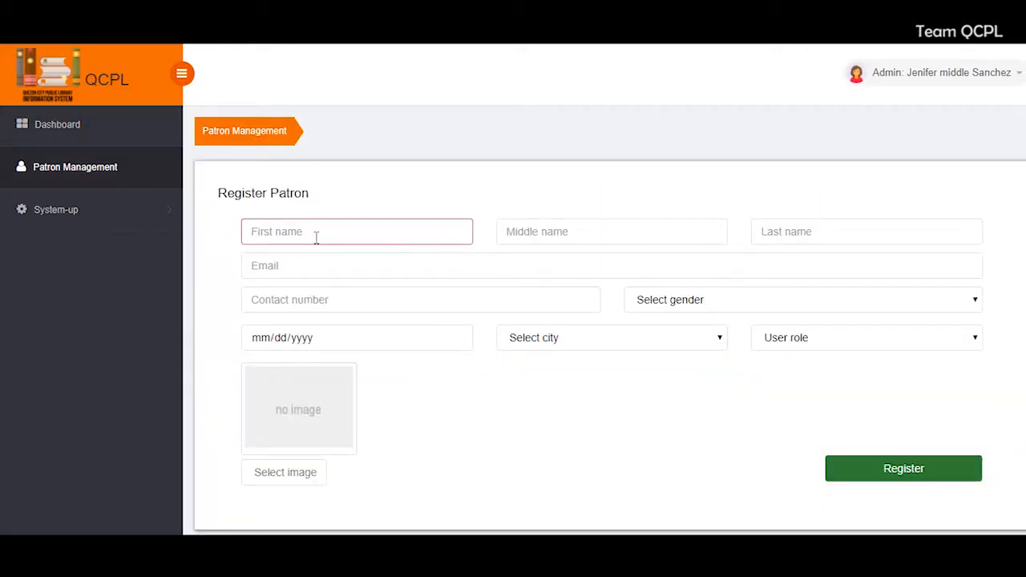
{"action": "type", "text": "Joshua"}
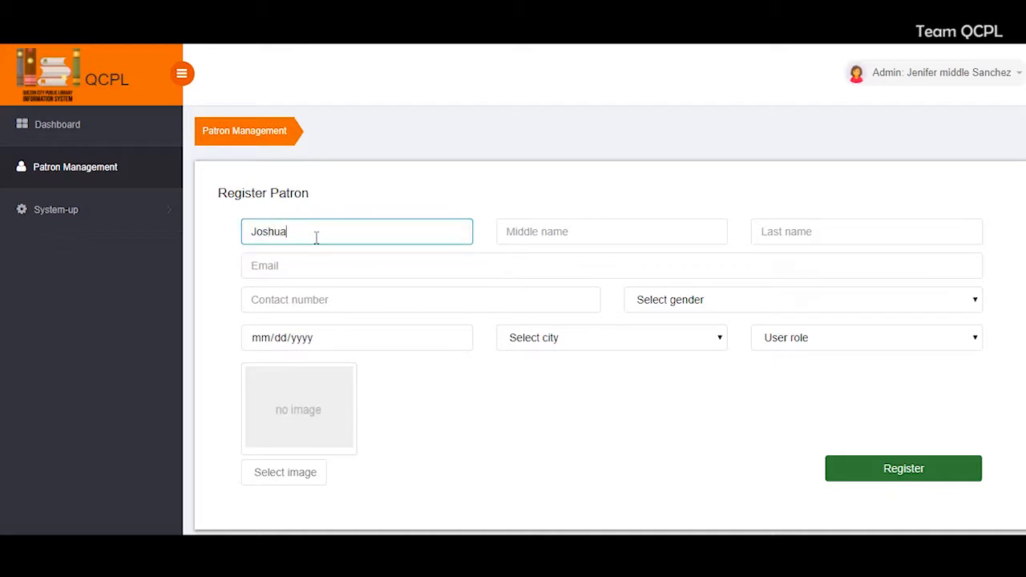
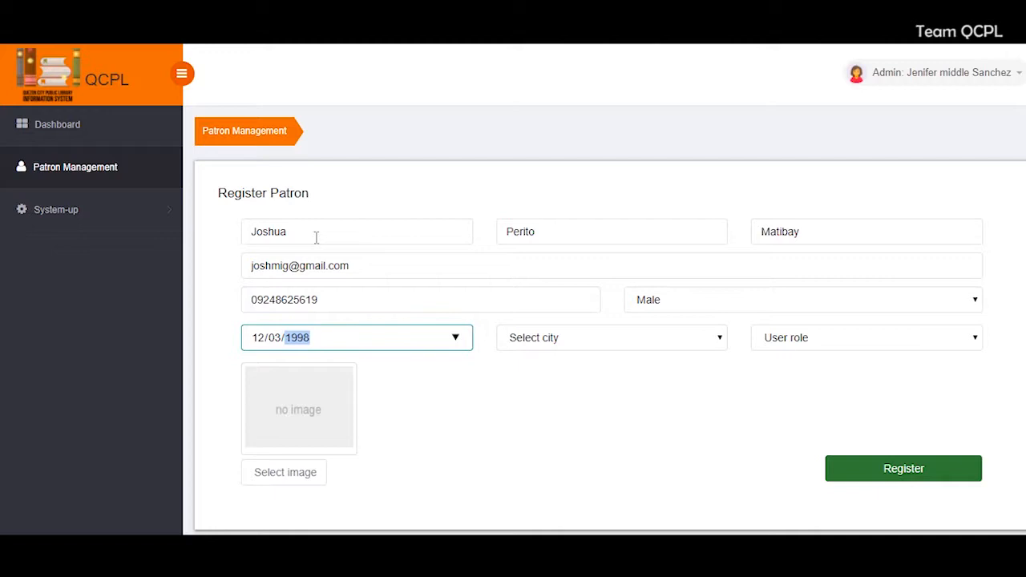
- Choose the city, Librarian role and a photo, then register the patron
{"action": "left_click", "coordinate": [611, 337]}
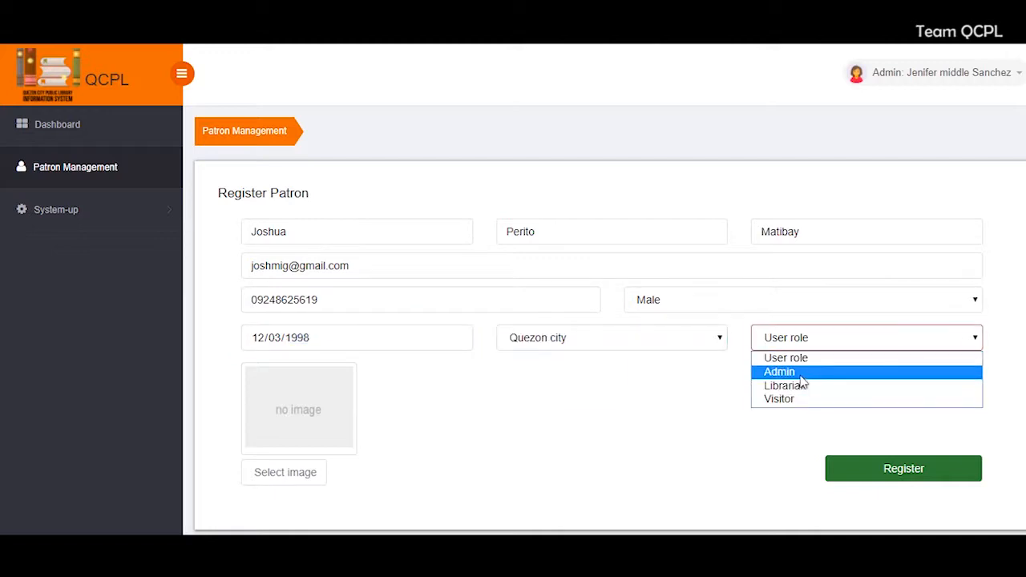
{"action": "left_click", "coordinate": [785, 385]}
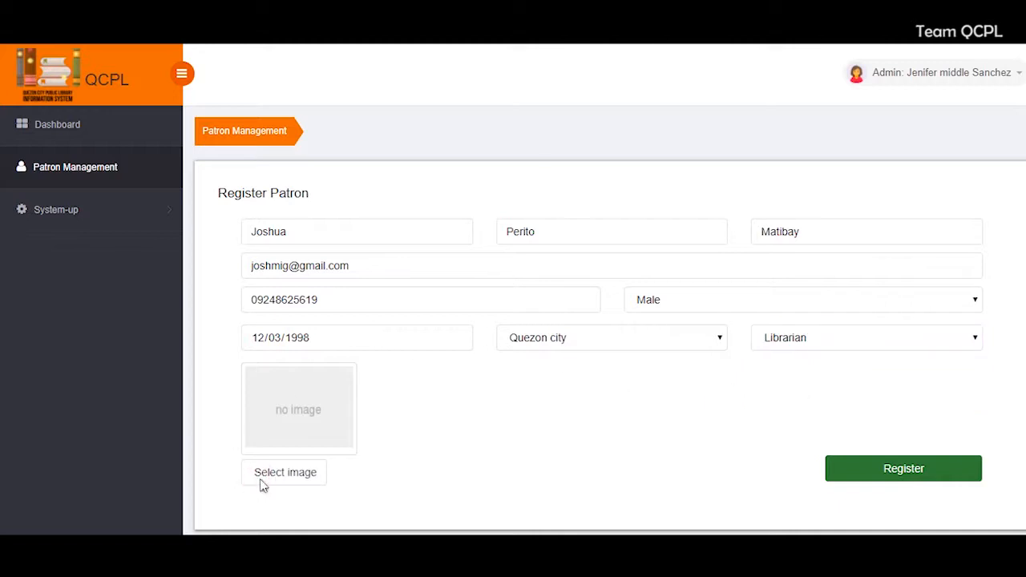
{"action": "left_click", "coordinate": [285, 471]}
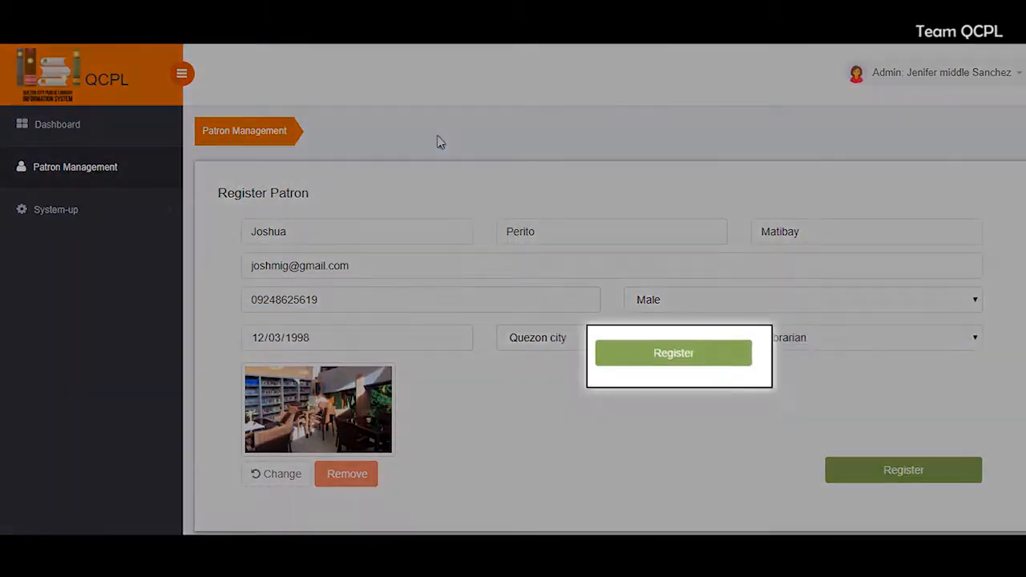
{"action": "left_click", "coordinate": [674, 353]}
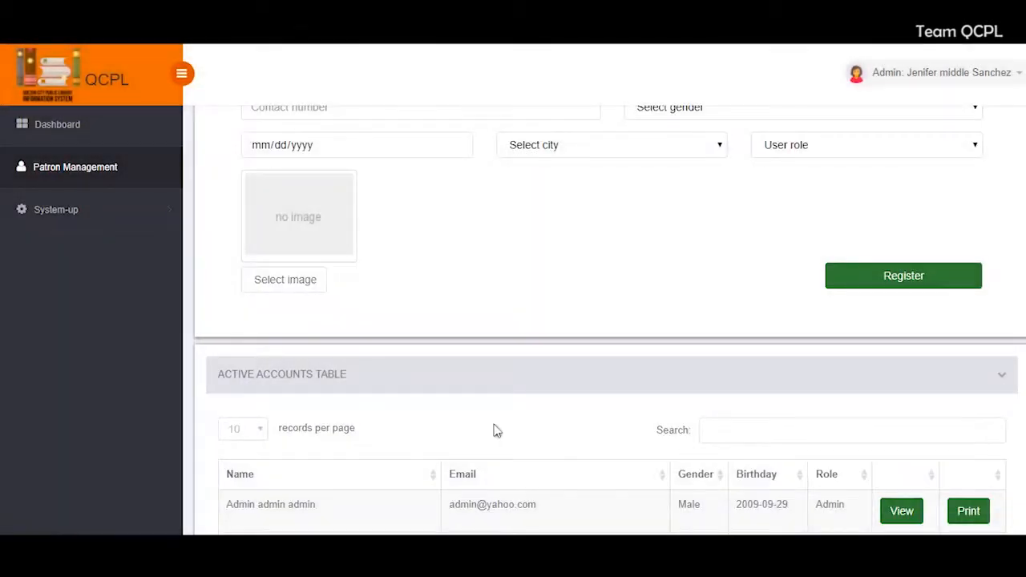
- Review the success notice, select the generated username and scroll to the Active Accounts Table
{"action": "left_click", "coordinate": [904, 276]}
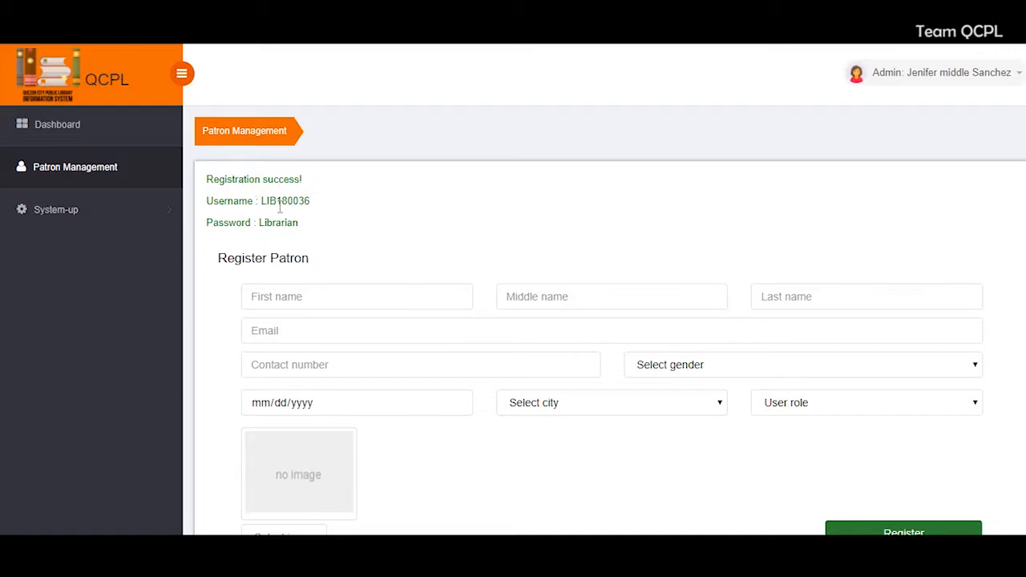
{"action": "double_click", "coordinate": [284, 201]}
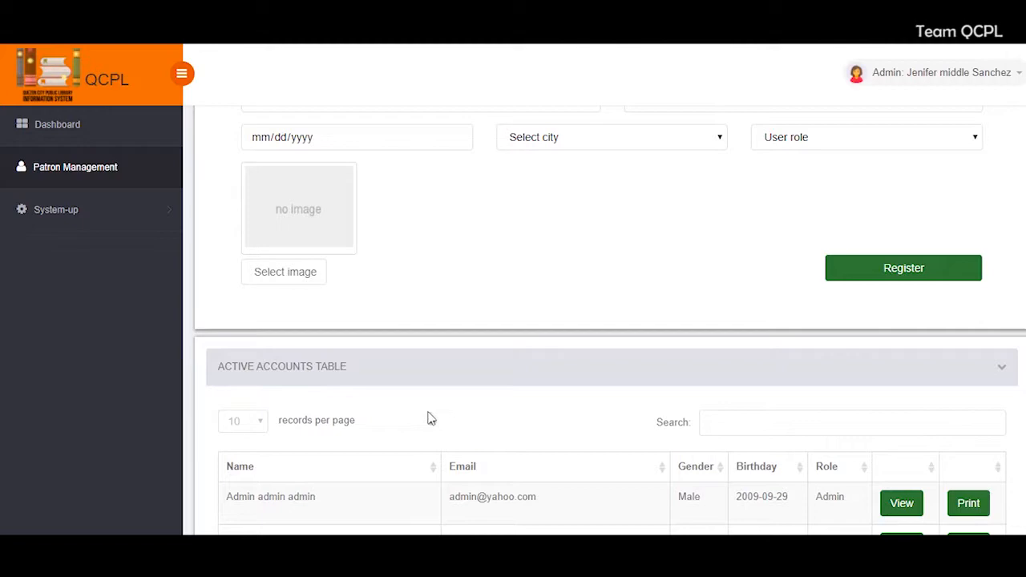
{"action": "scroll", "scroll_direction": "down", "scroll_amount": 3}
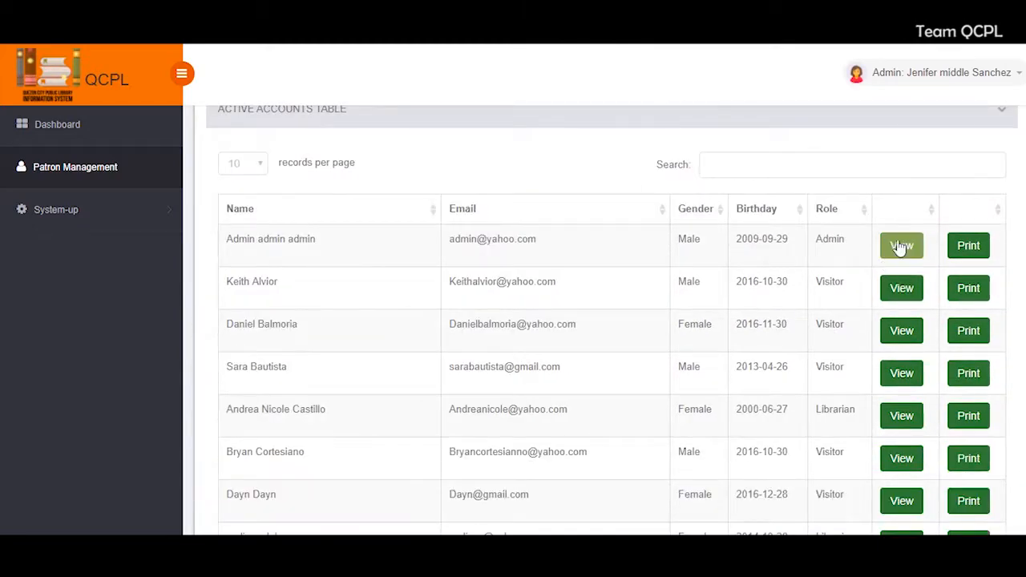
- View the admin account, then a visitor's account and send its details to print
{"action": "left_click", "coordinate": [901, 245]}
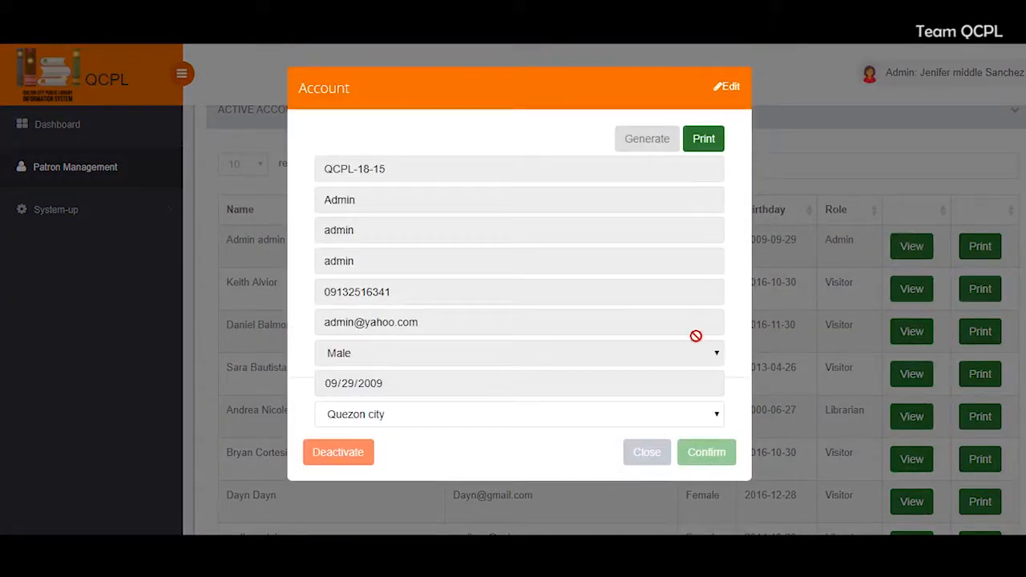
{"action": "mouse_move", "coordinate": [746, 125]}
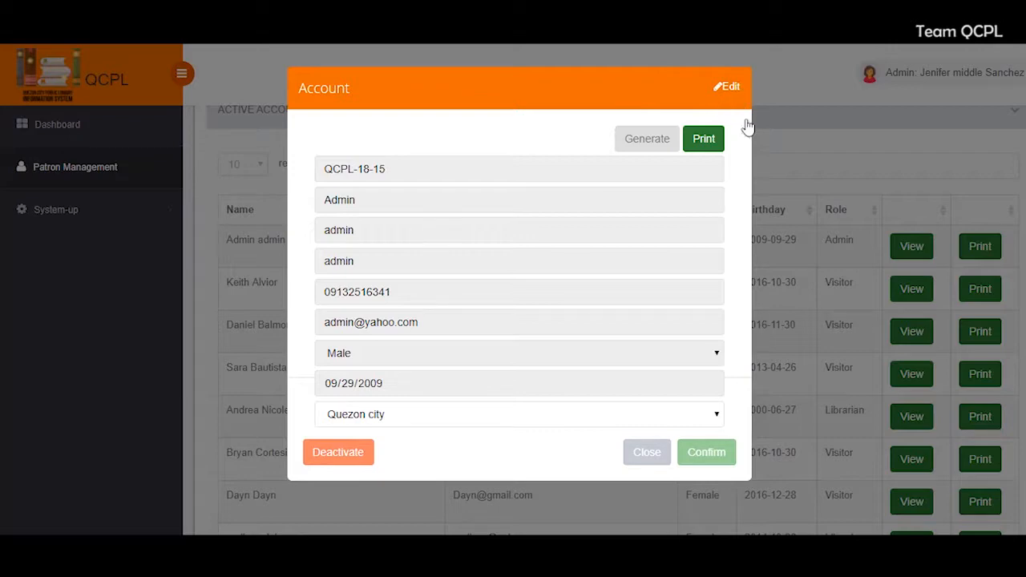
{"action": "left_click", "coordinate": [646, 452]}
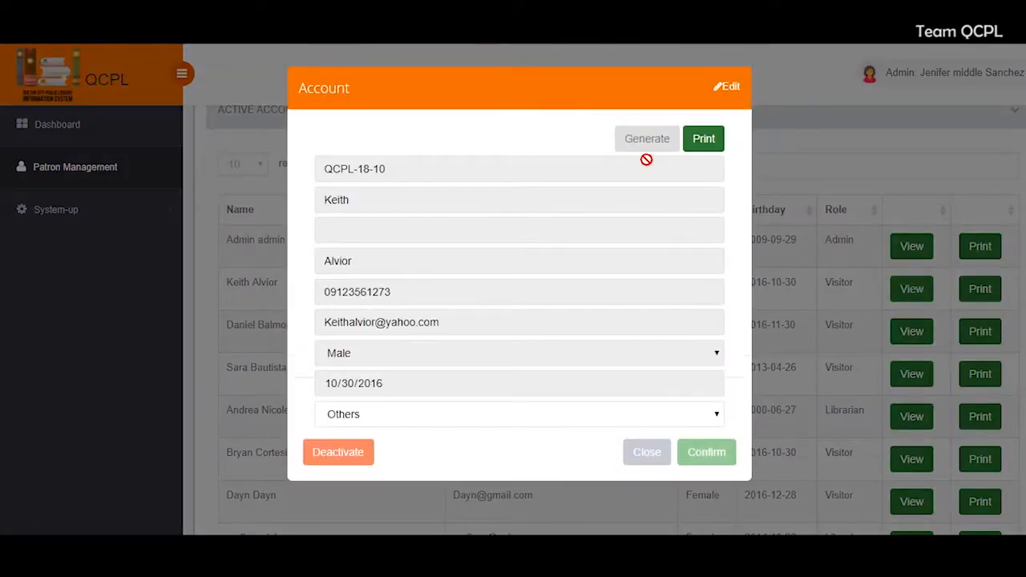
{"action": "mouse_move", "coordinate": [648, 138]}
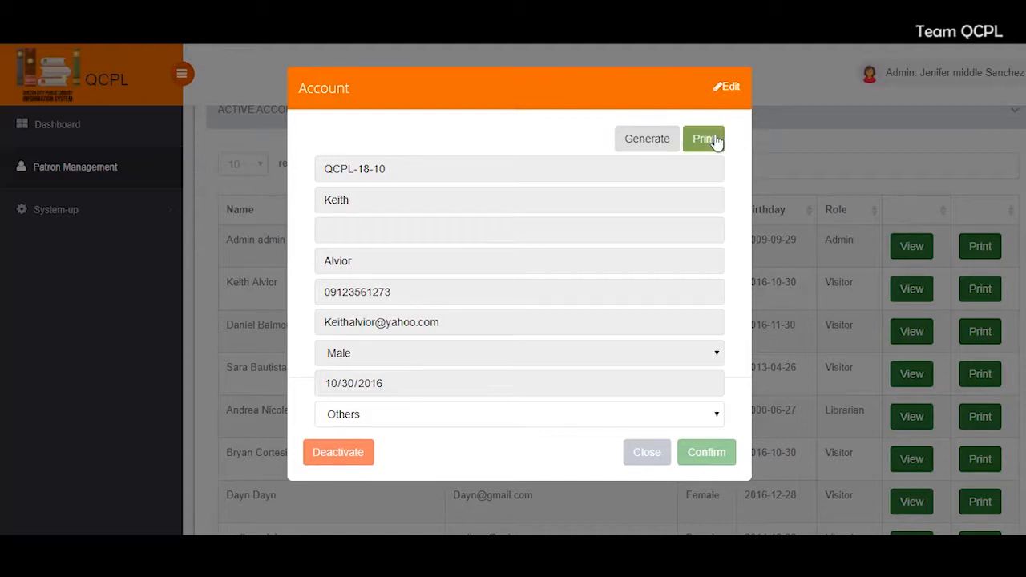
{"action": "left_click", "coordinate": [704, 138]}
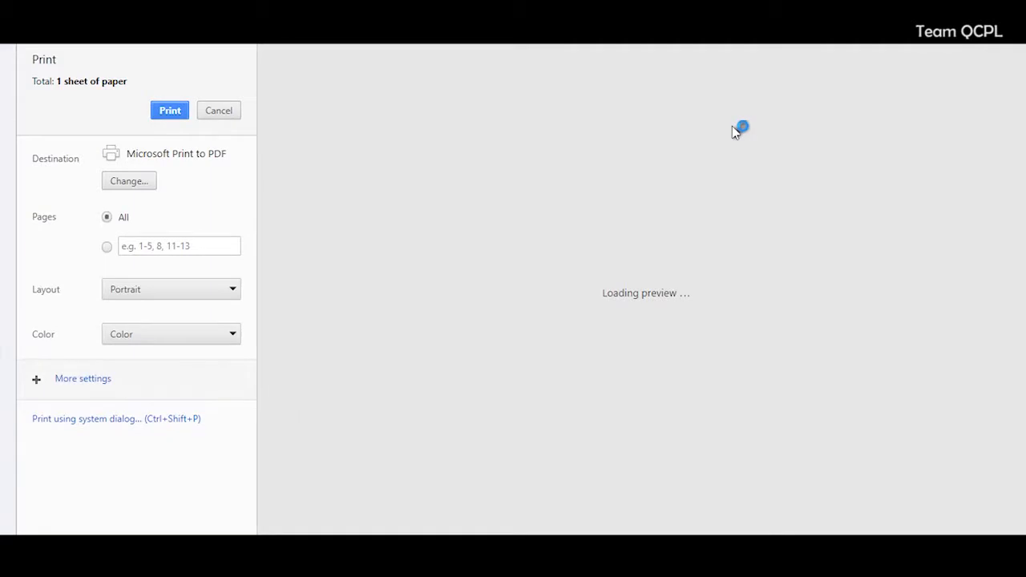
- Finish printing and show the Collection code list under System-up
{"action": "left_click", "coordinate": [218, 109]}
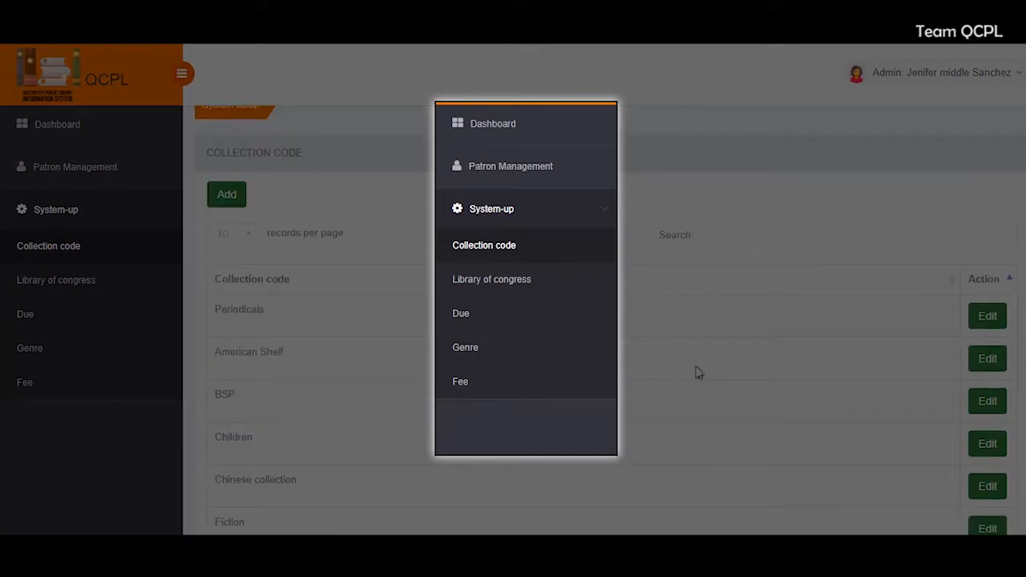
- Scroll the collection codes and switch to the Library of Congress setup page
{"action": "scroll", "scroll_direction": "down", "scroll_amount": 3}
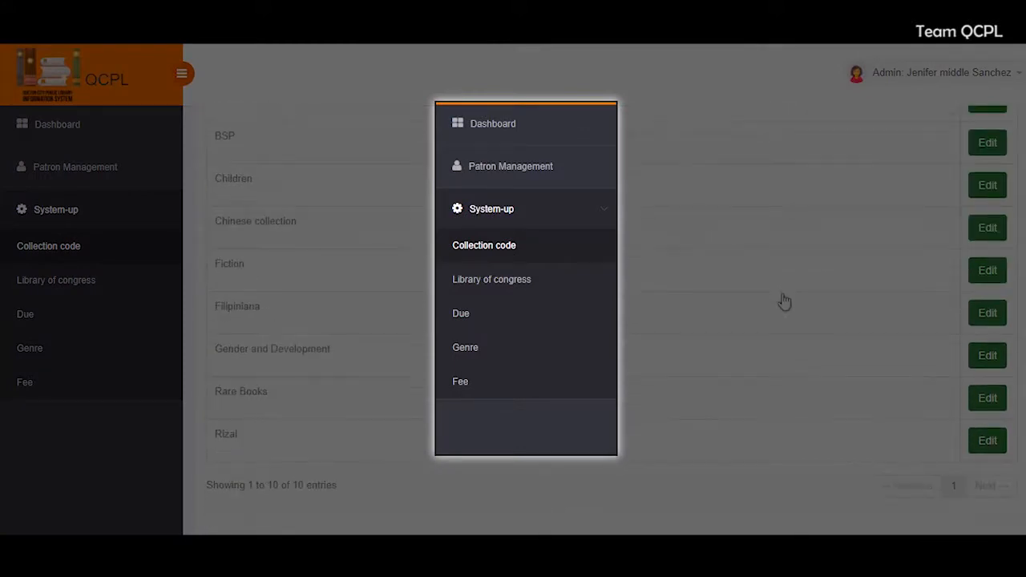
{"action": "left_click", "coordinate": [484, 243]}
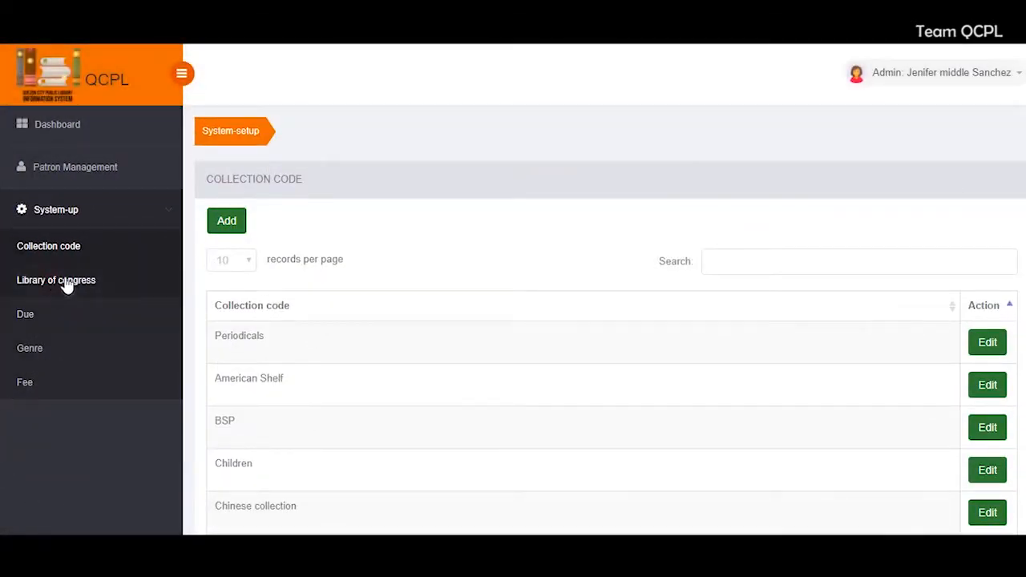
{"action": "left_click", "coordinate": [56, 279]}
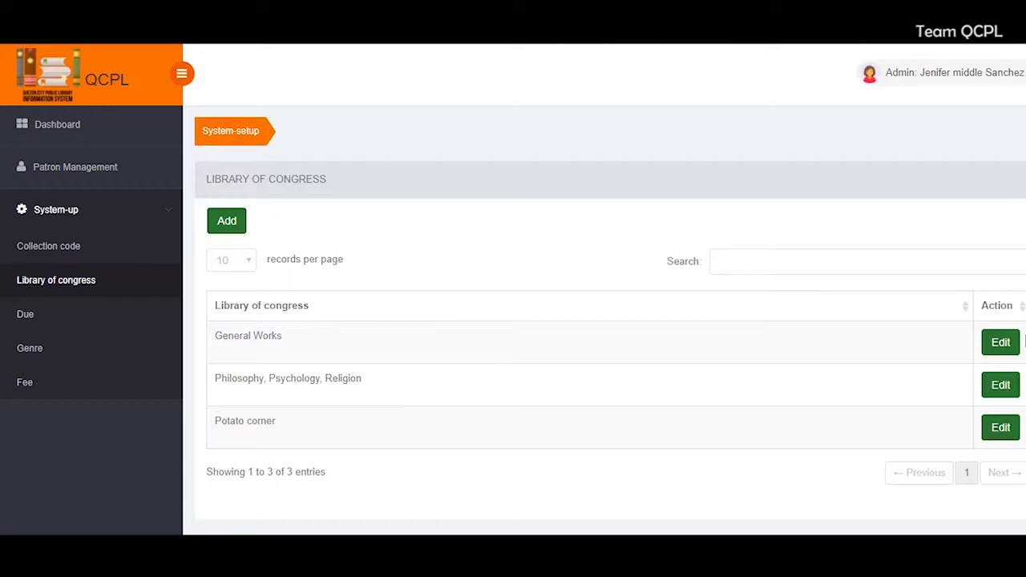
- Add subclass AM 'Museums. Collectors and collecting' to General Works and confirm
{"action": "left_click", "coordinate": [227, 221]}
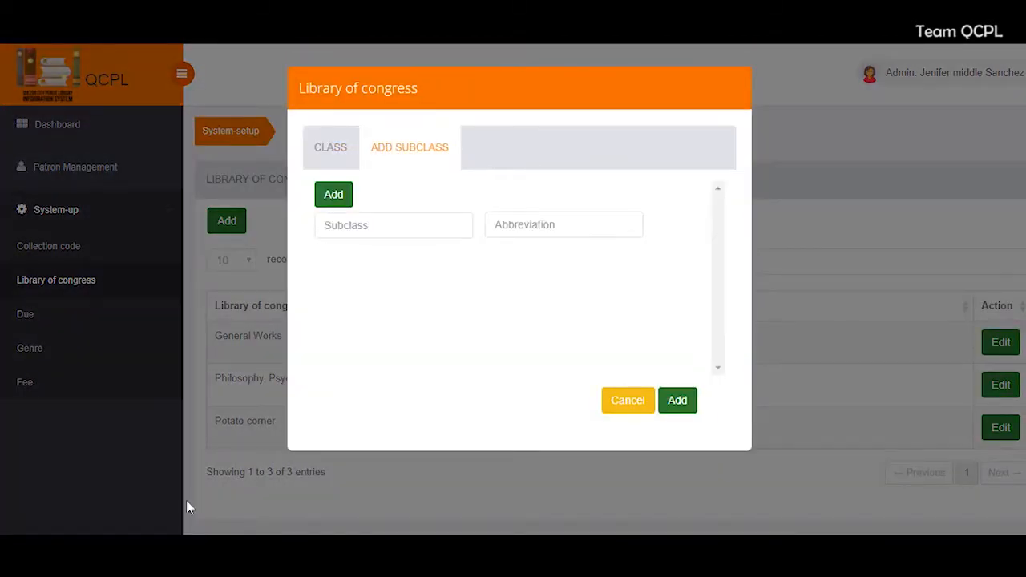
{"action": "mouse_move", "coordinate": [423, 176]}
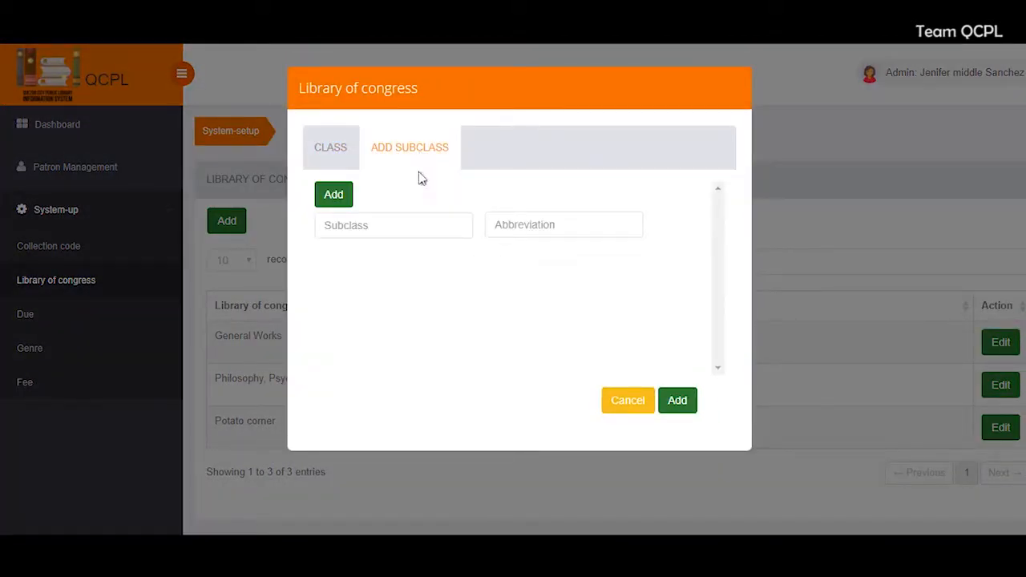
{"action": "type", "text": "AM"}
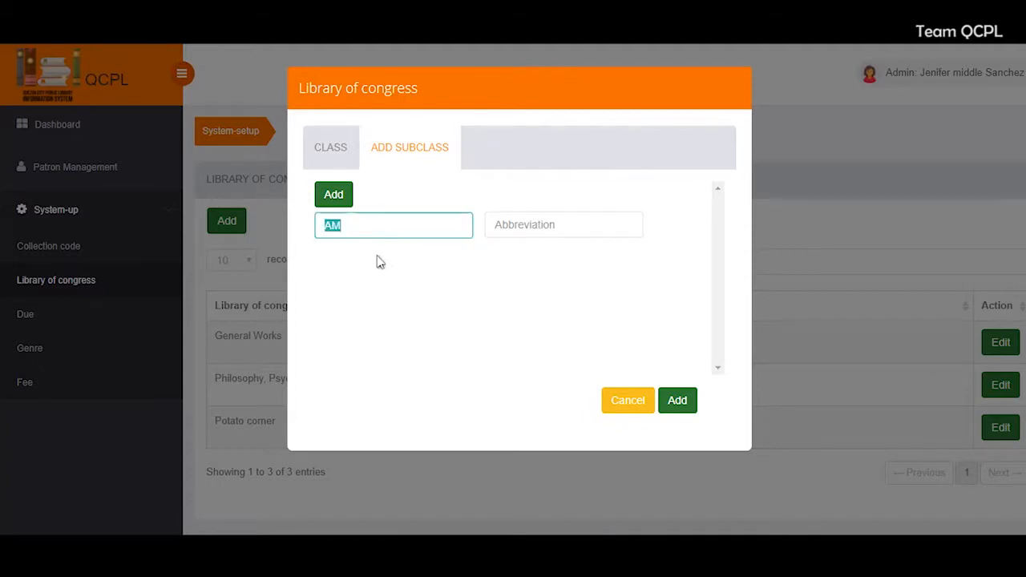
{"action": "left_click", "coordinate": [333, 194]}
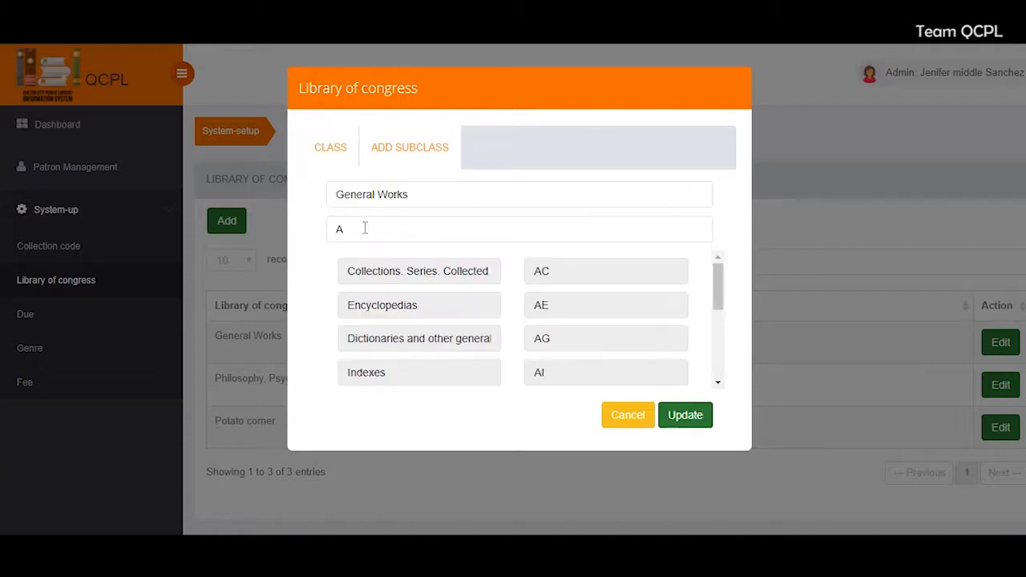
{"action": "left_click", "coordinate": [409, 147]}
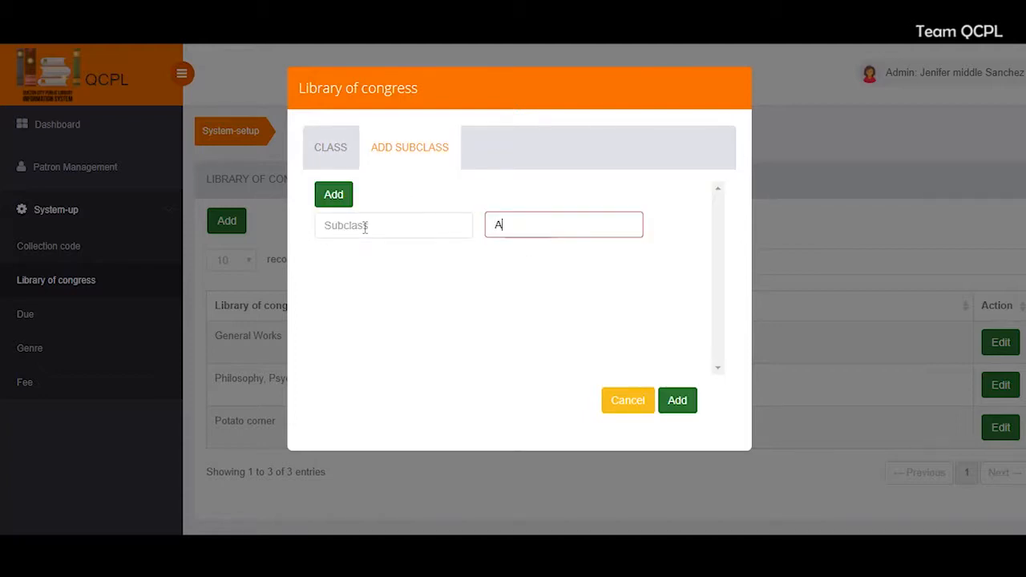
{"action": "type", "text": "ms. Collectors and collecting"}
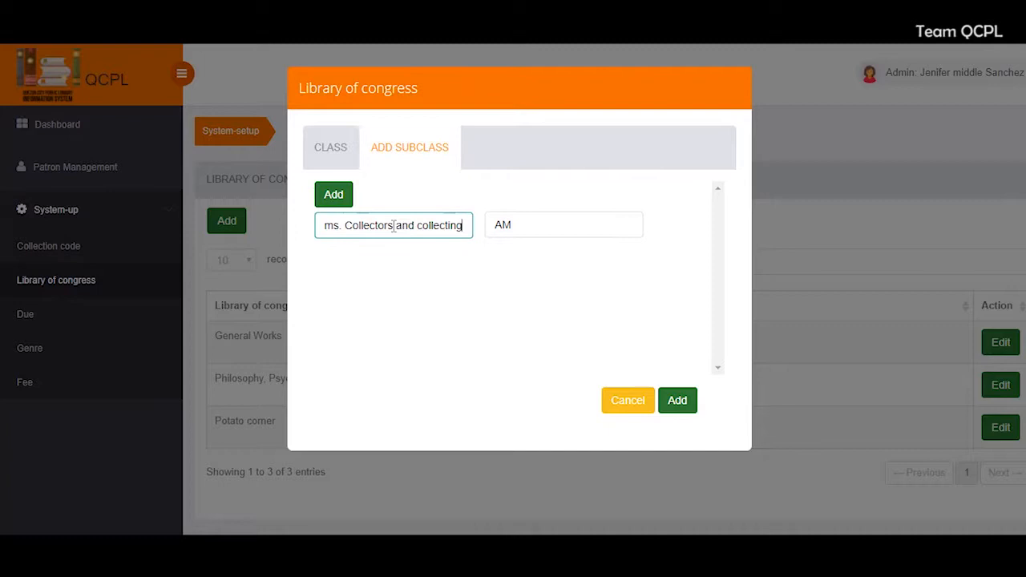
{"action": "left_click", "coordinate": [676, 401]}
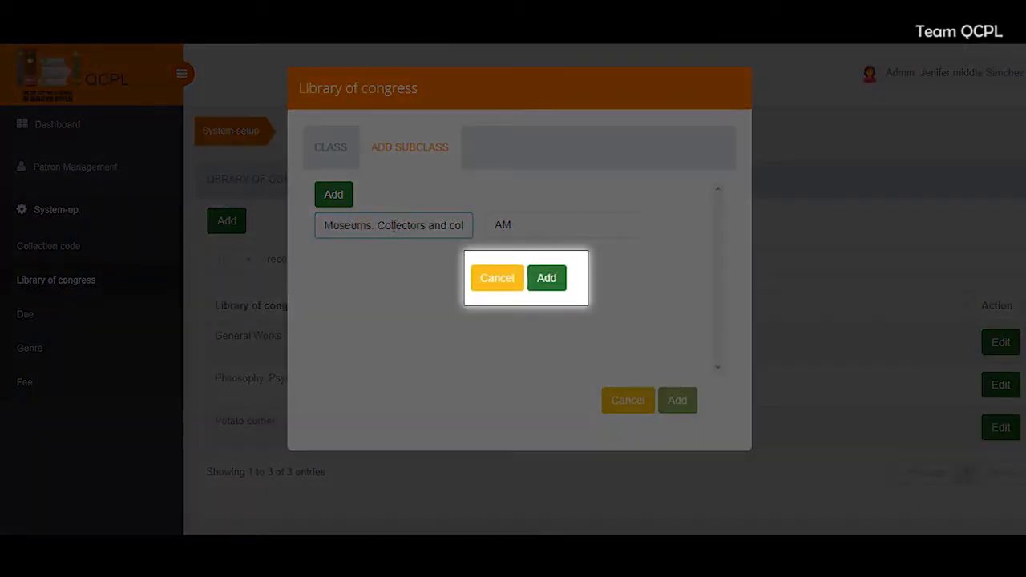
{"action": "left_click", "coordinate": [497, 277]}
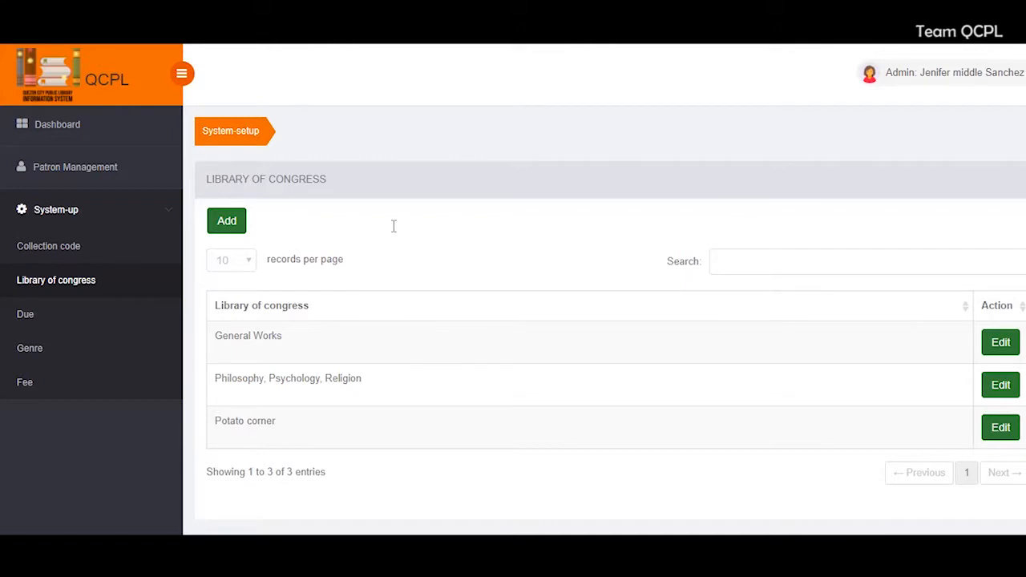
- Check General Works' subclasses for the new AM entry, then close its details
{"action": "left_click", "coordinate": [1001, 343]}
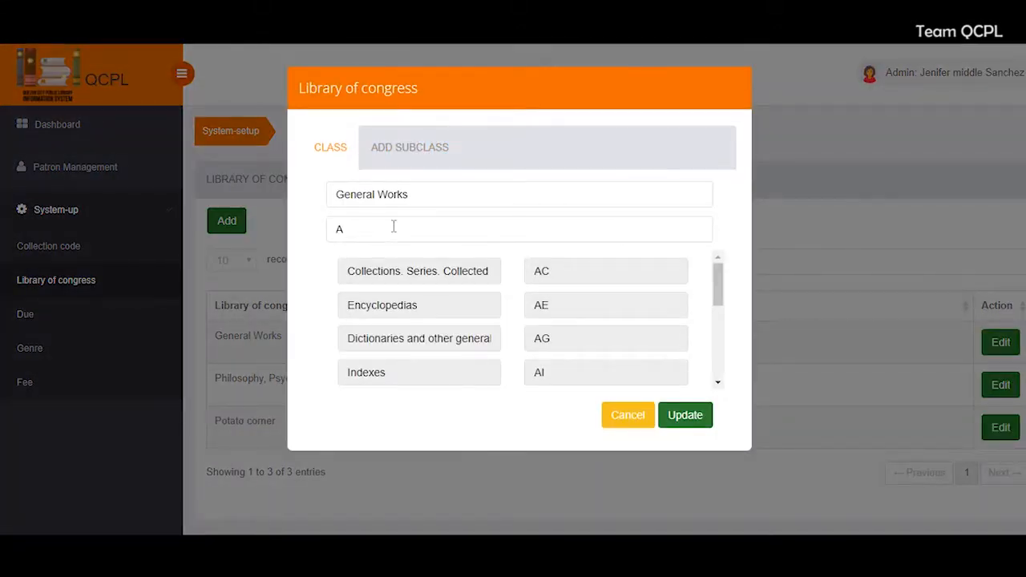
{"action": "scroll", "scroll_direction": "down", "scroll_amount": 3}
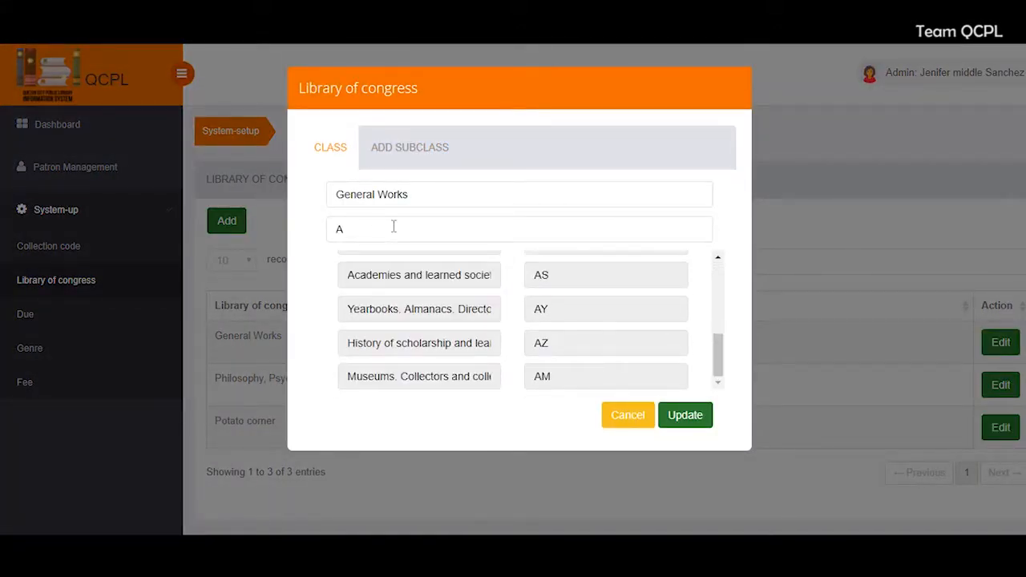
{"action": "left_click", "coordinate": [26, 313]}
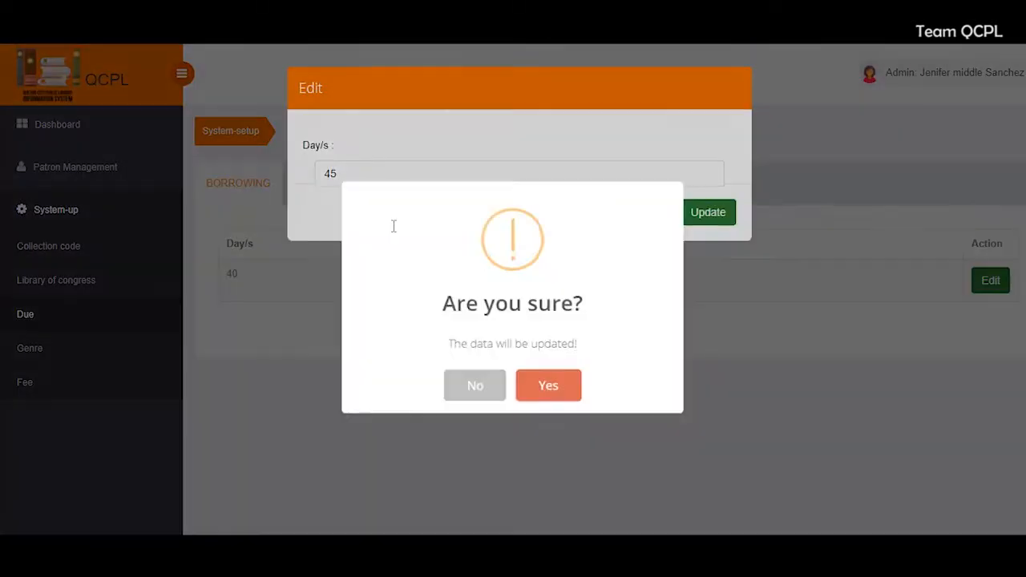
- Confirm borrowing days as 45 and show the Genre list
{"action": "left_click", "coordinate": [549, 384]}
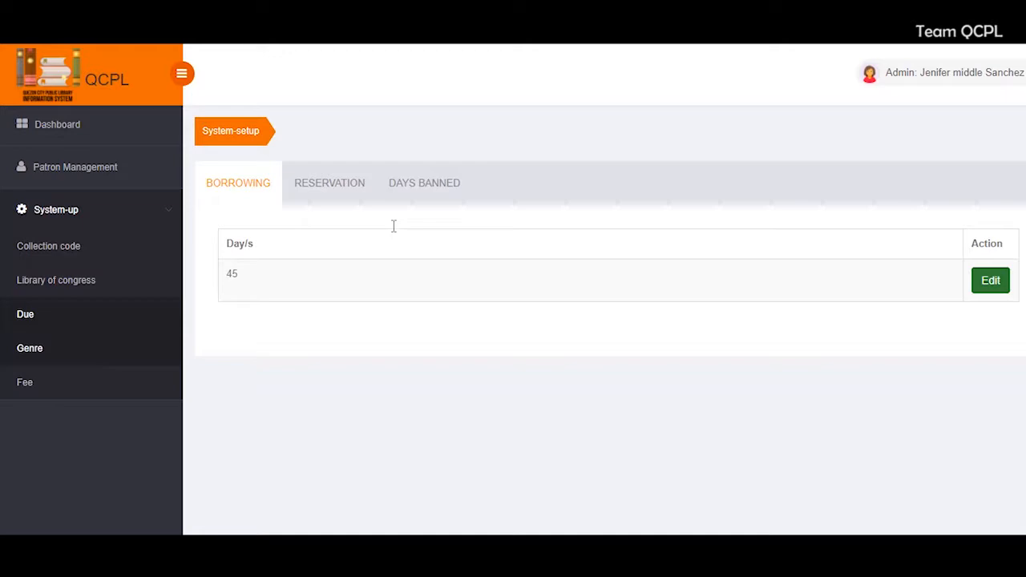
{"action": "left_click", "coordinate": [29, 347]}
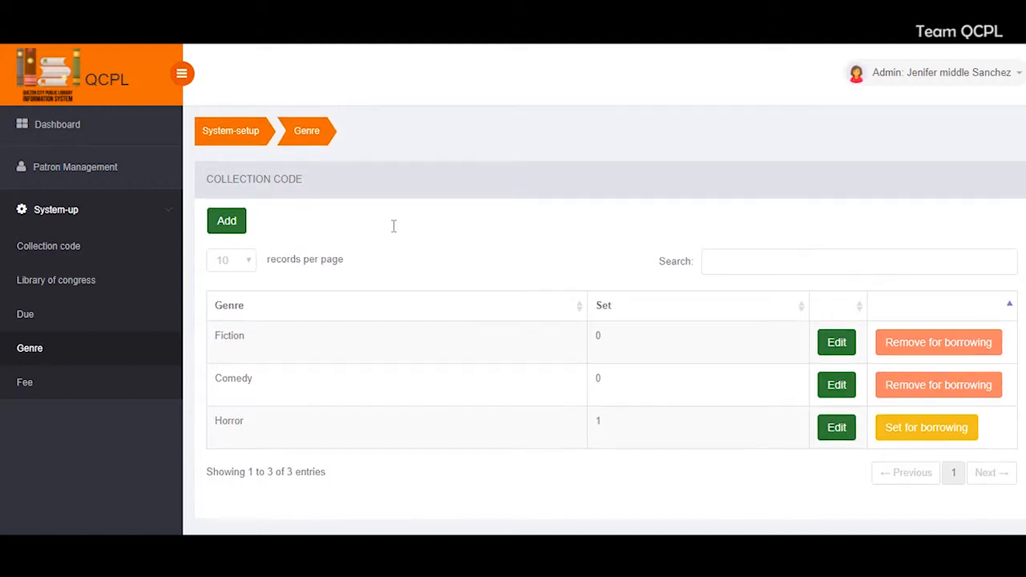
- Toggle Horror's borrowing on and off, then visit Patron Management and Collection code
{"action": "left_click", "coordinate": [927, 426]}
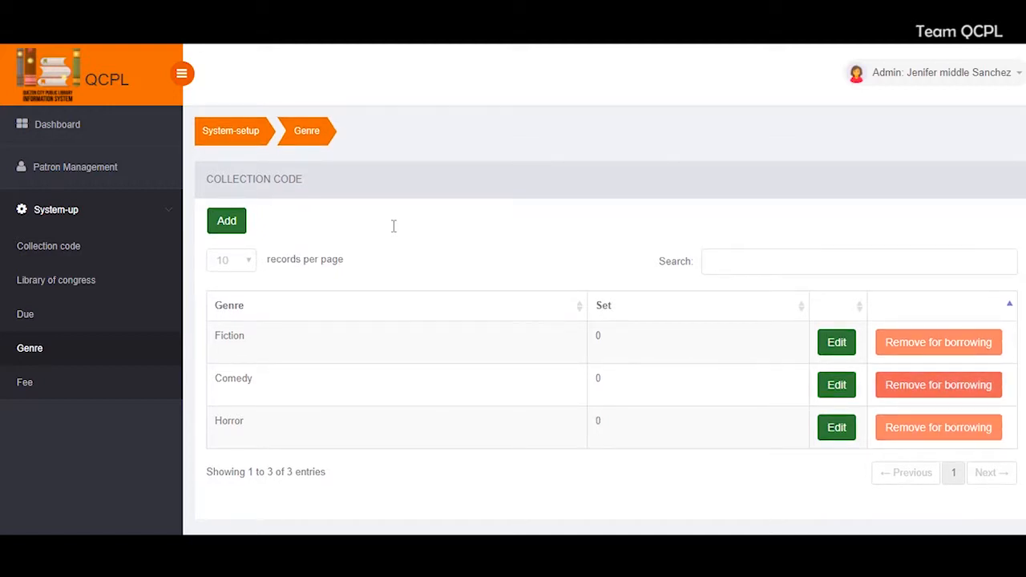
{"action": "left_click", "coordinate": [938, 427]}
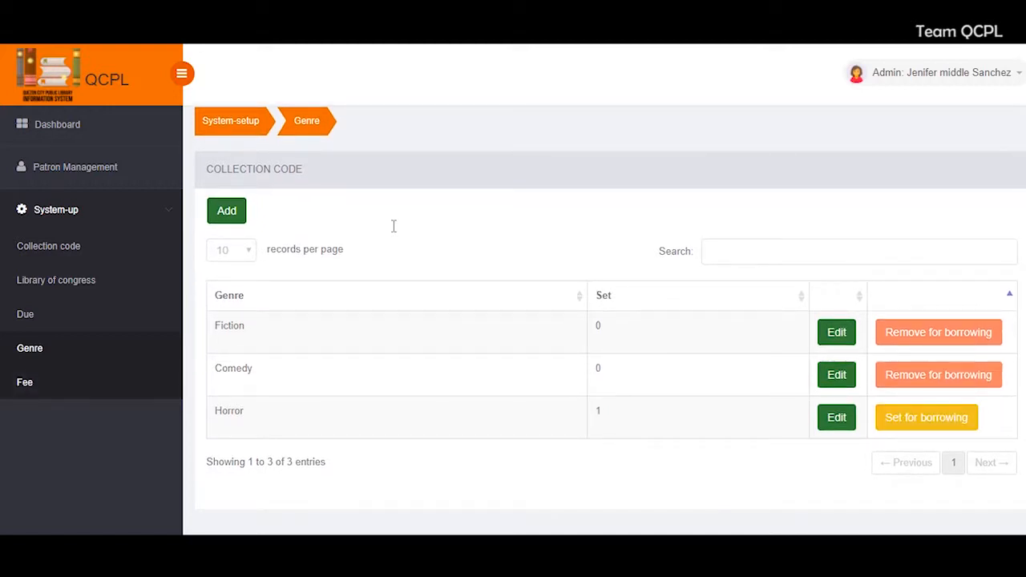
{"action": "left_click", "coordinate": [24, 382]}
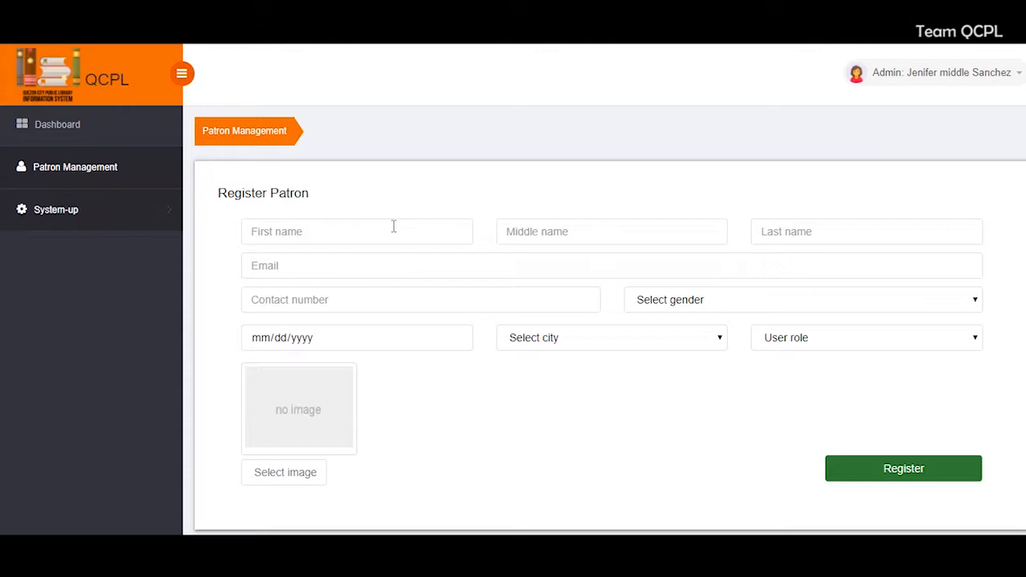
{"action": "left_click", "coordinate": [56, 209]}
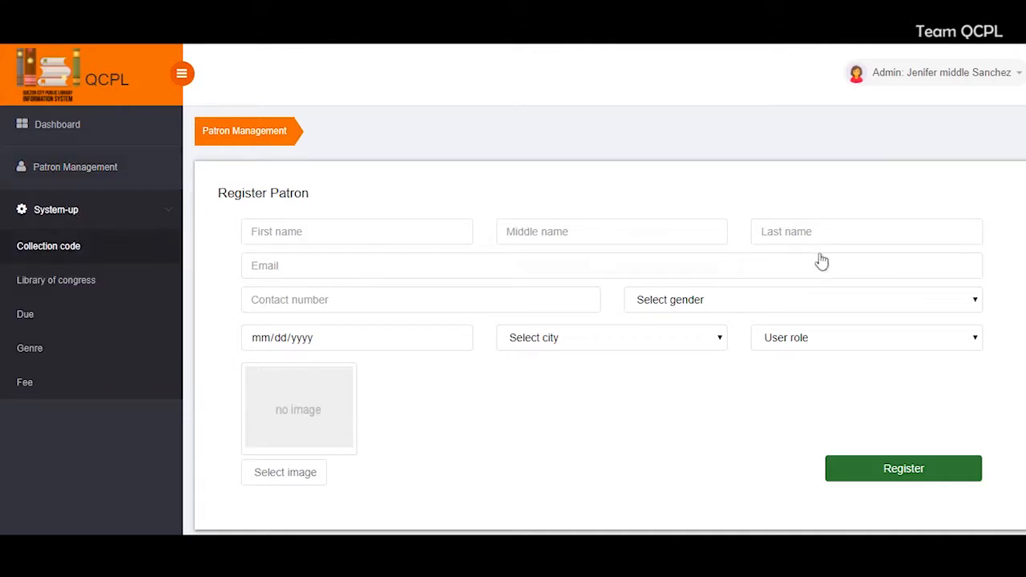
{"action": "left_click", "coordinate": [48, 247]}
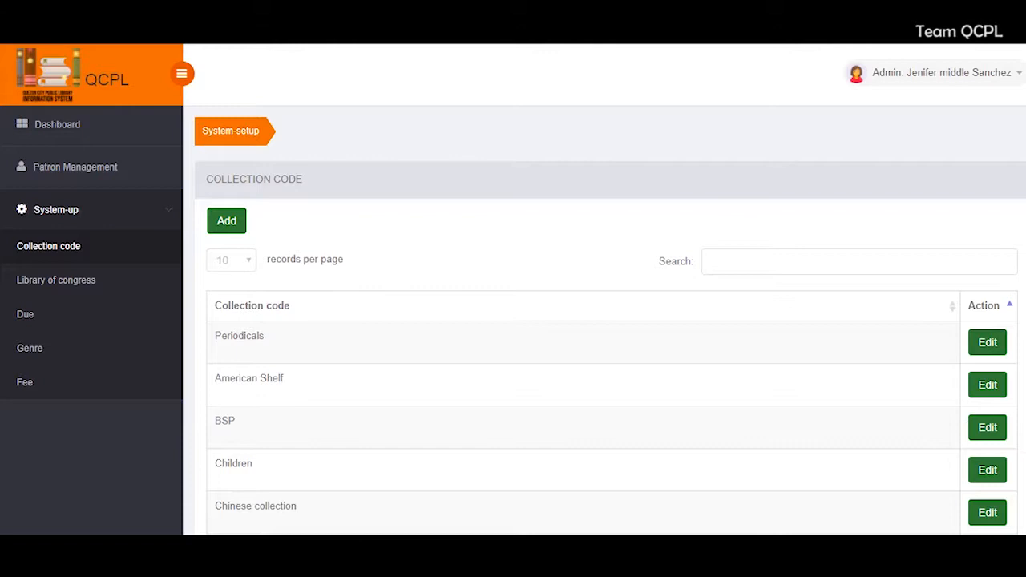
- Sign out of the admin account to the staff sign-in page
{"action": "left_click", "coordinate": [933, 73]}
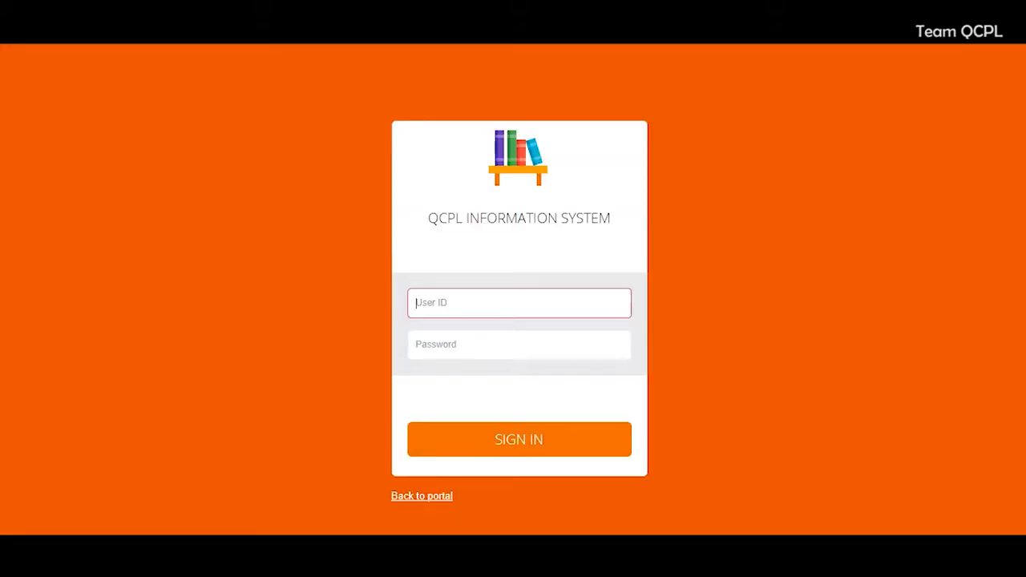
- Sign in as the librarian and bring up the Patron Management registration form
{"action": "left_click", "coordinate": [519, 439]}
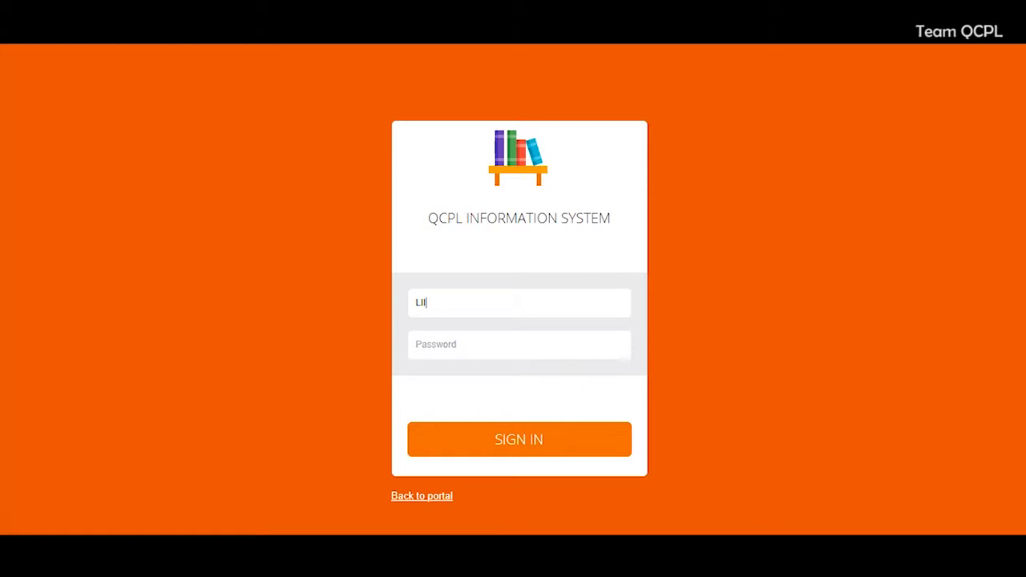
{"action": "left_click", "coordinate": [519, 440]}
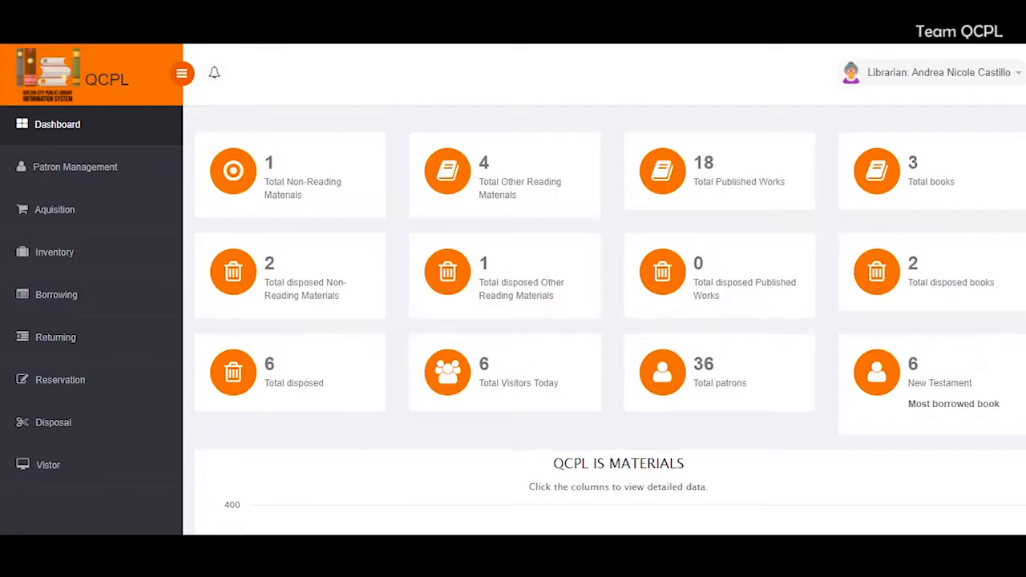
{"action": "scroll", "scroll_direction": "down", "scroll_amount": 3}
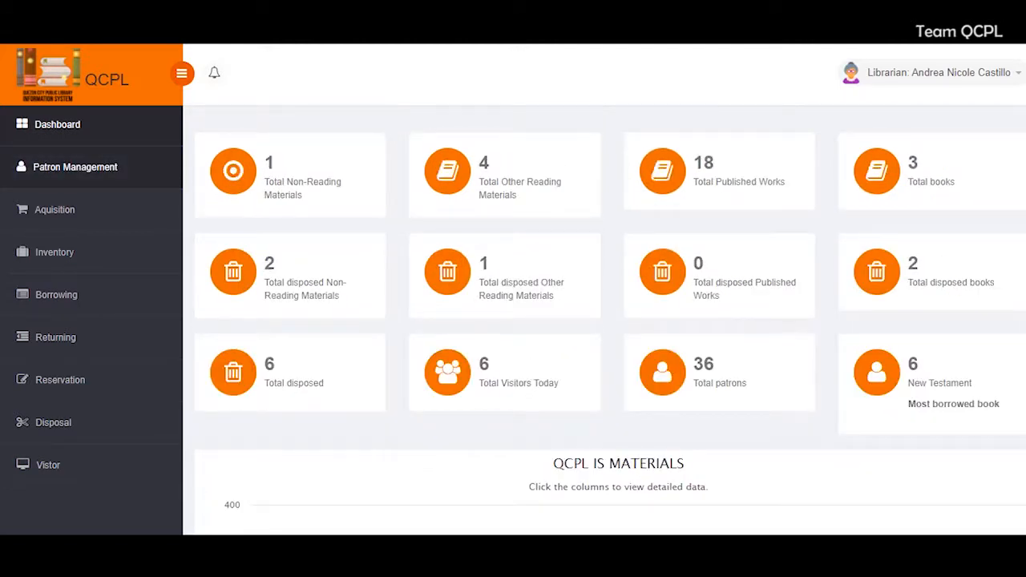
{"action": "left_click", "coordinate": [74, 167]}
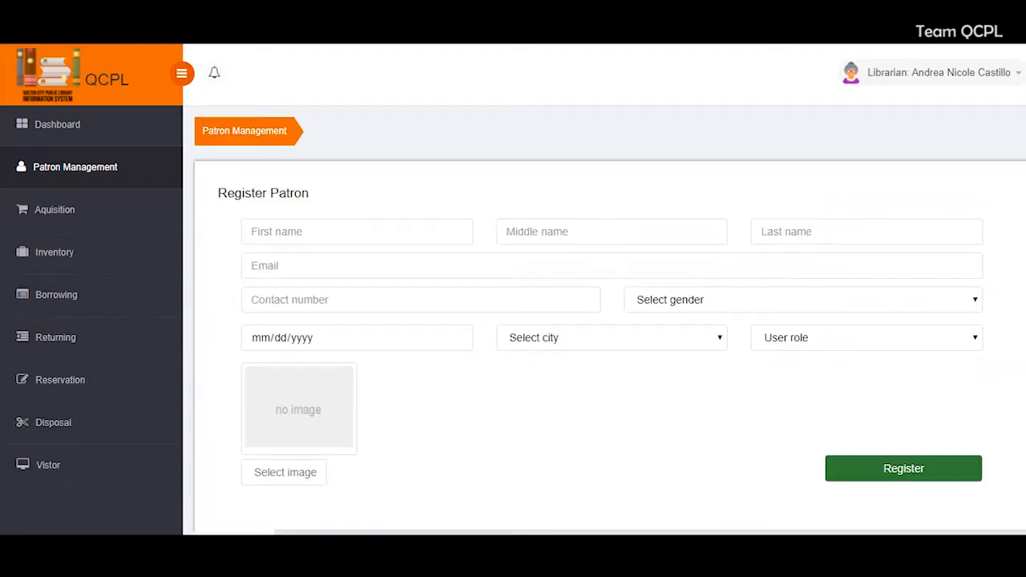
- Switch from patron management to the Acquisition module's Books form
{"action": "left_click", "coordinate": [865, 336]}
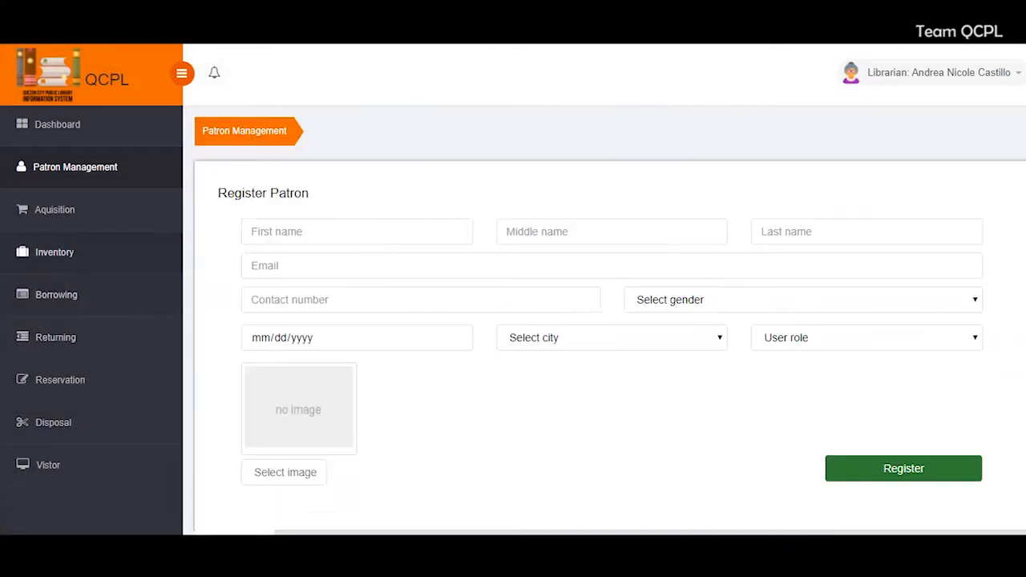
{"action": "left_click", "coordinate": [55, 209]}
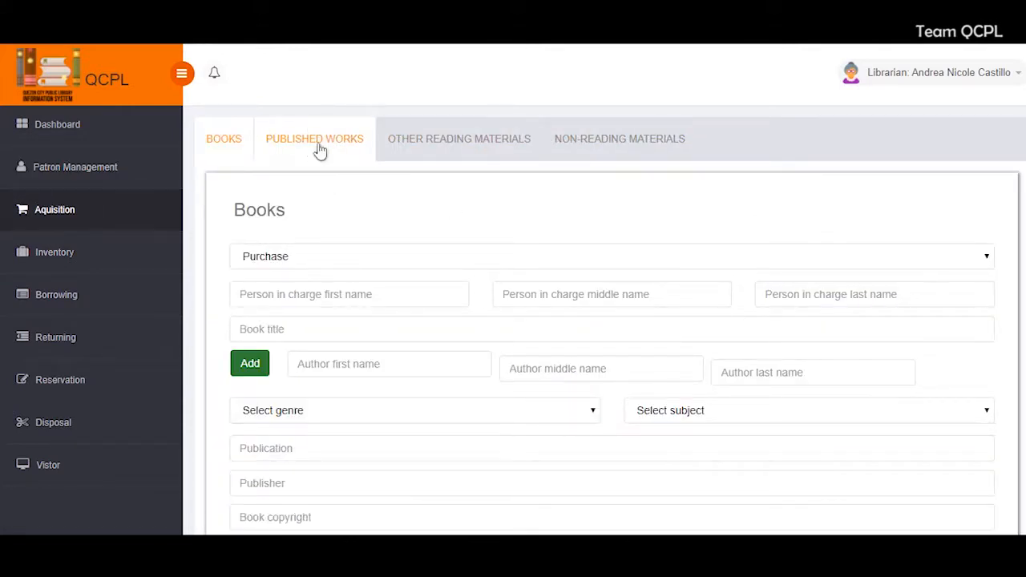
- Review the Published Works, Other Reading Materials and Non-Reading Materials acquisition forms
{"action": "left_click", "coordinate": [314, 138]}
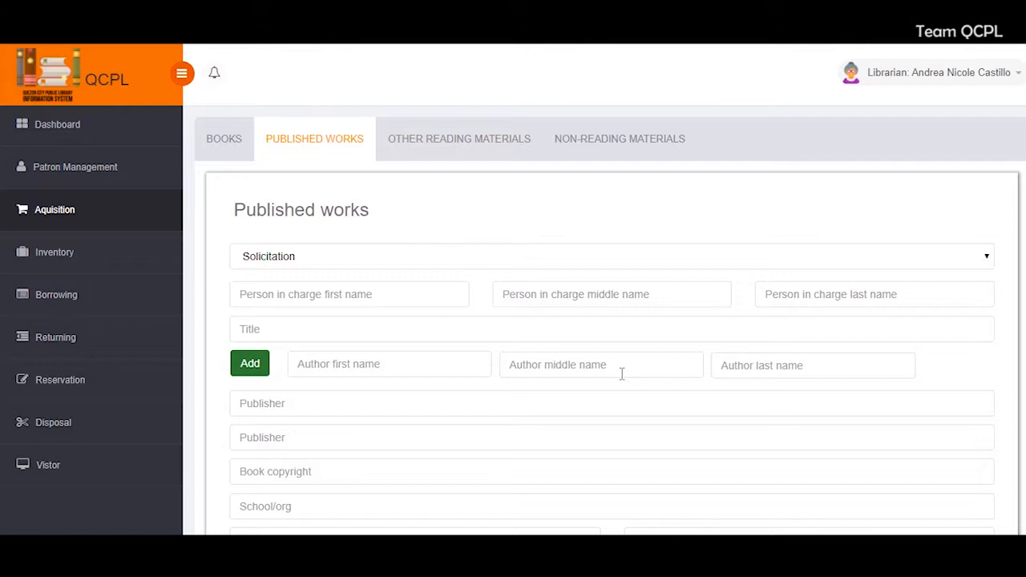
{"action": "scroll", "scroll_direction": "down", "scroll_amount": 3}
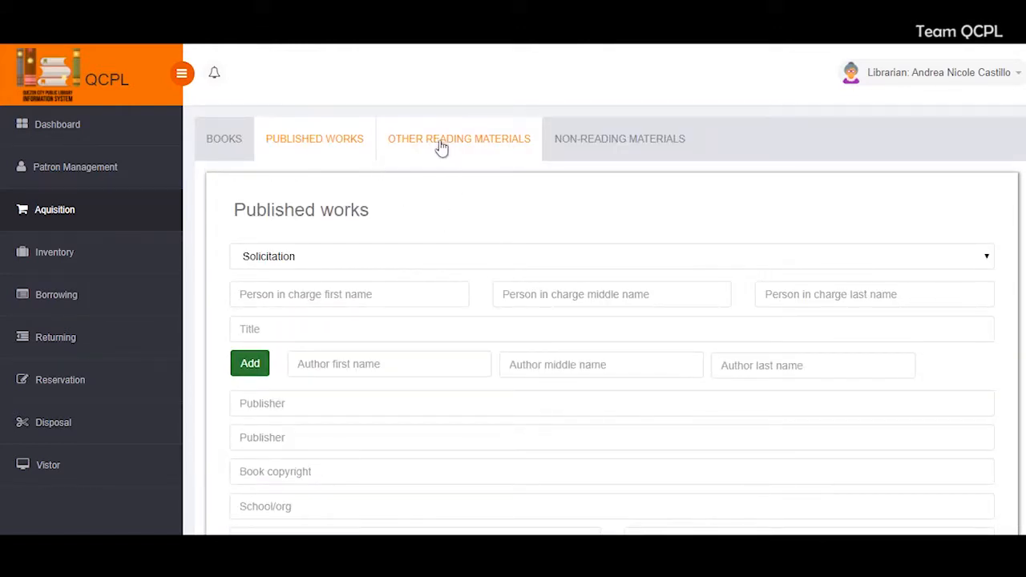
{"action": "left_click", "coordinate": [458, 138]}
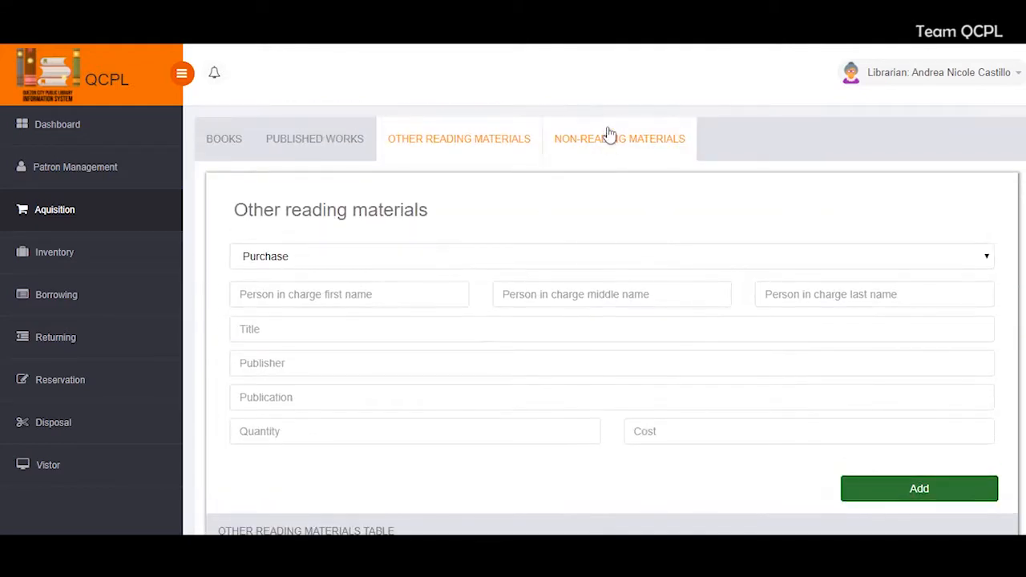
{"action": "left_click", "coordinate": [619, 138]}
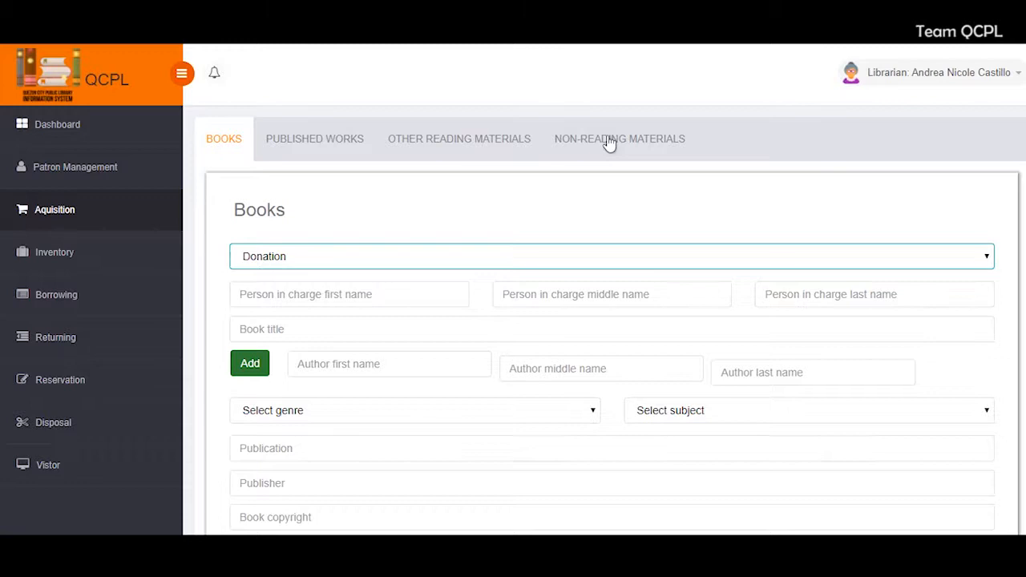
- Enter Nineteen Eighty Four by George Orwell, Harvil Secker, 1949 as a purchase
{"action": "type", "text": "P."}
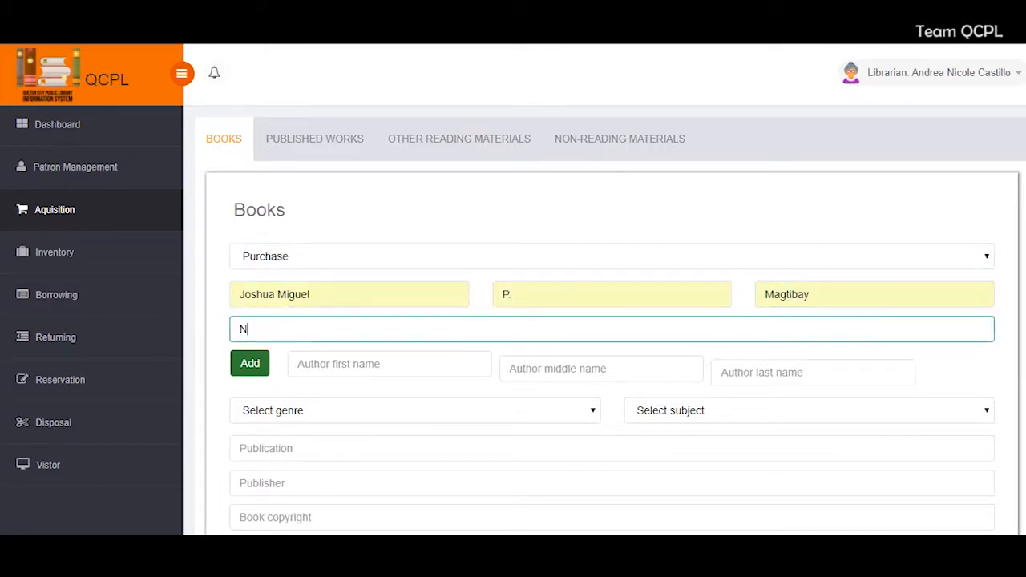
{"action": "type", "text": "ineteen Eighty Fo"}
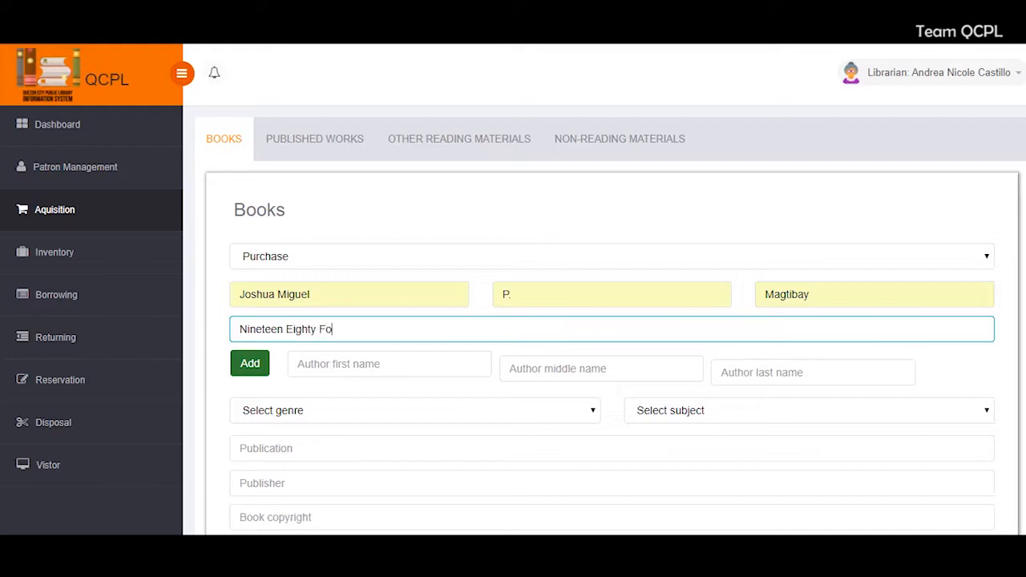
{"action": "type", "text": "ur"}
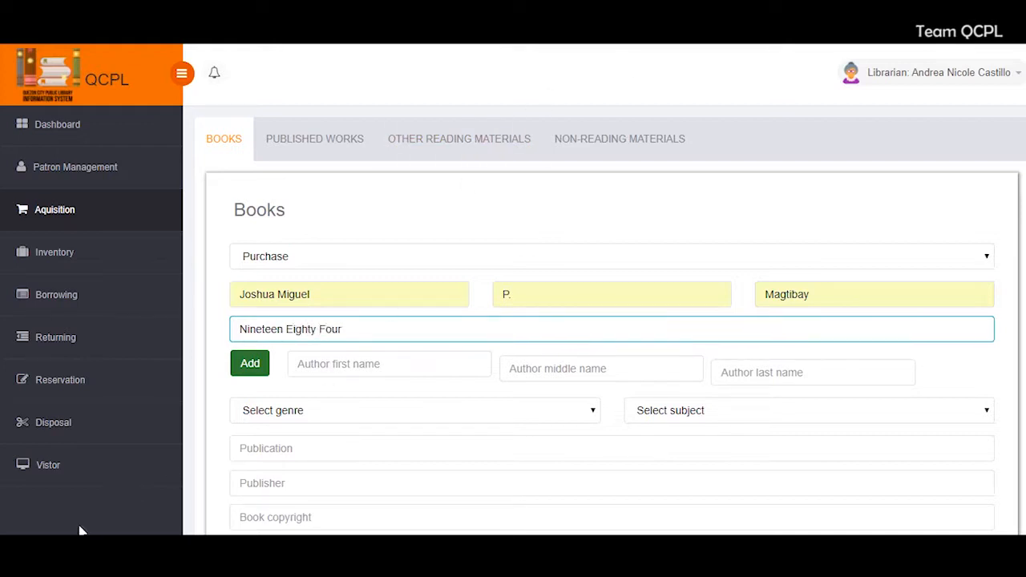
{"action": "left_click", "coordinate": [388, 363]}
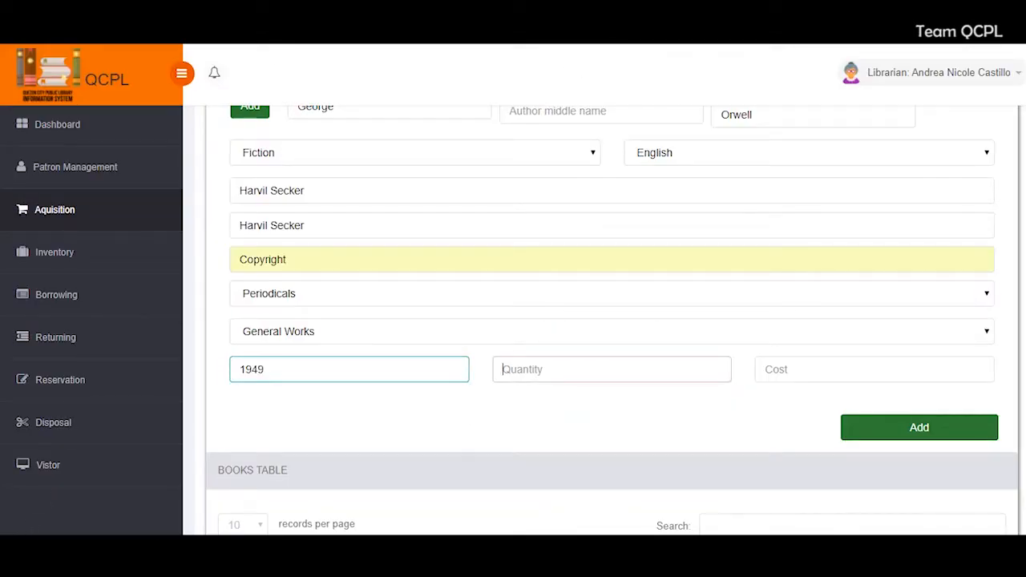
- Set quantity 10 and cost 190, add the book, and check it in the books table
{"action": "type", "text": "1"}
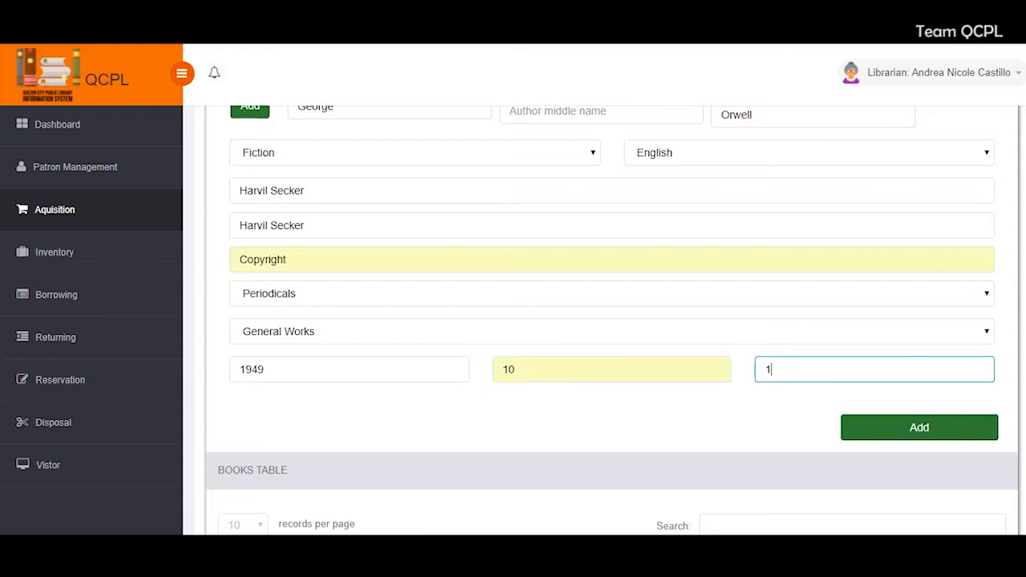
{"action": "type", "text": "90"}
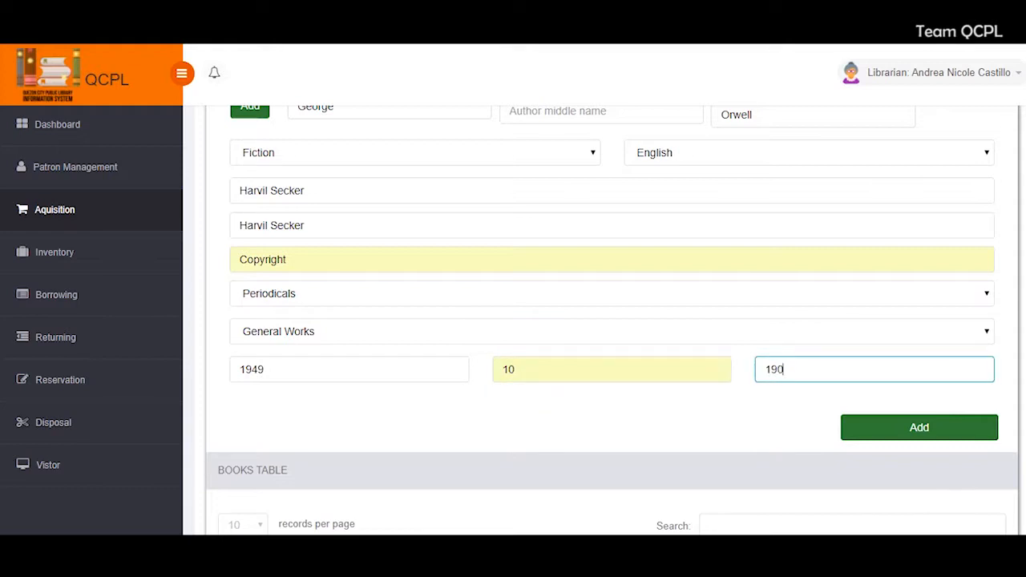
{"action": "left_click", "coordinate": [918, 426]}
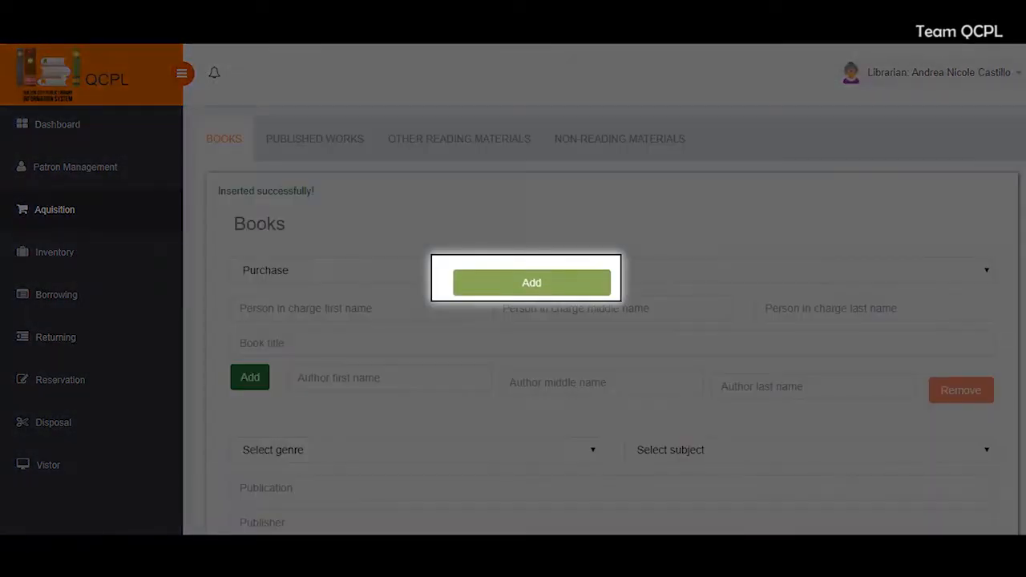
{"action": "left_click", "coordinate": [532, 282]}
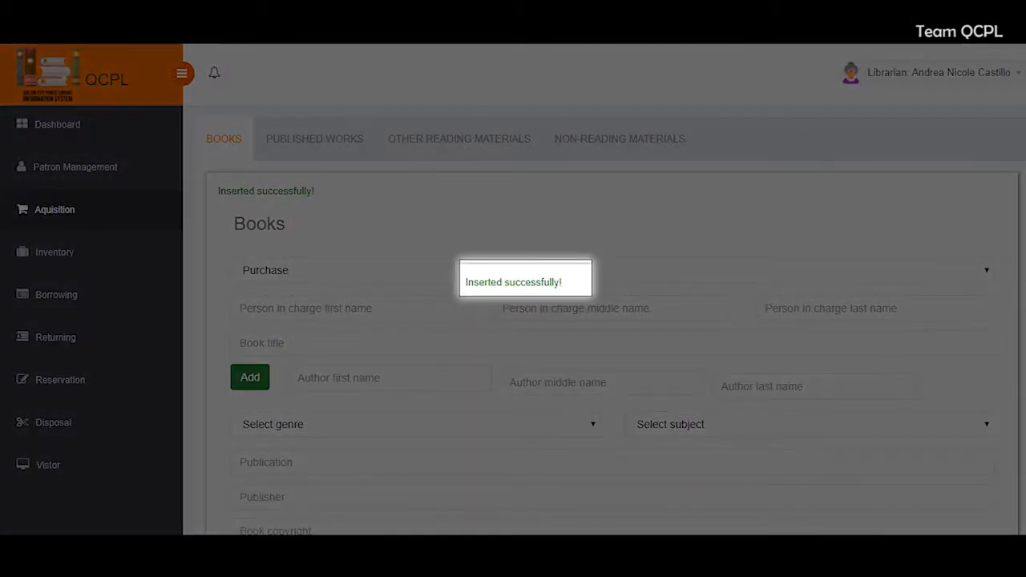
{"action": "scroll", "scroll_direction": "down", "scroll_amount": 3}
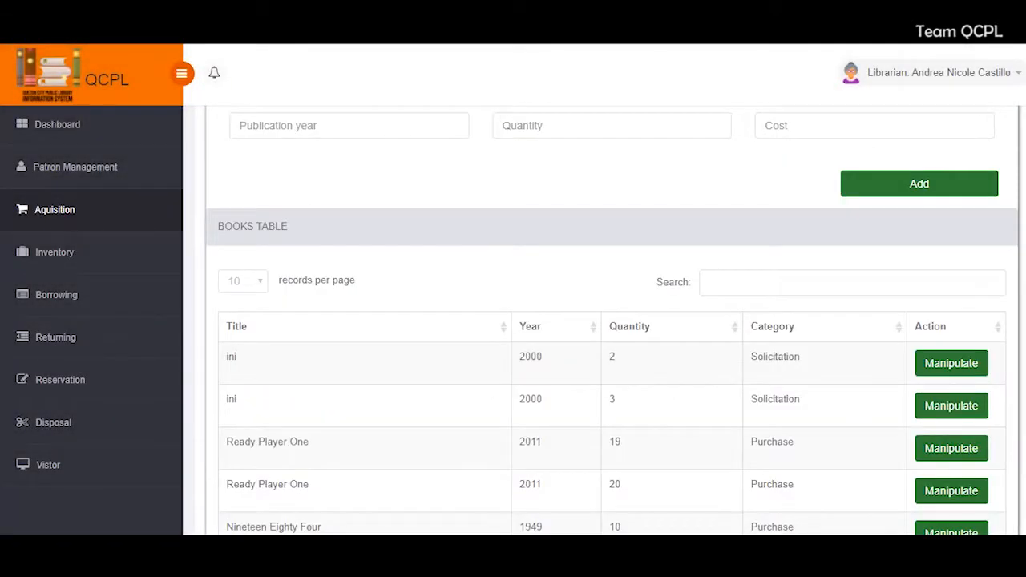
{"action": "scroll", "scroll_direction": "down", "scroll_amount": 3}
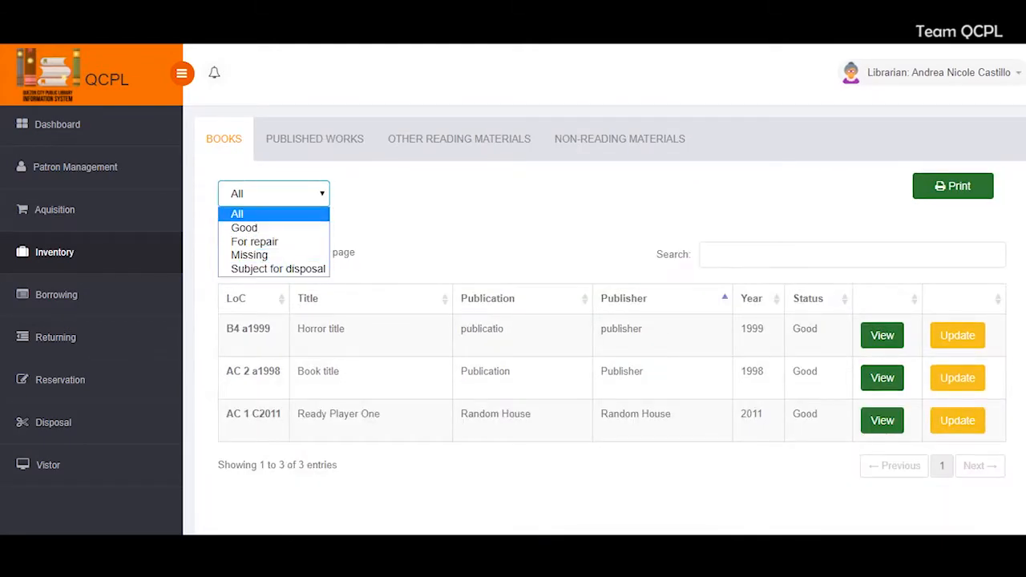
{"action": "left_click", "coordinate": [314, 138]}
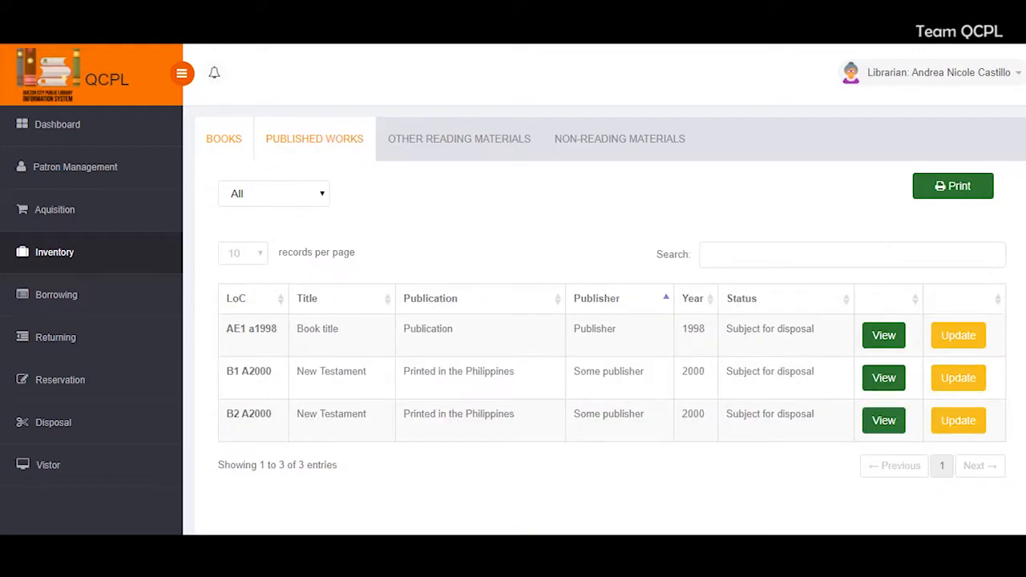
{"action": "left_click", "coordinate": [619, 138]}
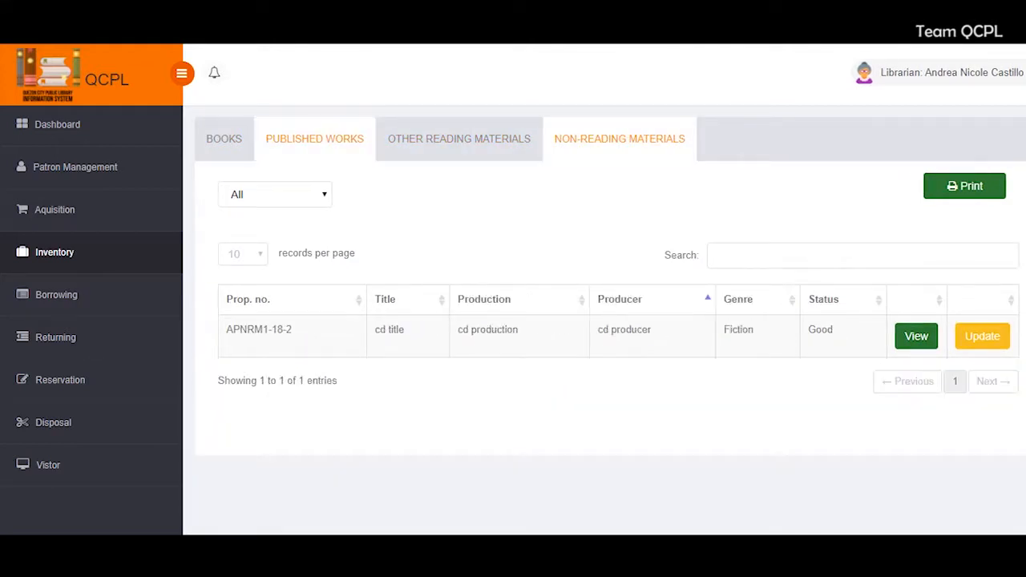
{"action": "left_click", "coordinate": [224, 137]}
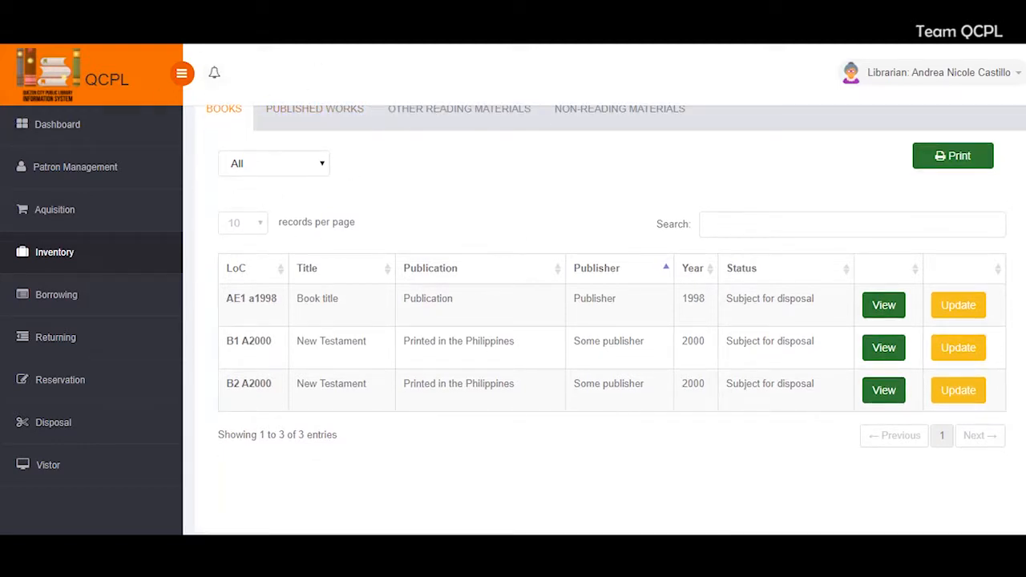
{"action": "left_click", "coordinate": [54, 208]}
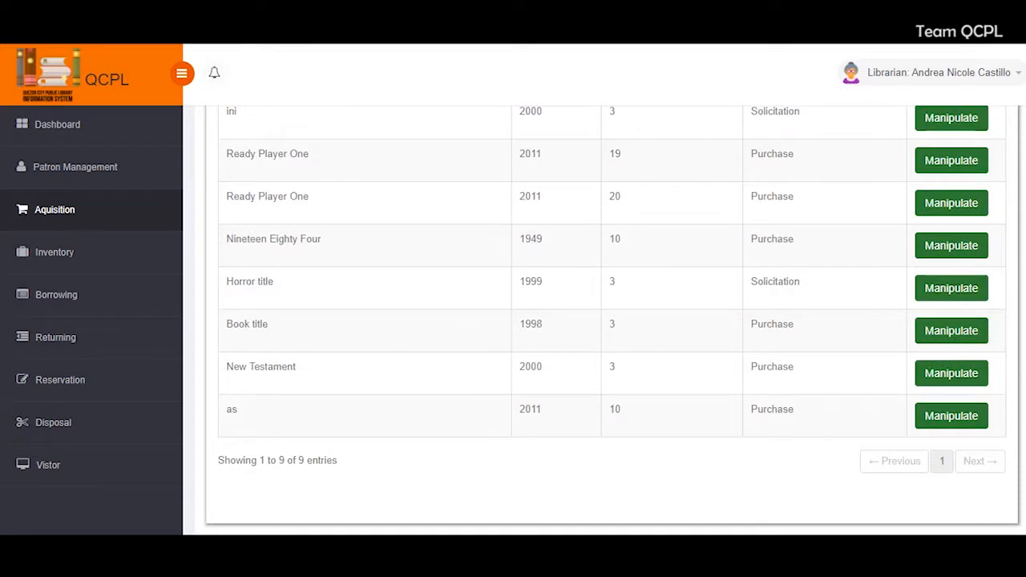
{"action": "left_click", "coordinate": [952, 245]}
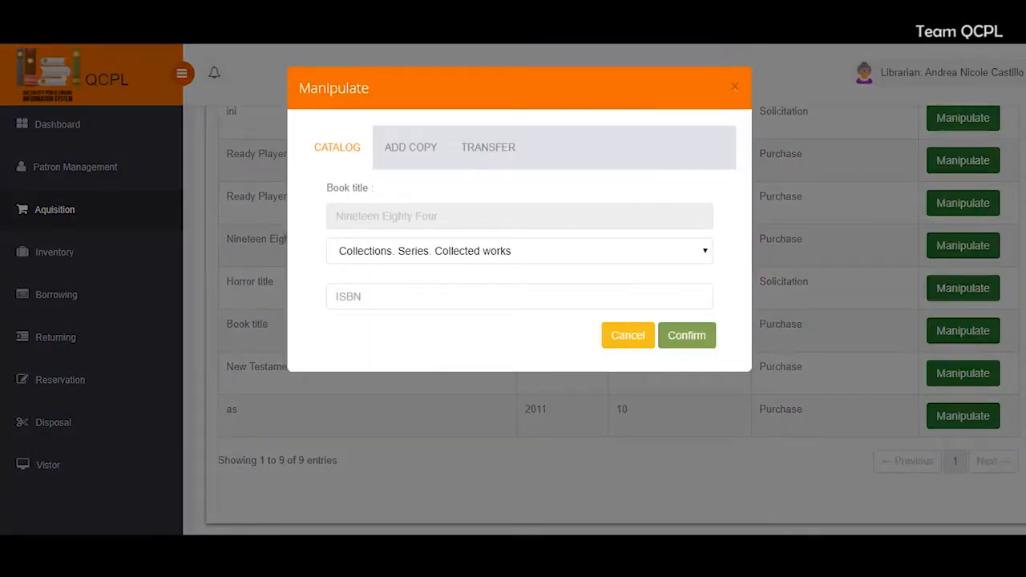
{"action": "left_click", "coordinate": [519, 297]}
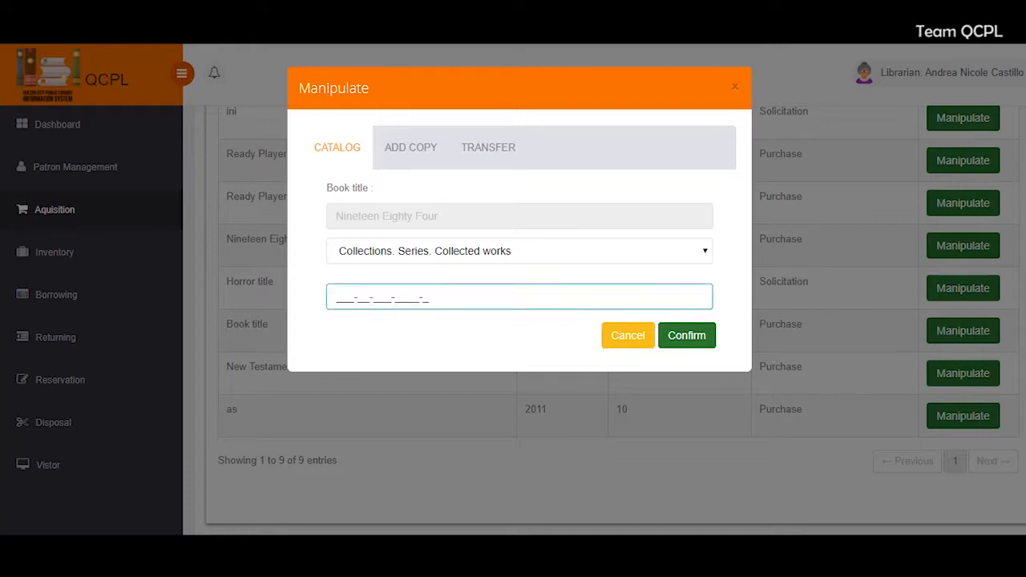
{"action": "type", "text": "978-14-713-3143-5"}
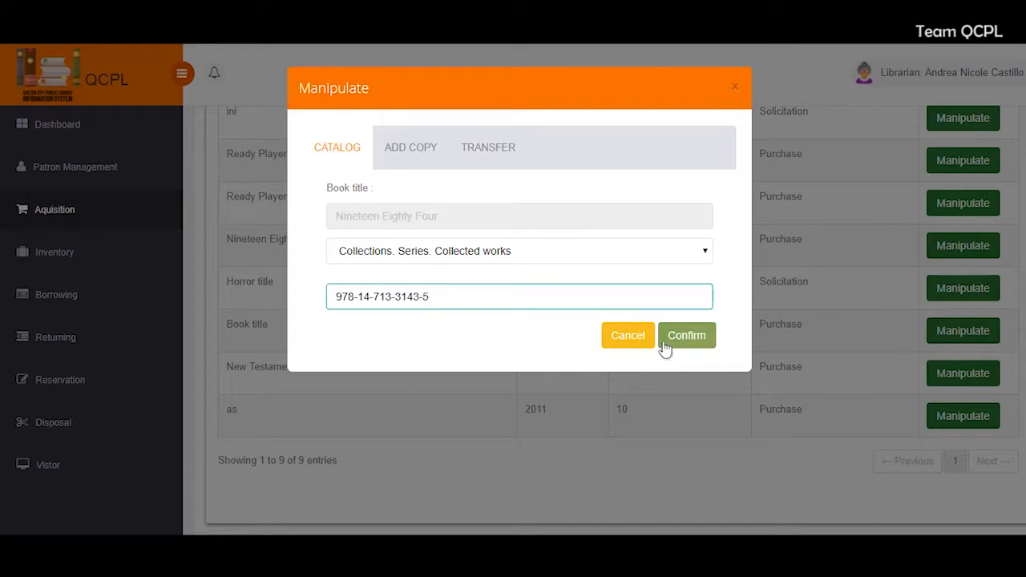
{"action": "left_click", "coordinate": [410, 148]}
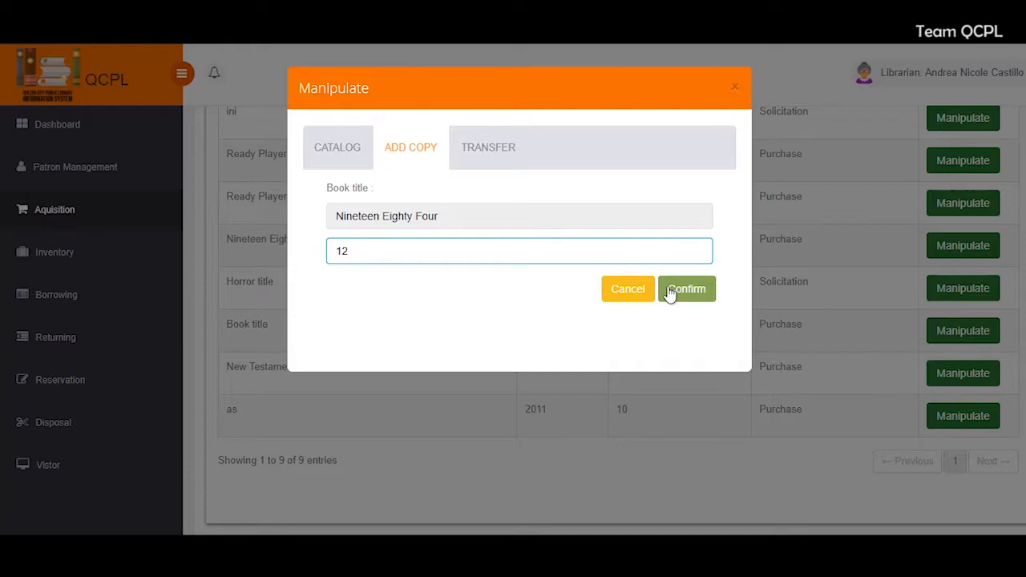
{"action": "left_click", "coordinate": [686, 288]}
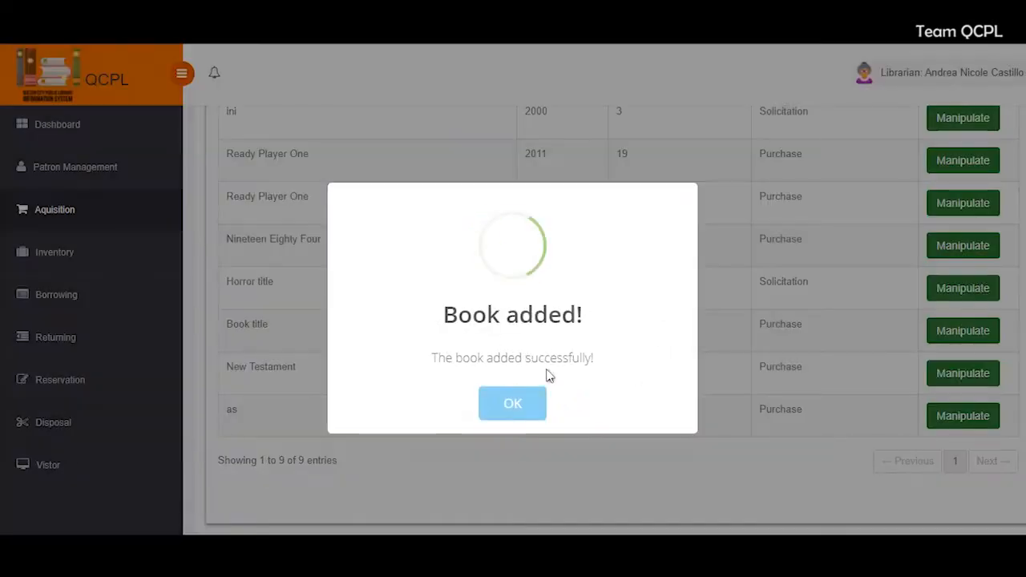
{"action": "left_click", "coordinate": [513, 404]}
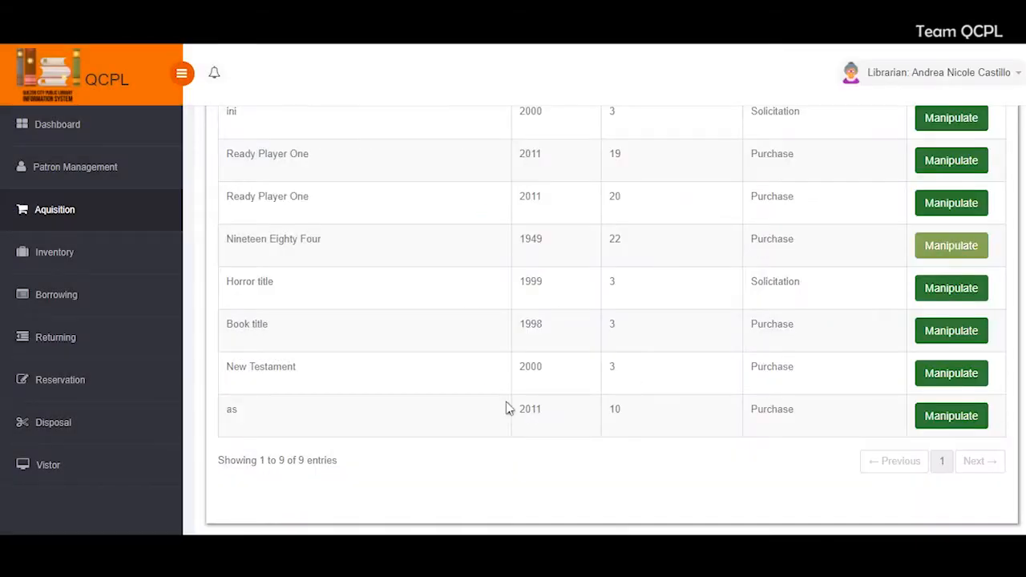
- Catalogue Nineteen Eighty Four into inventory and view it in the inventory books list
{"action": "left_click", "coordinate": [952, 245]}
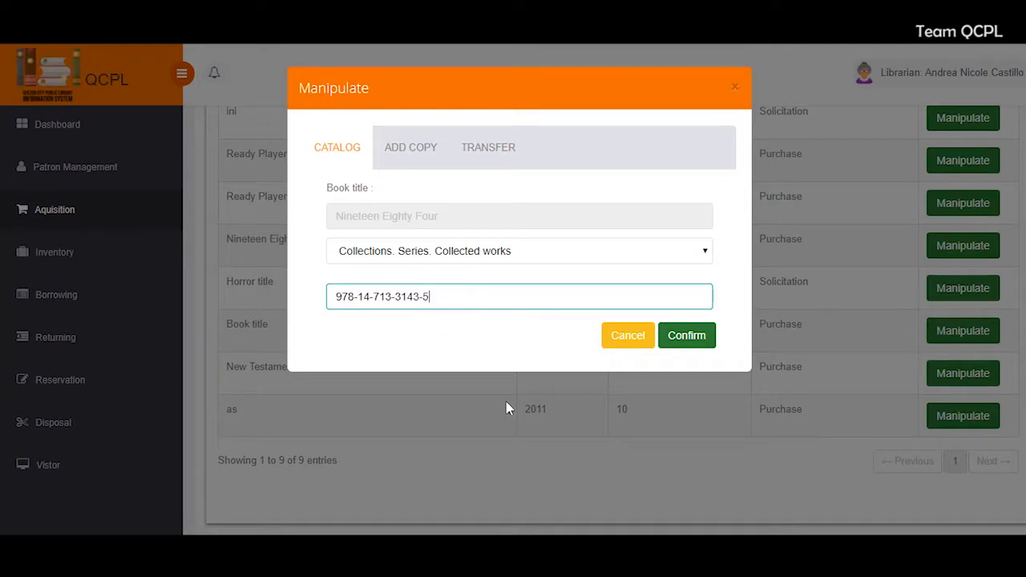
{"action": "left_click", "coordinate": [686, 335]}
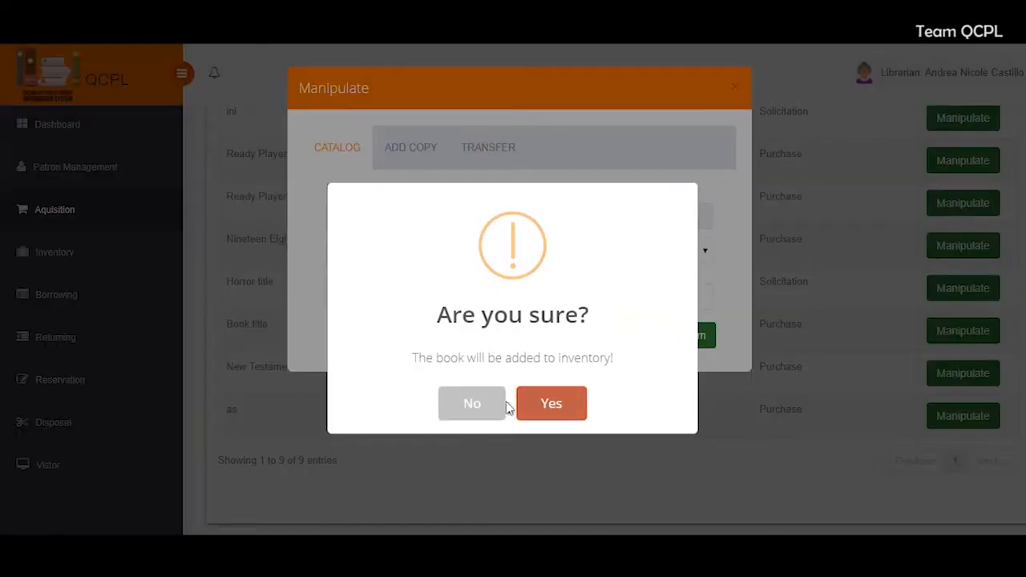
{"action": "left_click", "coordinate": [551, 404]}
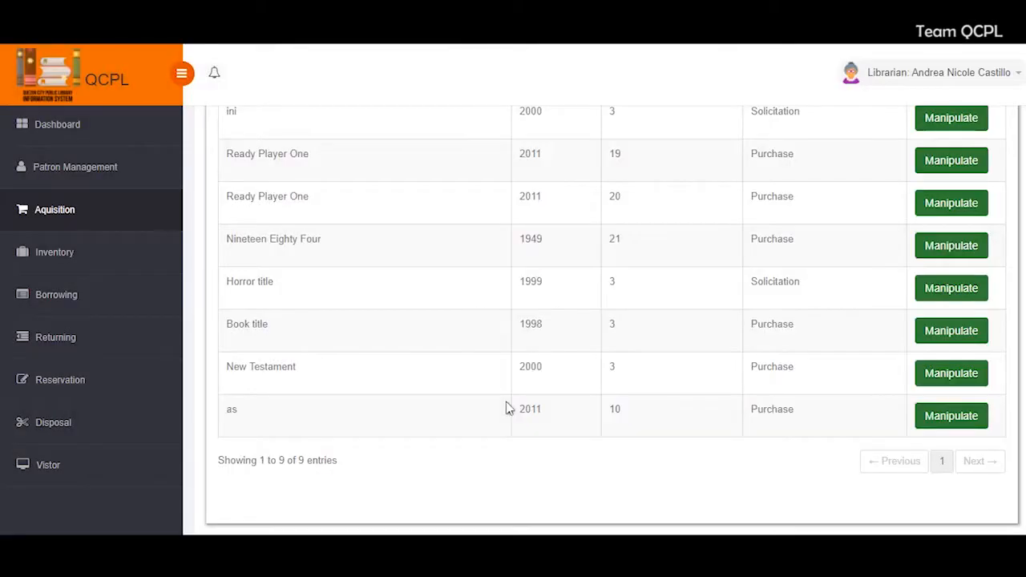
{"action": "left_click", "coordinate": [55, 252]}
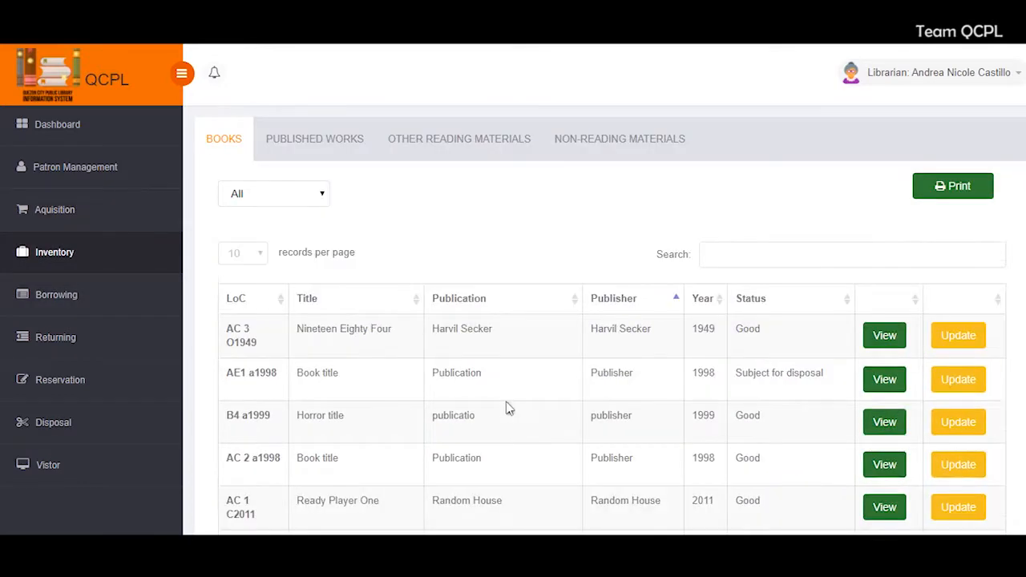
- View Nineteen Eighty Four's details, then start its status update with the status choices shown
{"action": "left_click", "coordinate": [885, 335]}
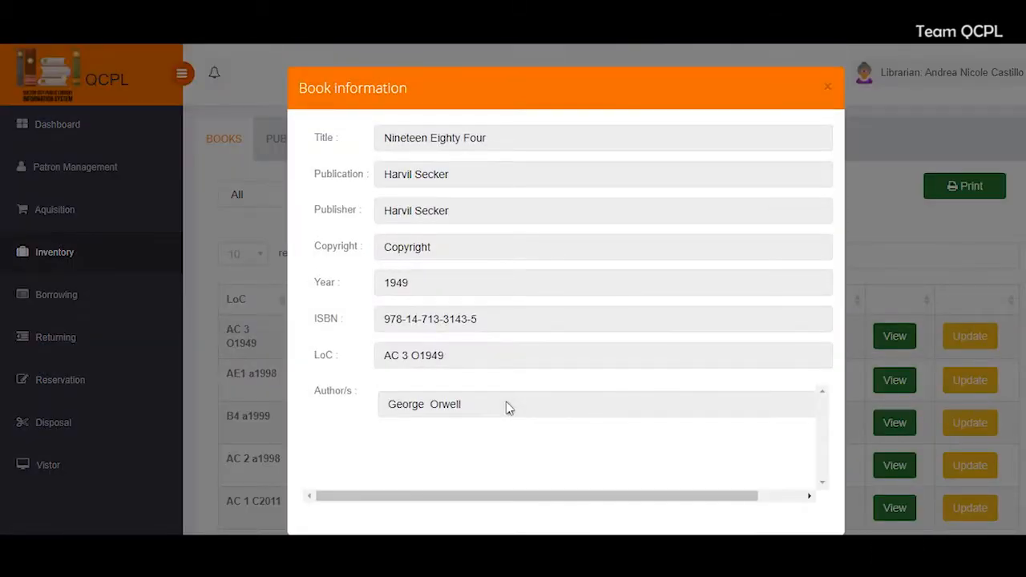
{"action": "left_click", "coordinate": [827, 86]}
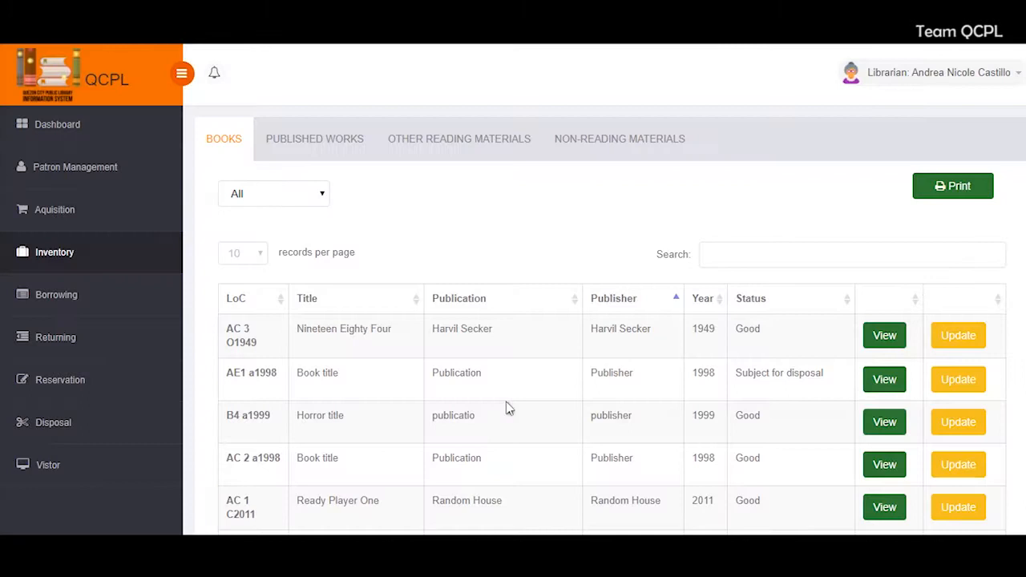
{"action": "left_click", "coordinate": [959, 335]}
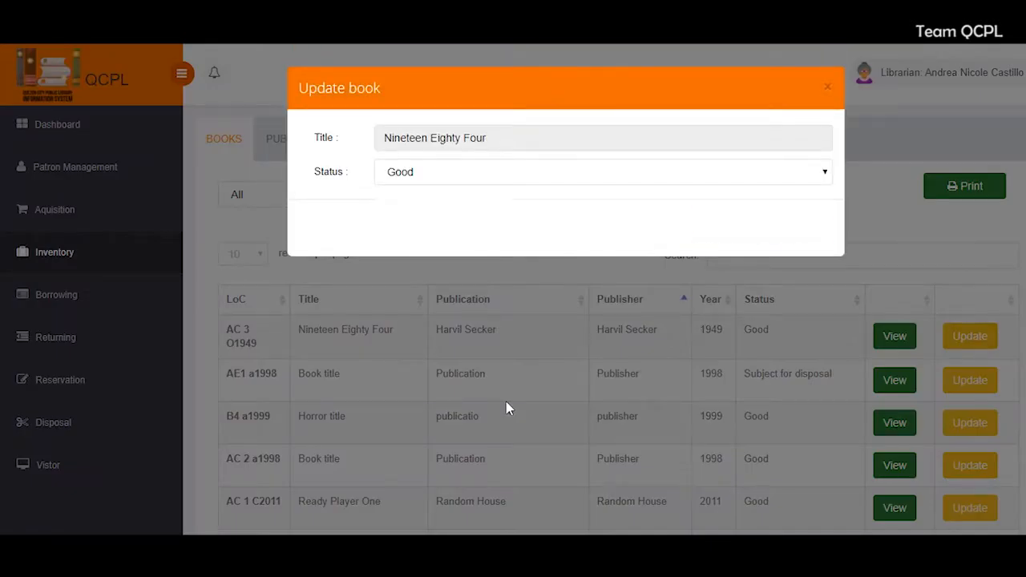
{"action": "left_click", "coordinate": [602, 172]}
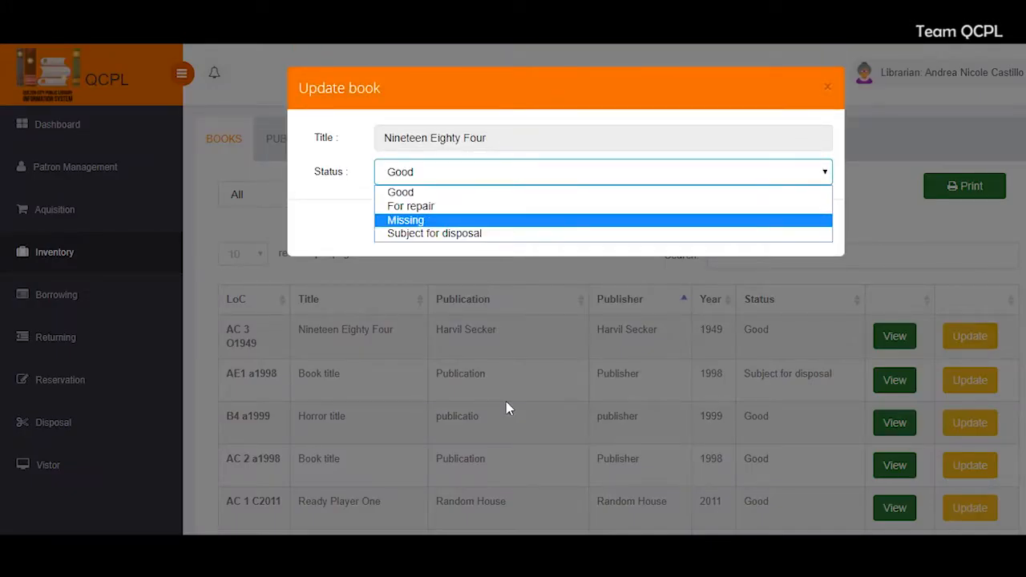
{"action": "mouse_move", "coordinate": [433, 234]}
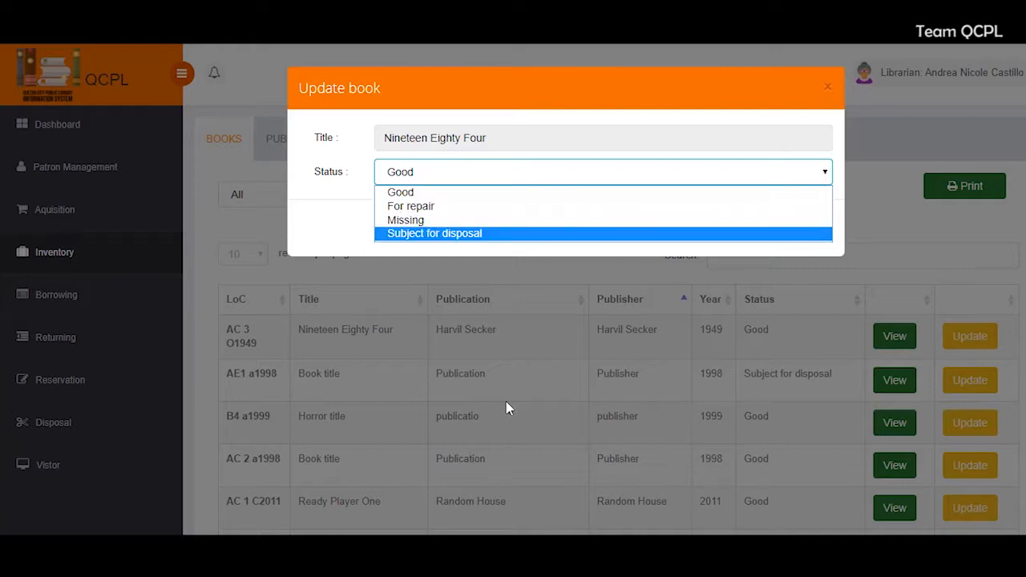
- Set the status to Subject for disposal and confirm the update
{"action": "left_click", "coordinate": [433, 234]}
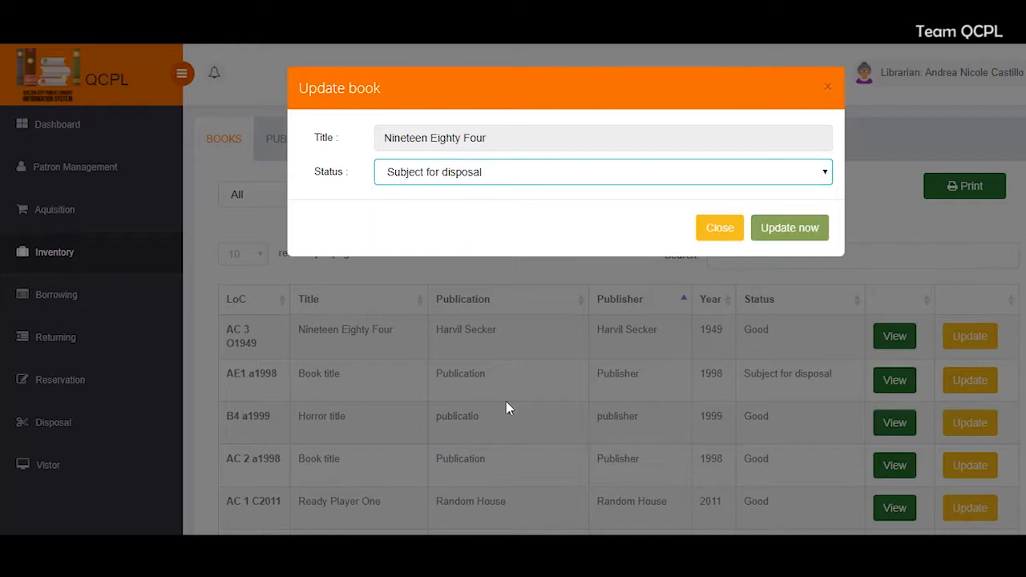
{"action": "left_click", "coordinate": [789, 228]}
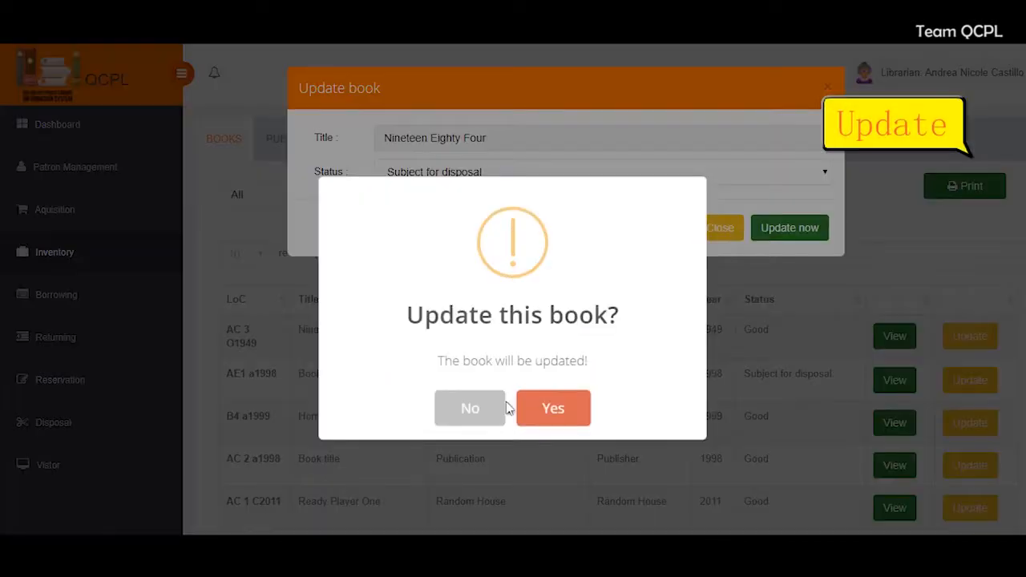
{"action": "left_click", "coordinate": [552, 409]}
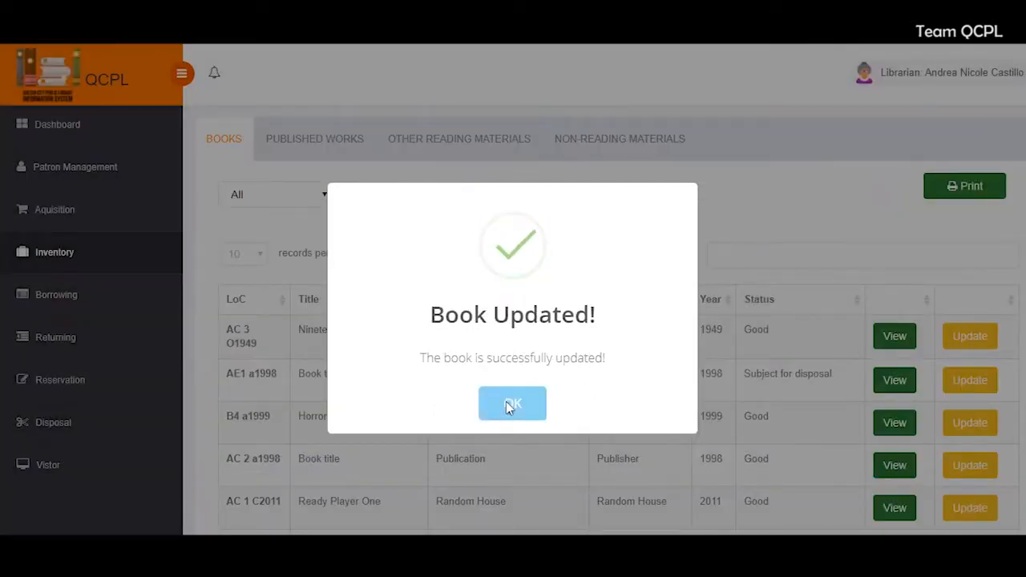
{"action": "left_click", "coordinate": [513, 404]}
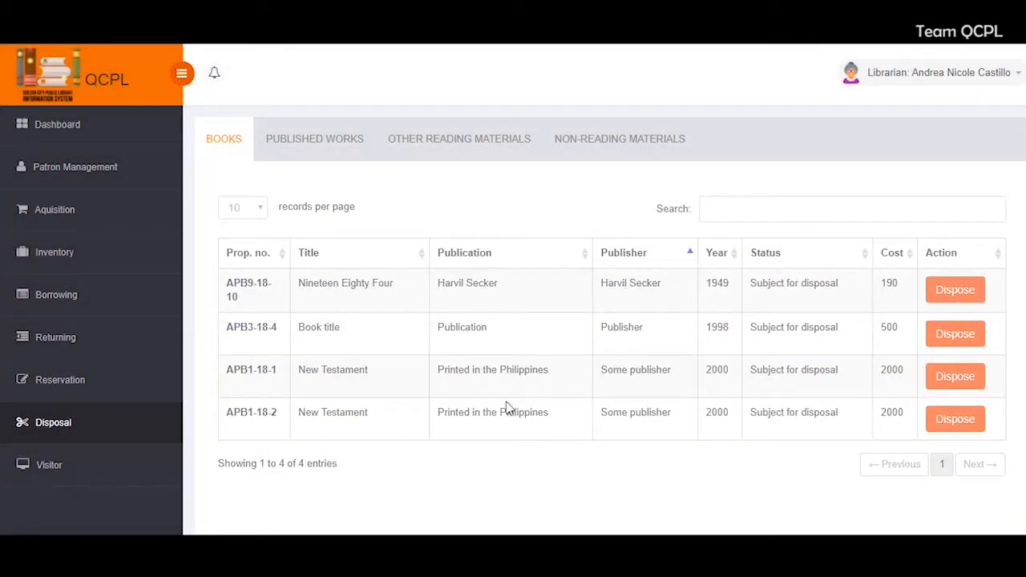
- From the inventory books list, update Nineteen Eighty Four's status back to Good and confirm
{"action": "left_click", "coordinate": [955, 289]}
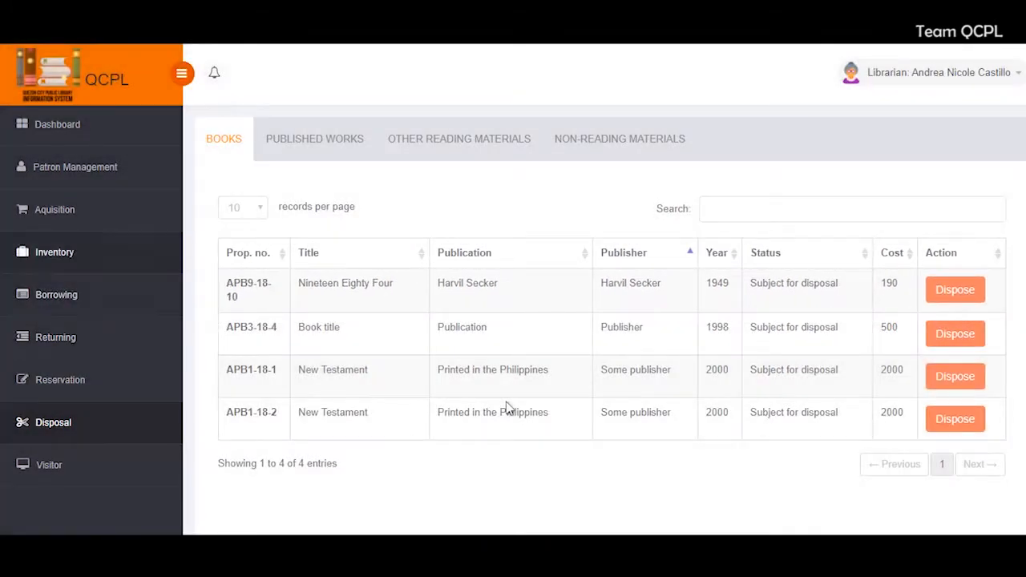
{"action": "left_click", "coordinate": [55, 252]}
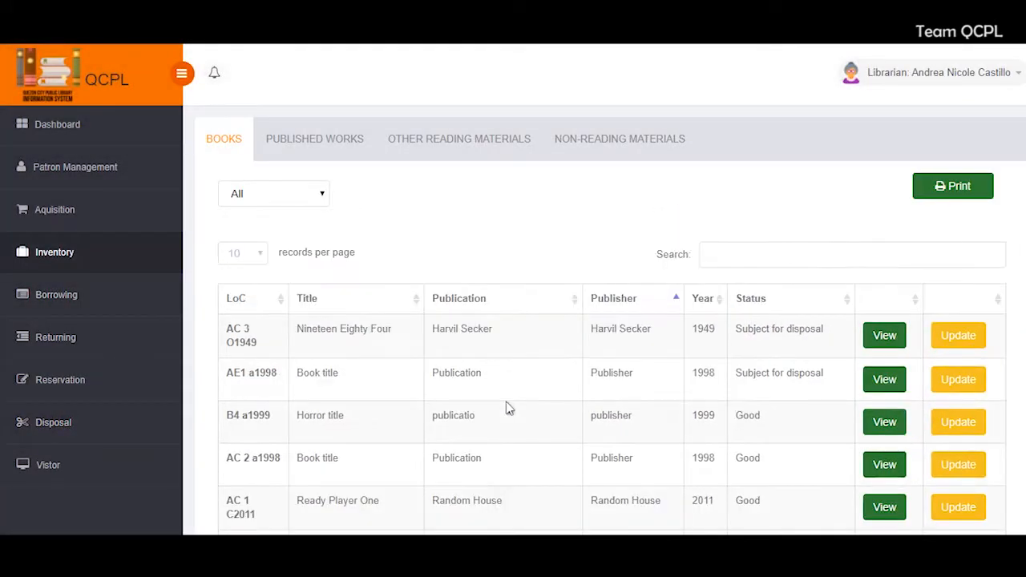
{"action": "left_click", "coordinate": [959, 335]}
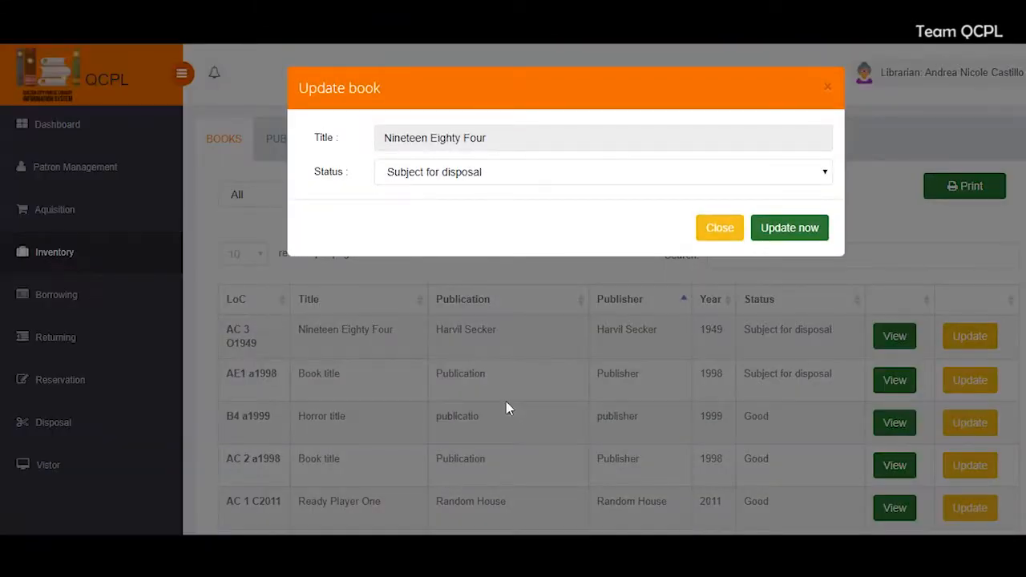
{"action": "left_click", "coordinate": [789, 228]}
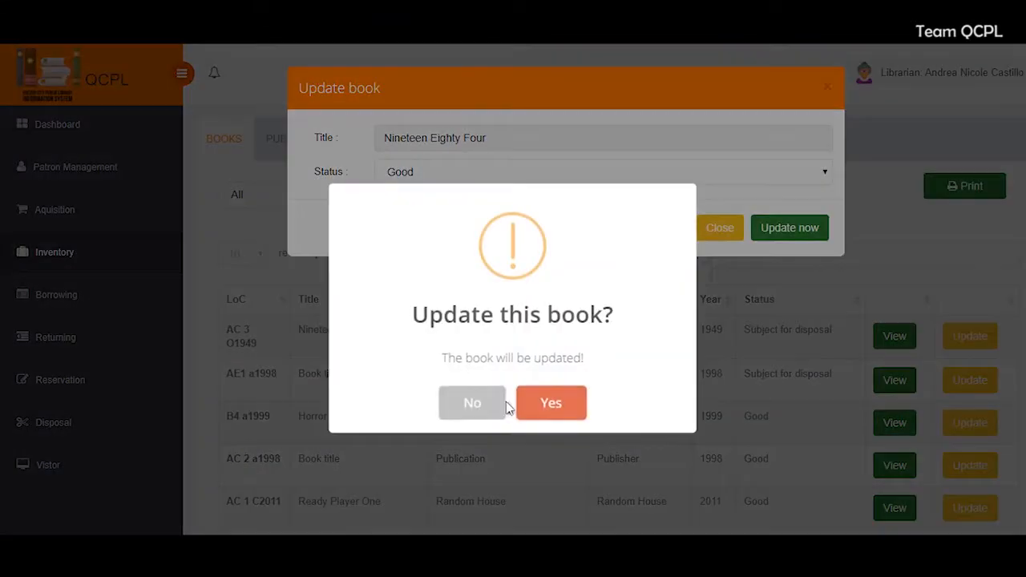
{"action": "left_click", "coordinate": [552, 402]}
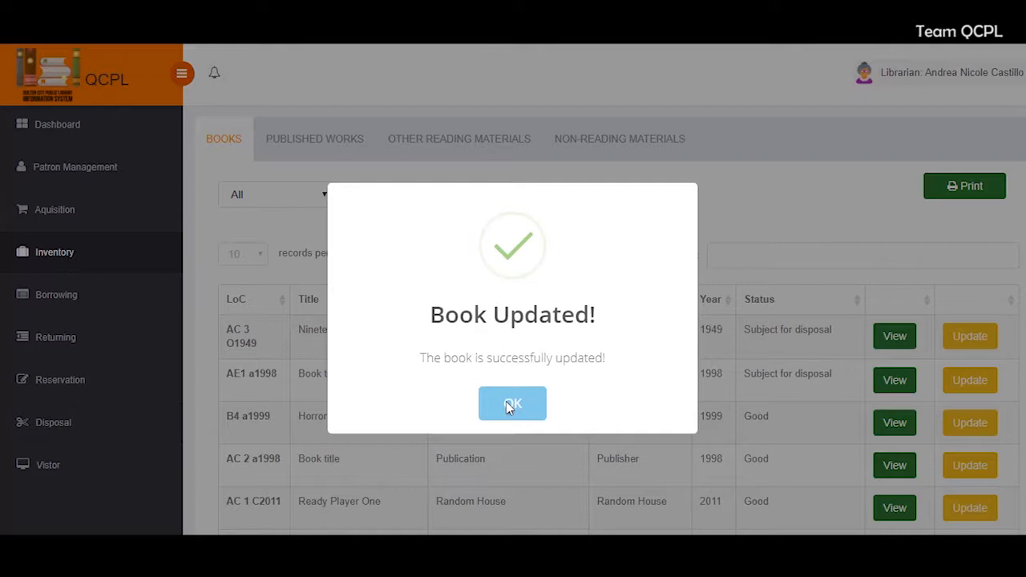
{"action": "left_click", "coordinate": [513, 404]}
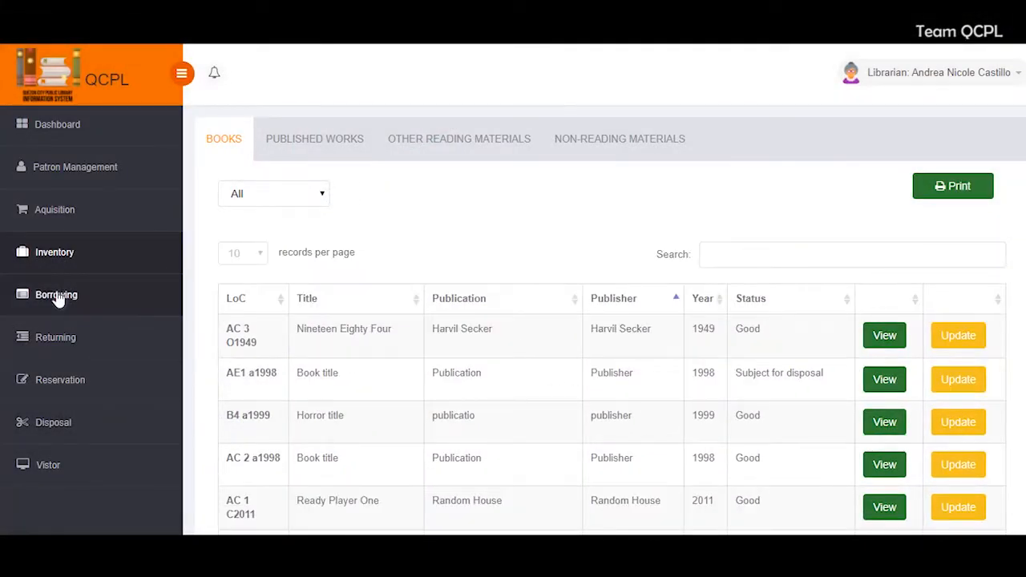
{"action": "left_click", "coordinate": [57, 295]}
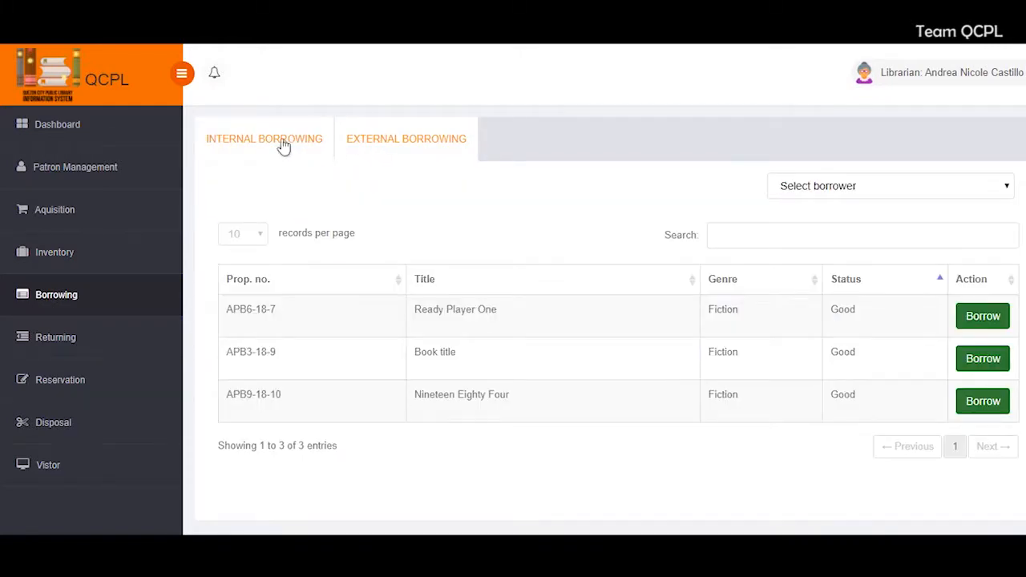
{"action": "left_click", "coordinate": [263, 137]}
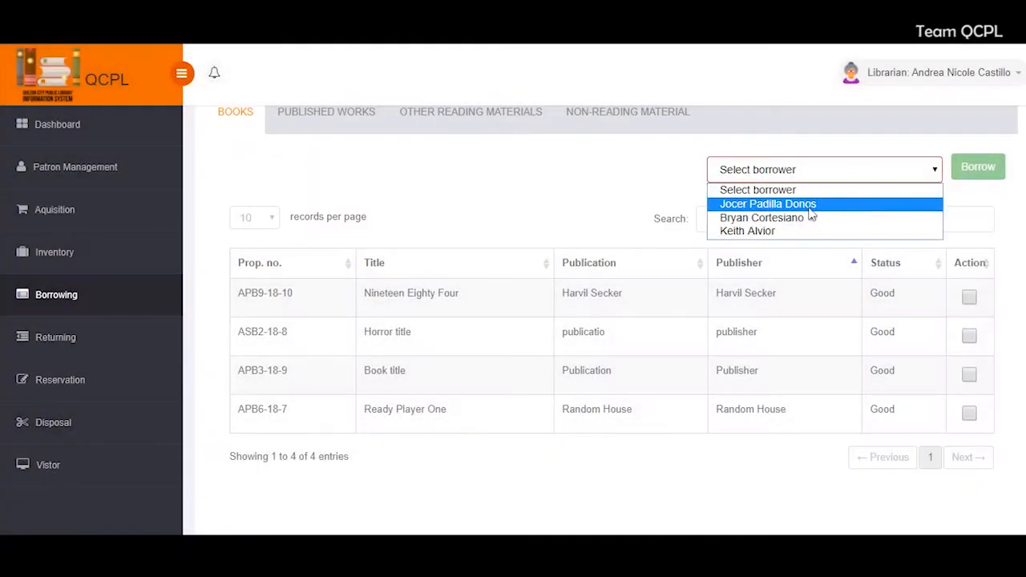
{"action": "mouse_move", "coordinate": [747, 231]}
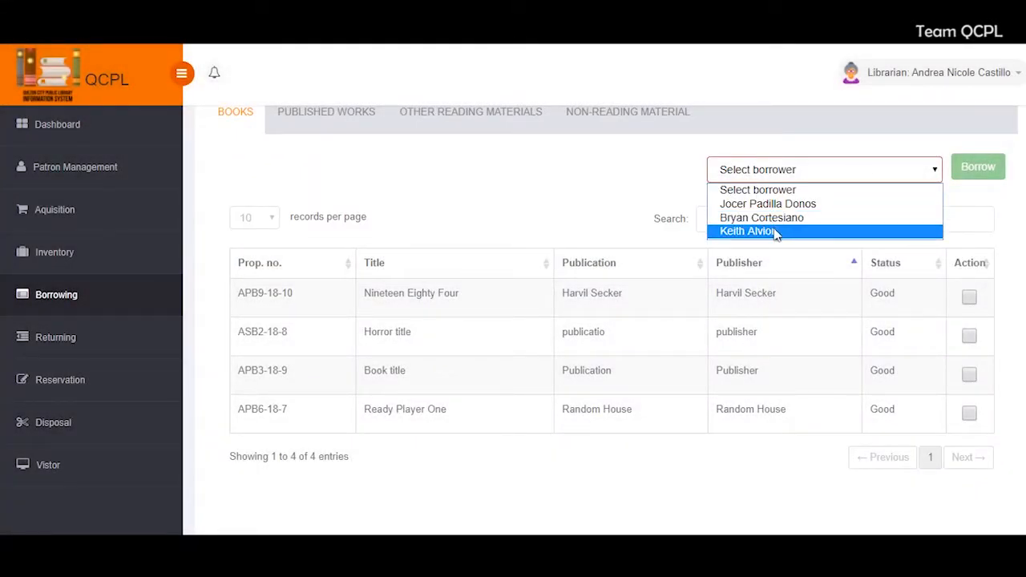
{"action": "left_click", "coordinate": [748, 230]}
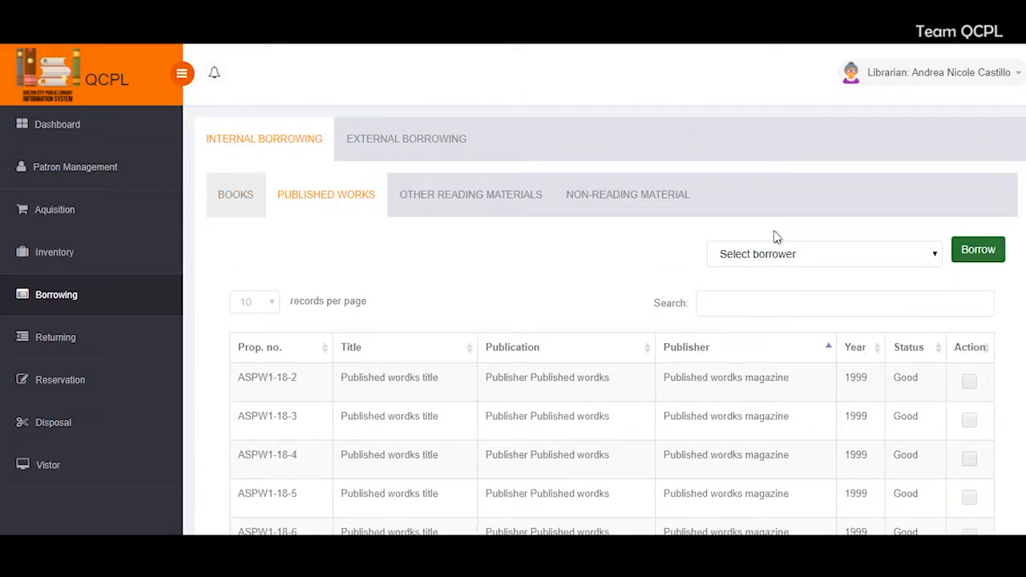
{"action": "left_click", "coordinate": [234, 194]}
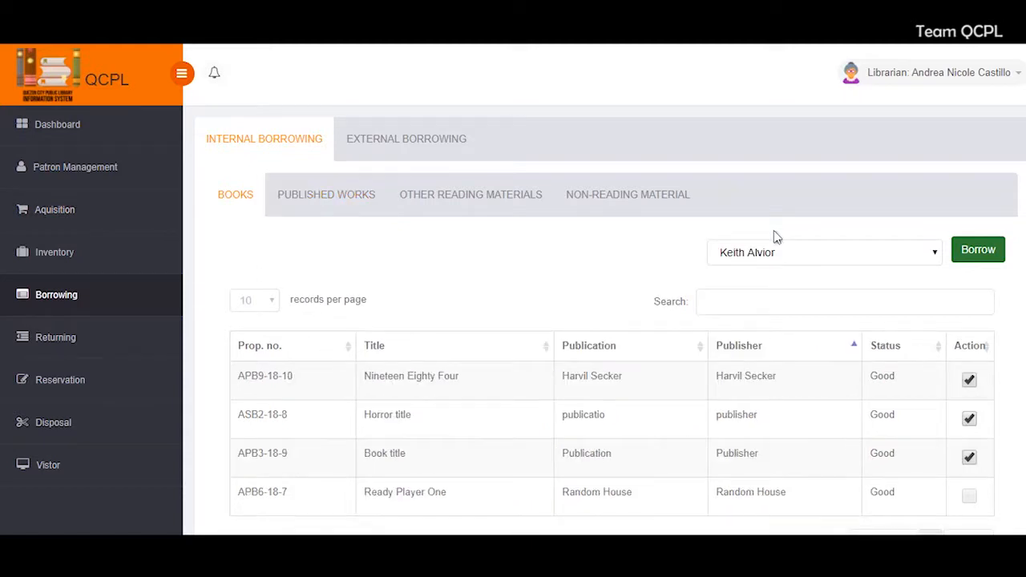
{"action": "left_click", "coordinate": [327, 194]}
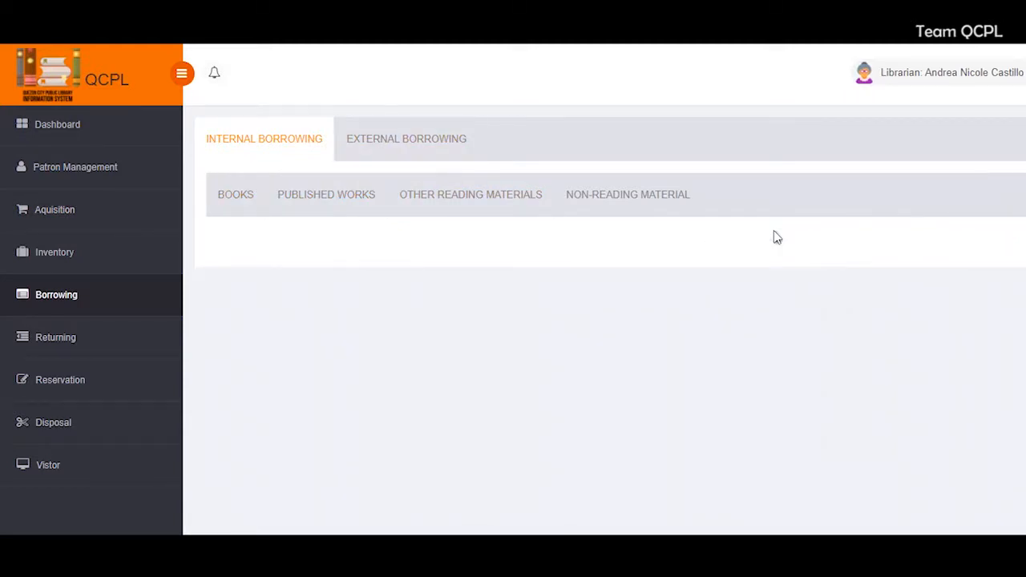
- Return Nineteen Eighty Four and Horror title from the Returning > Books list
{"action": "left_click", "coordinate": [55, 337]}
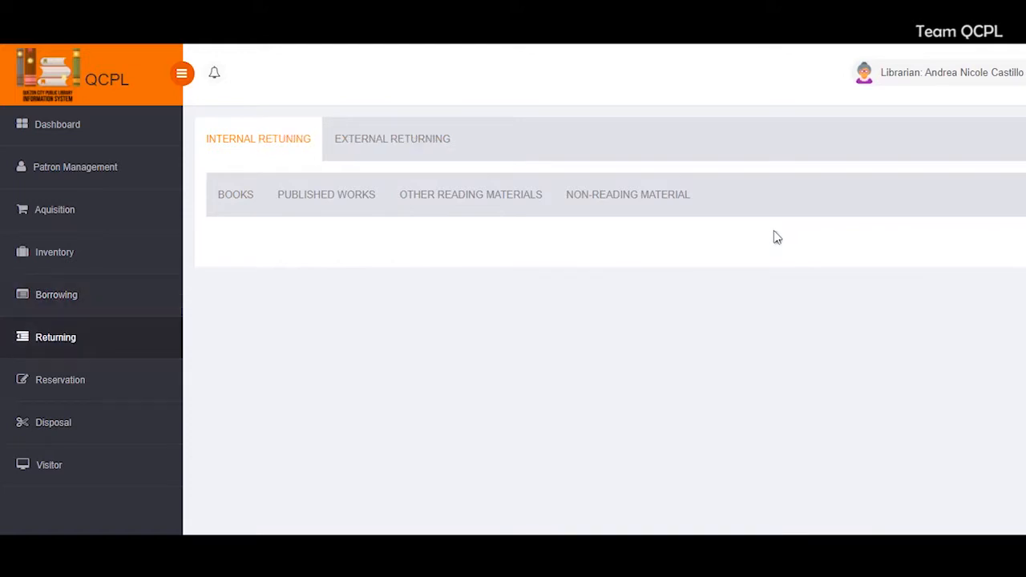
{"action": "left_click", "coordinate": [234, 194]}
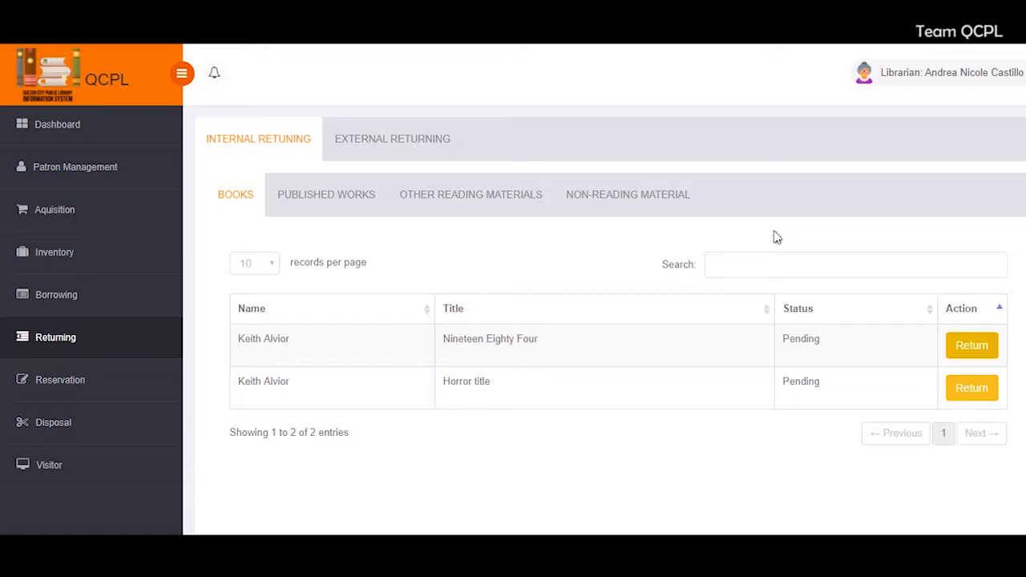
{"action": "left_click", "coordinate": [234, 194]}
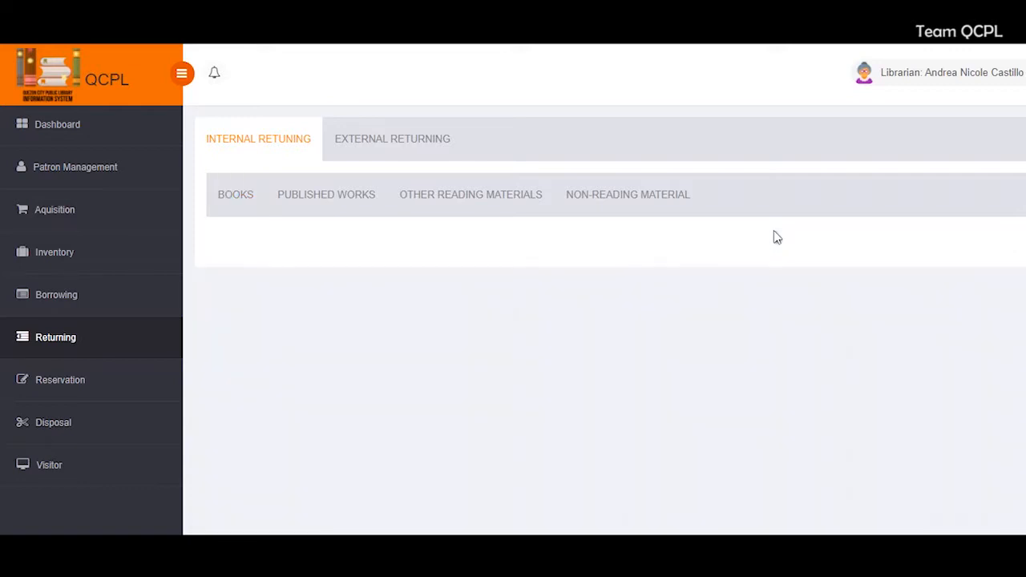
{"action": "left_click", "coordinate": [235, 194]}
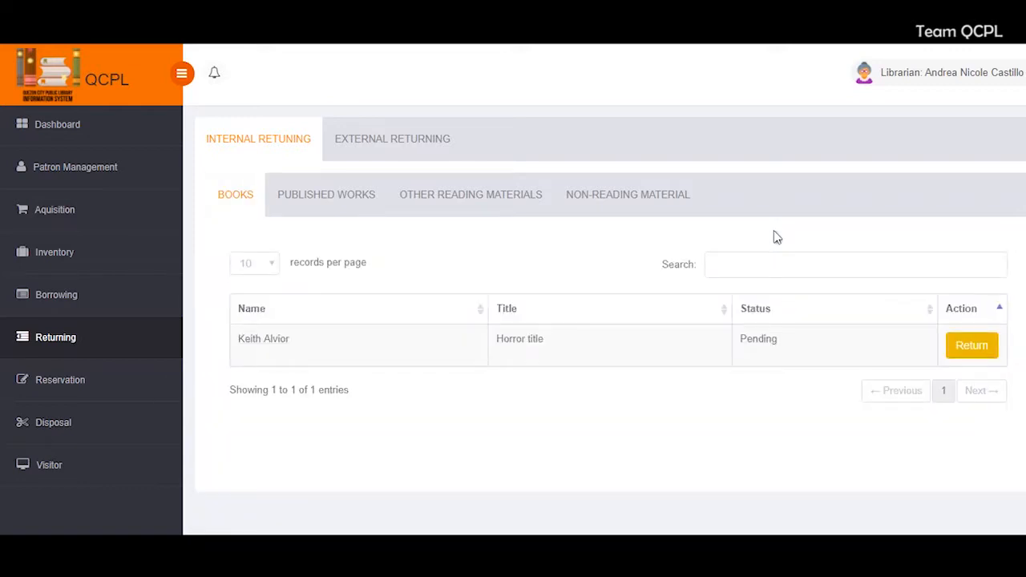
{"action": "left_click", "coordinate": [972, 345]}
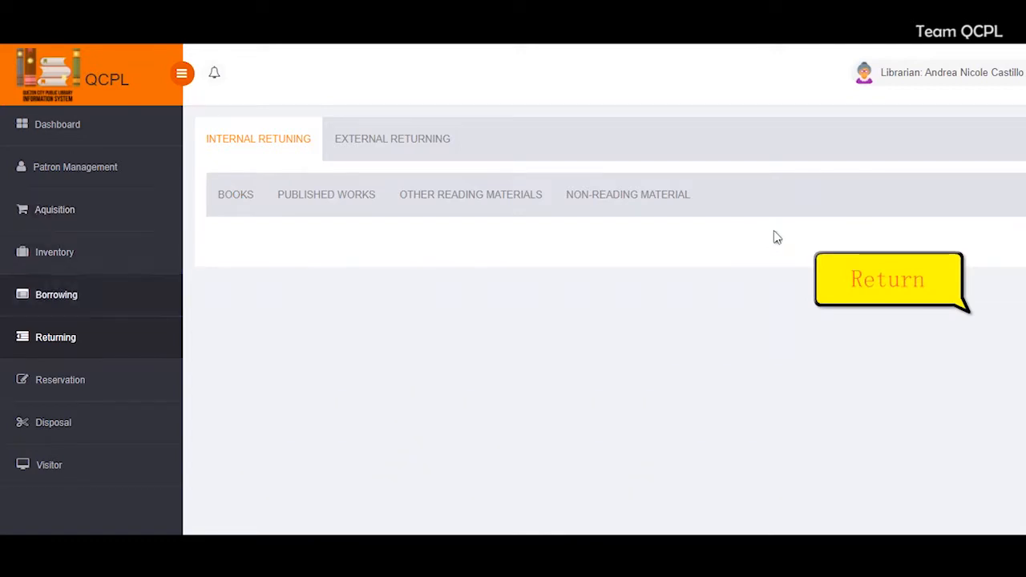
- Check the external returns list, then move on to the Reservation module
{"action": "left_click", "coordinate": [56, 295]}
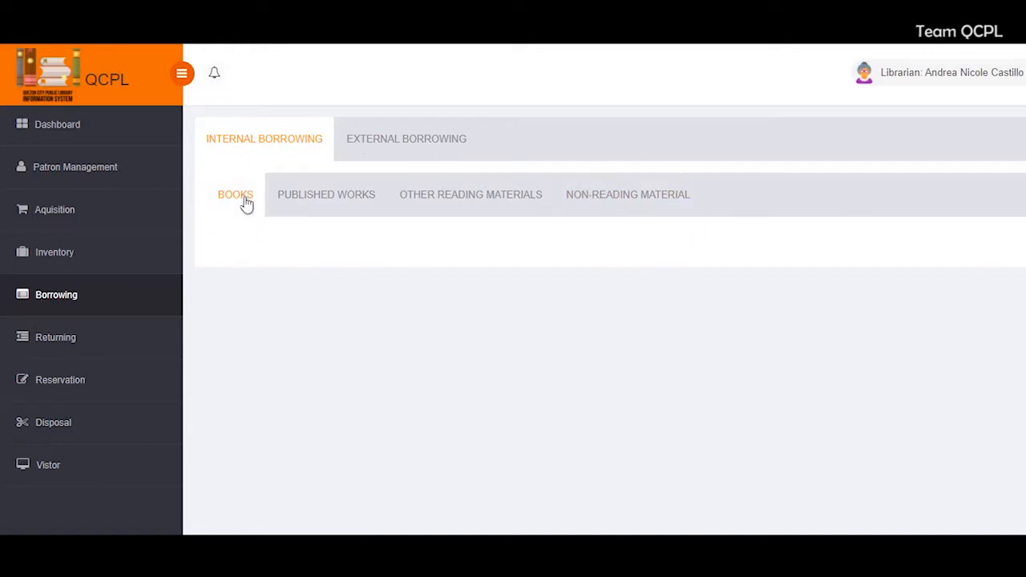
{"action": "left_click", "coordinate": [54, 336]}
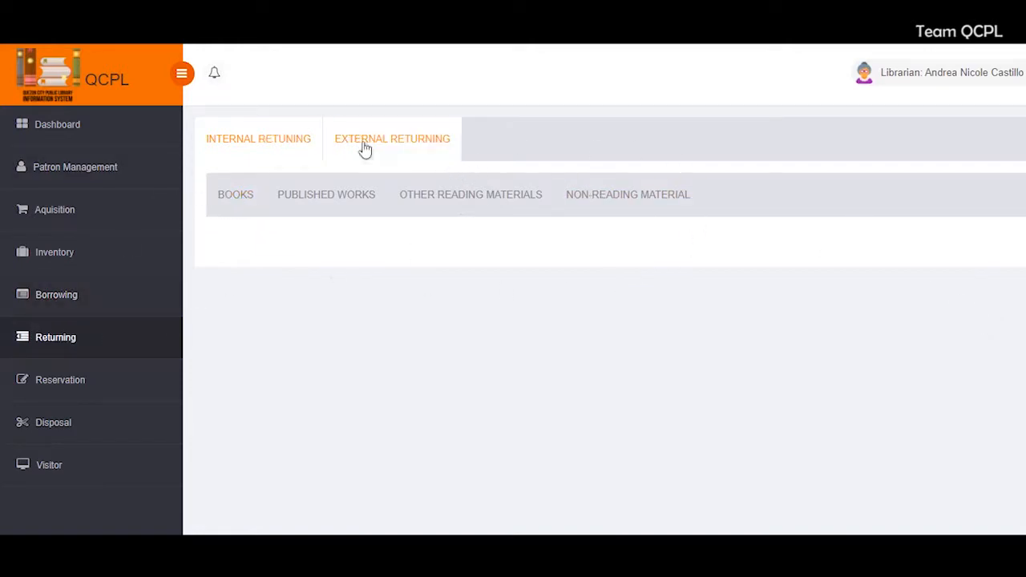
{"action": "left_click", "coordinate": [258, 138]}
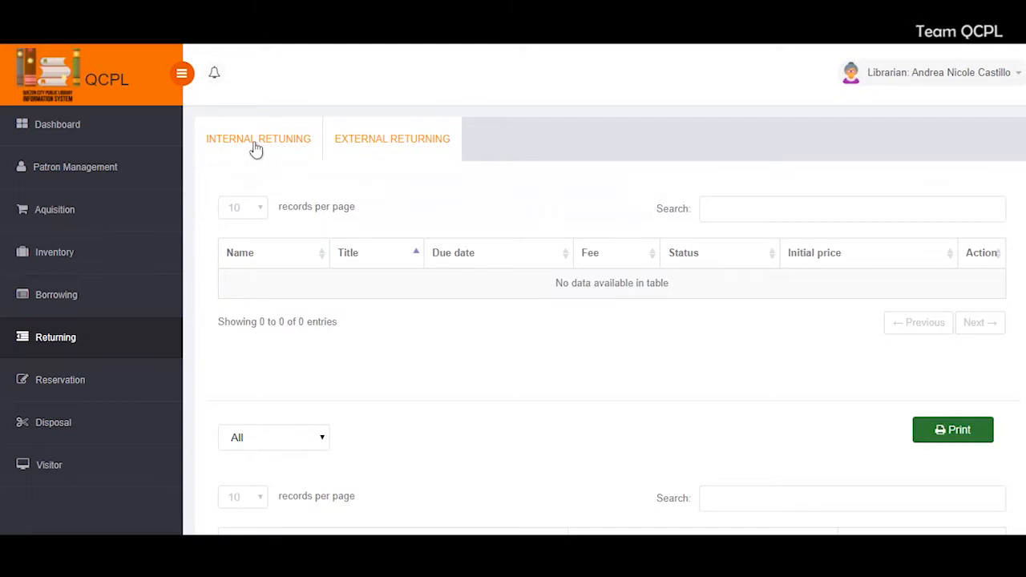
{"action": "left_click", "coordinate": [258, 138]}
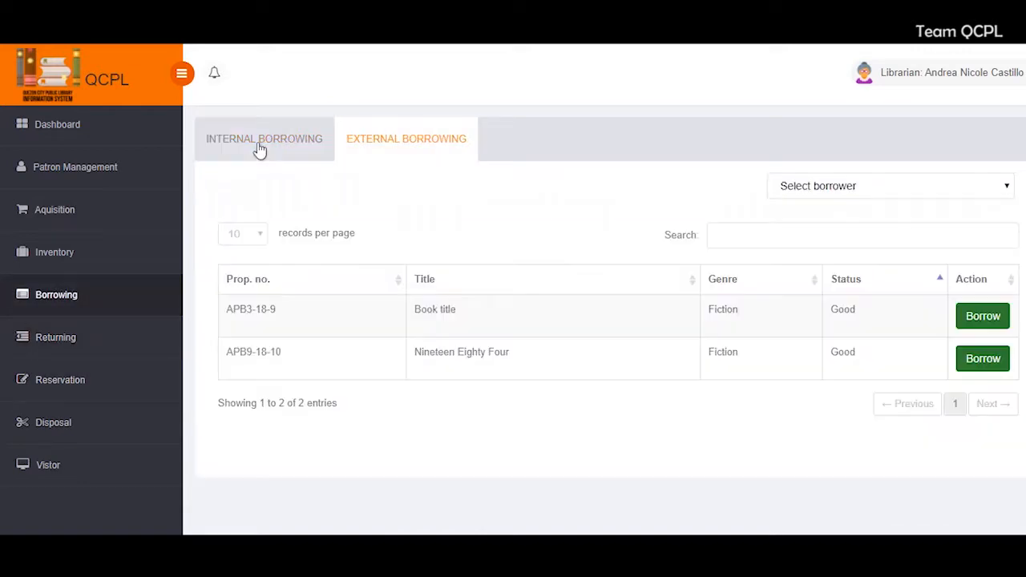
{"action": "left_click", "coordinate": [263, 138]}
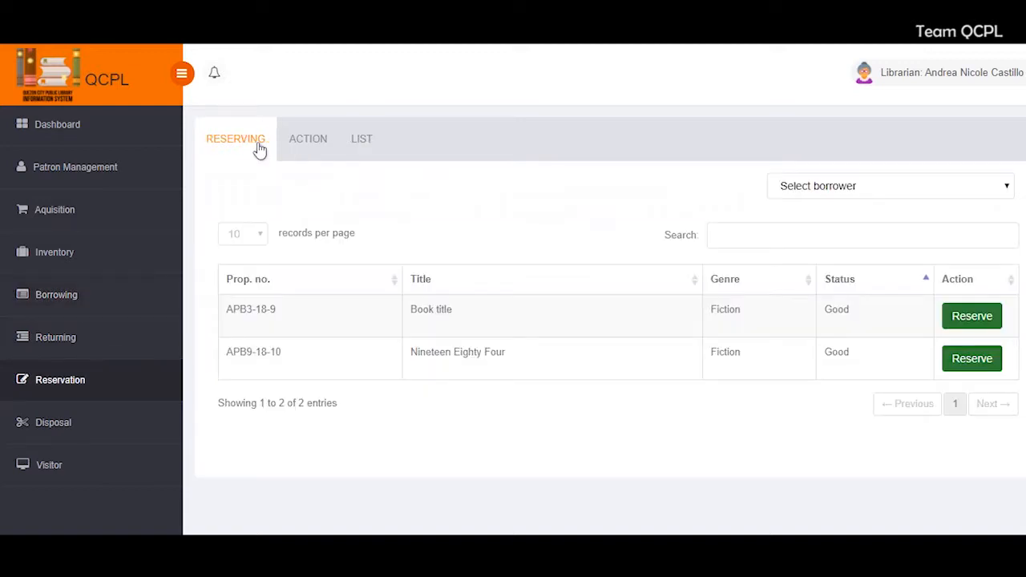
{"action": "mouse_move", "coordinate": [344, 189]}
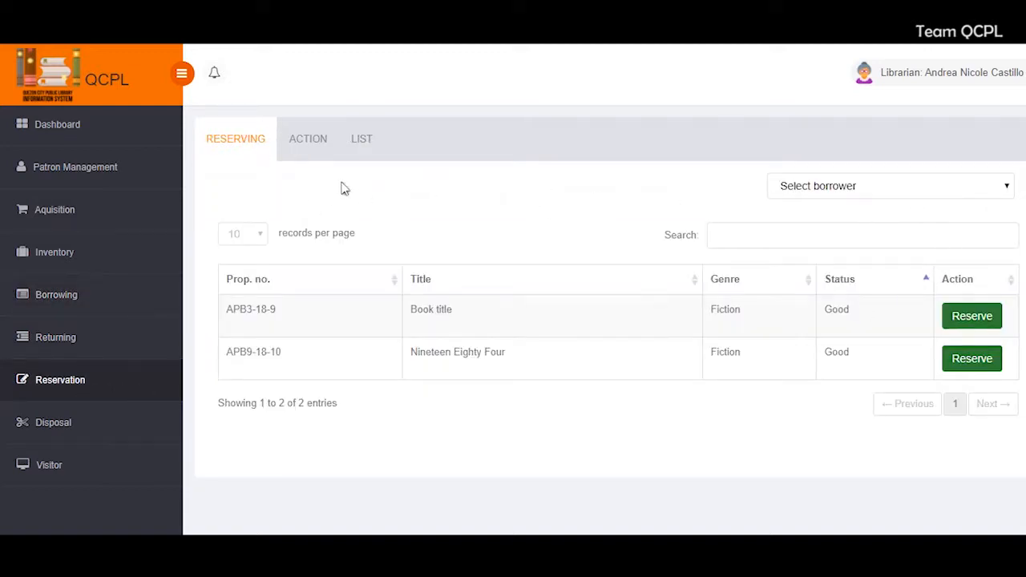
- Approve the pending reservation of Book title as an internal borrowing
{"action": "left_click", "coordinate": [308, 137]}
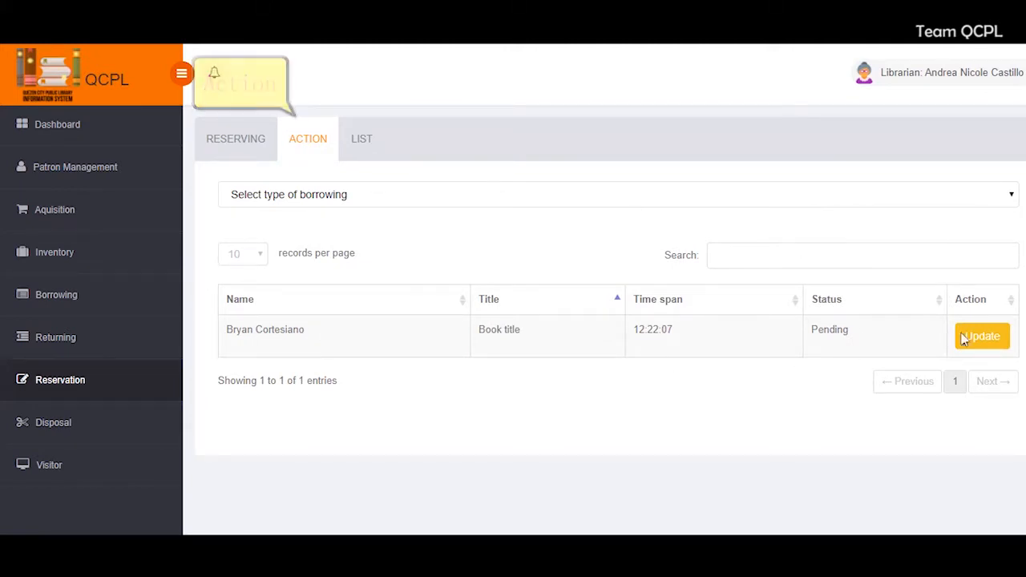
{"action": "left_click", "coordinate": [981, 337]}
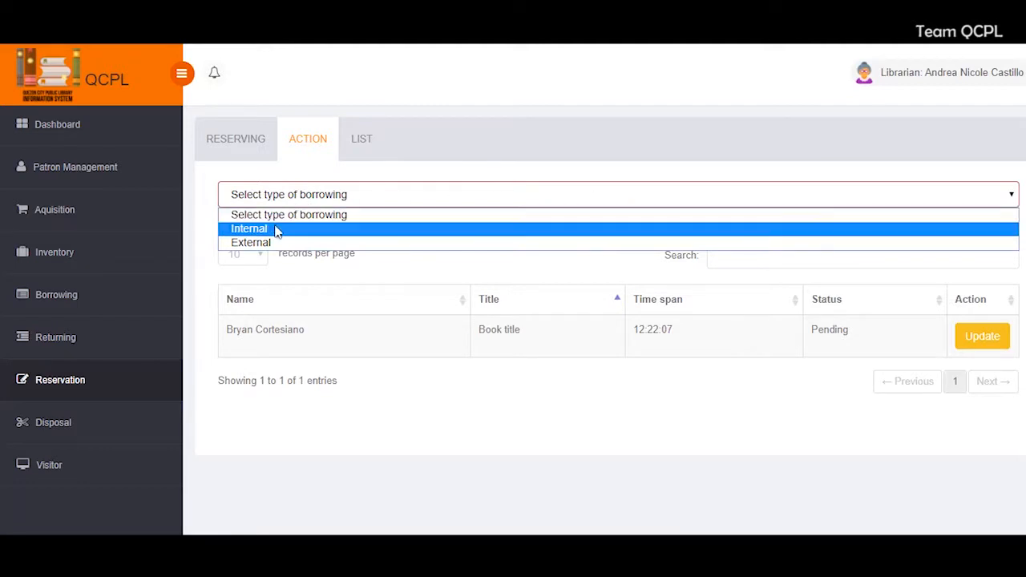
{"action": "left_click", "coordinate": [250, 227]}
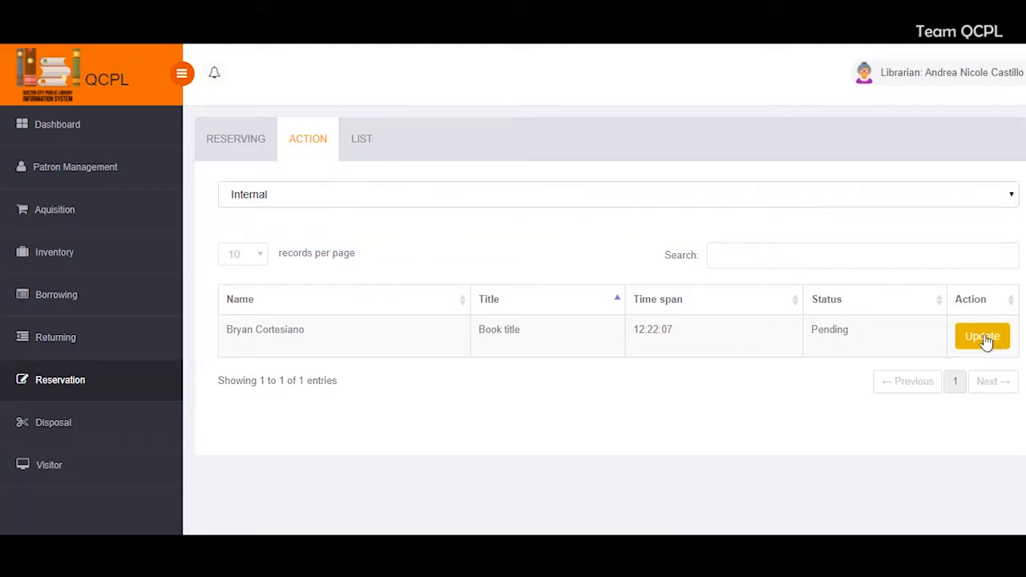
{"action": "left_click", "coordinate": [236, 138]}
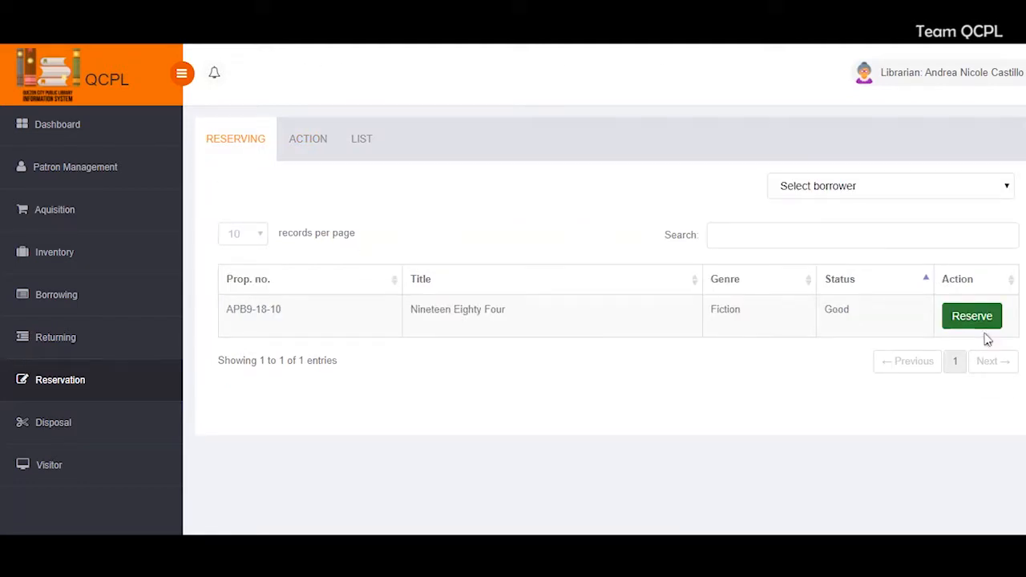
{"action": "mouse_move", "coordinate": [109, 379]}
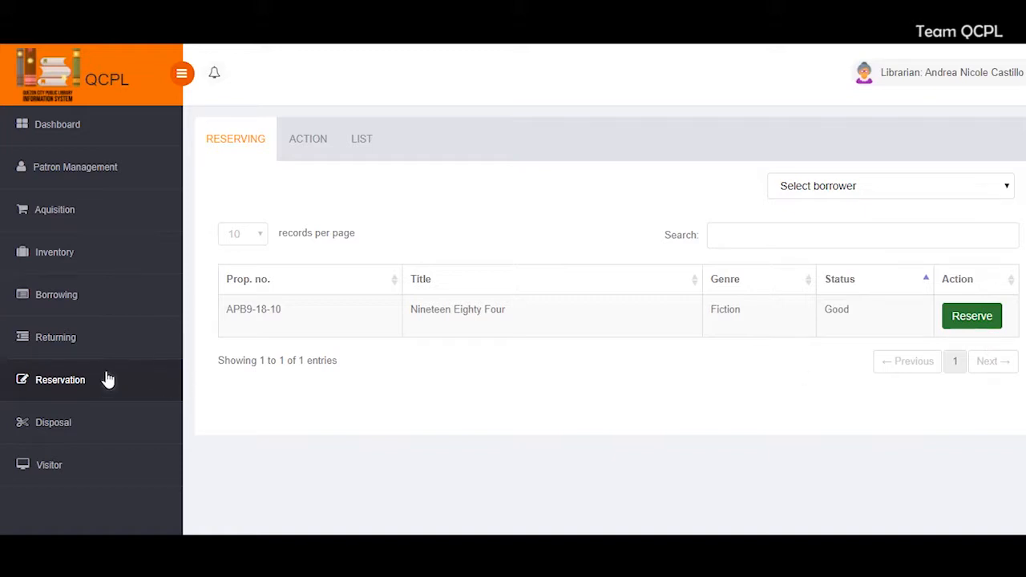
{"action": "left_click", "coordinate": [54, 337]}
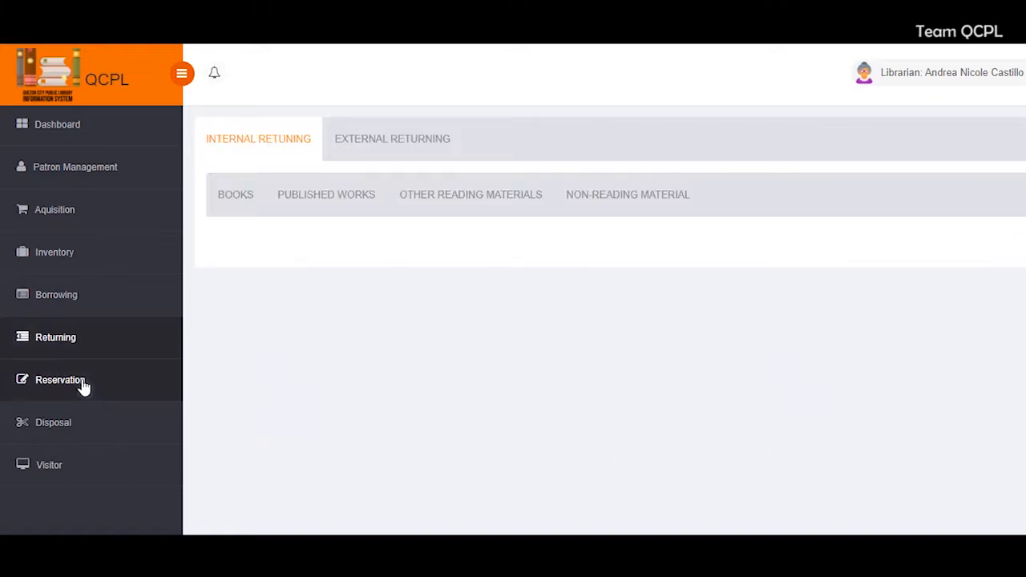
{"action": "left_click", "coordinate": [59, 378]}
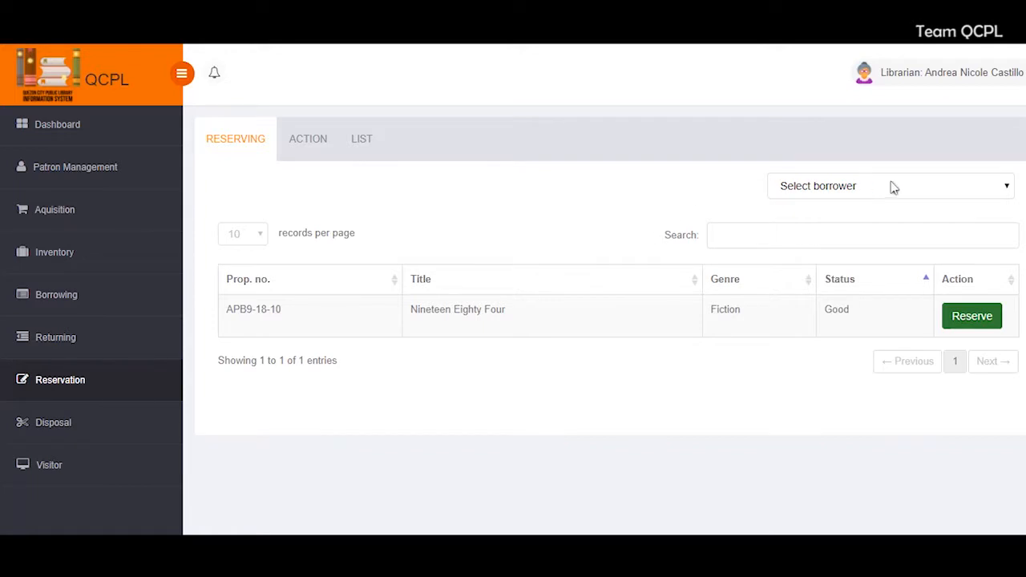
{"action": "left_click", "coordinate": [890, 186]}
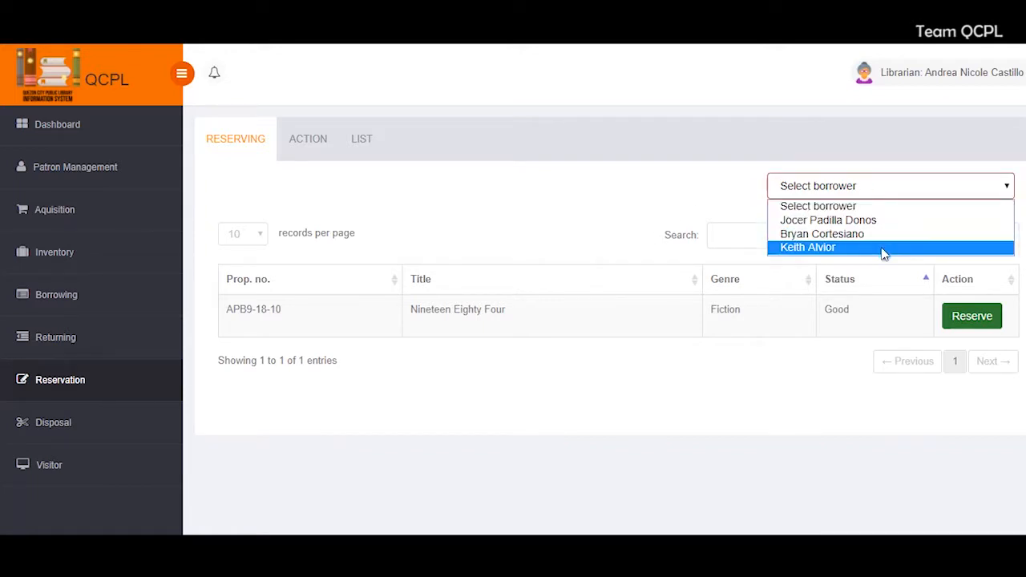
{"action": "left_click", "coordinate": [808, 247]}
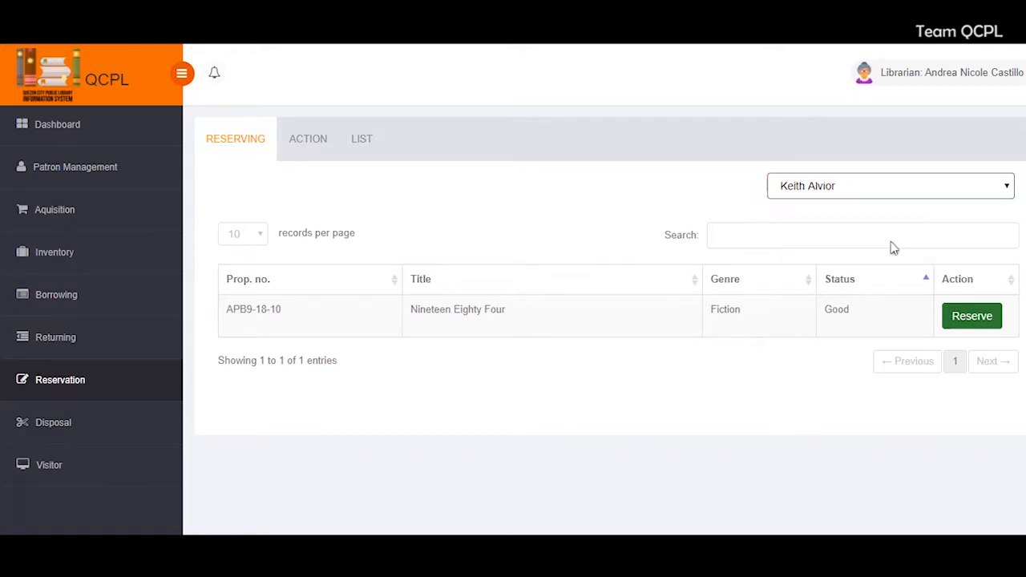
{"action": "left_click", "coordinate": [972, 315]}
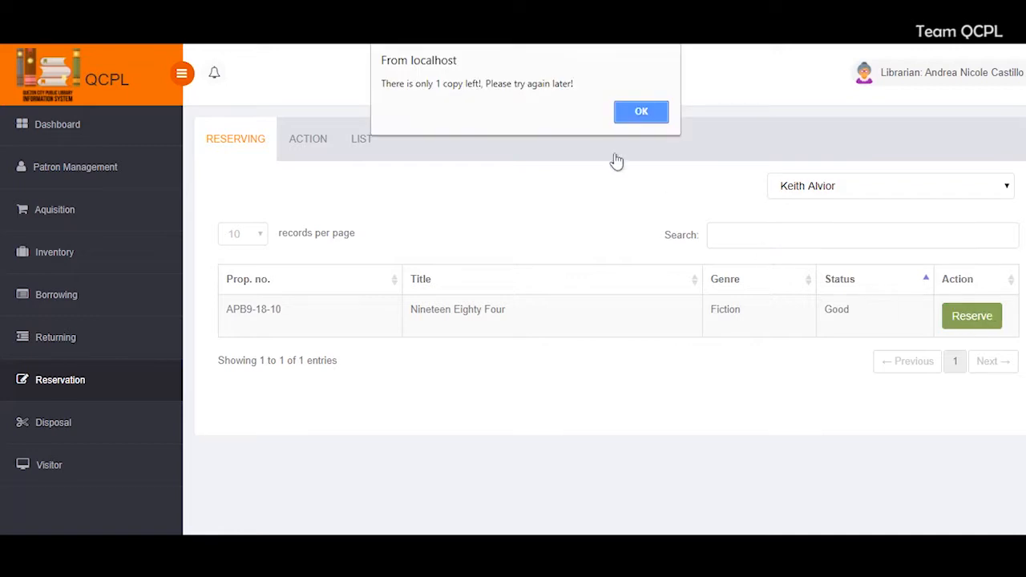
{"action": "mouse_move", "coordinate": [420, 128]}
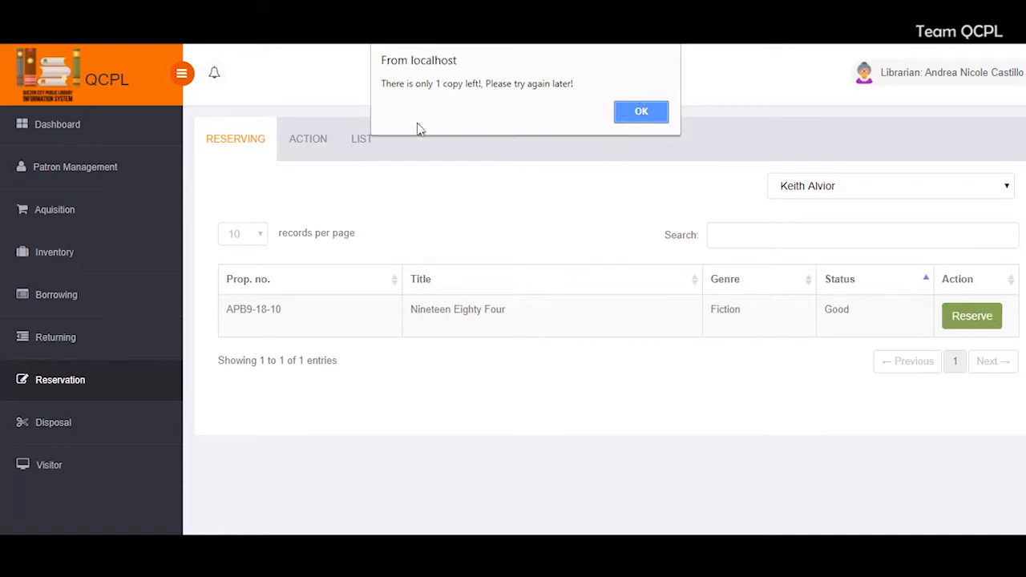
{"action": "left_click", "coordinate": [642, 112]}
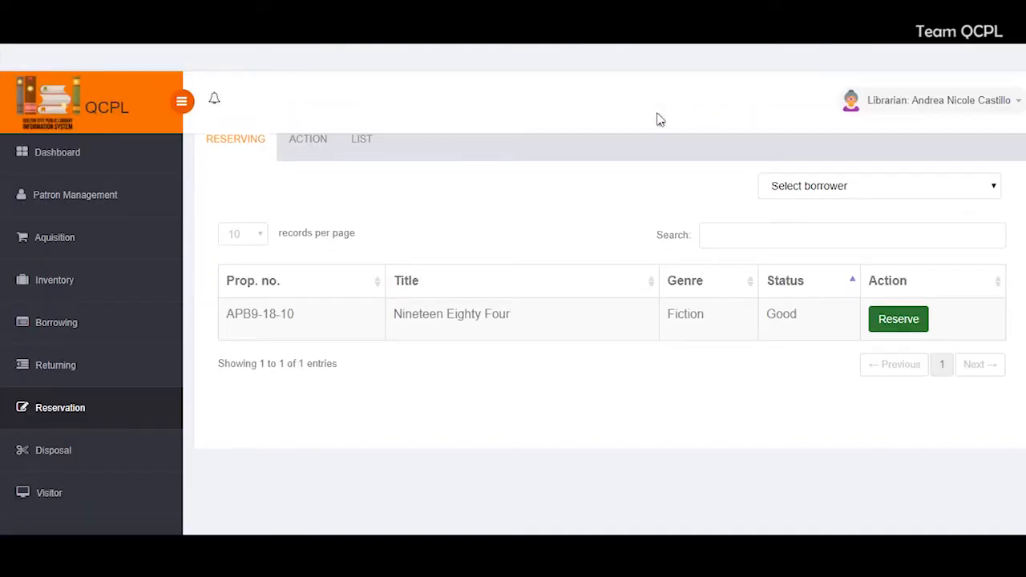
{"action": "left_click", "coordinate": [53, 423]}
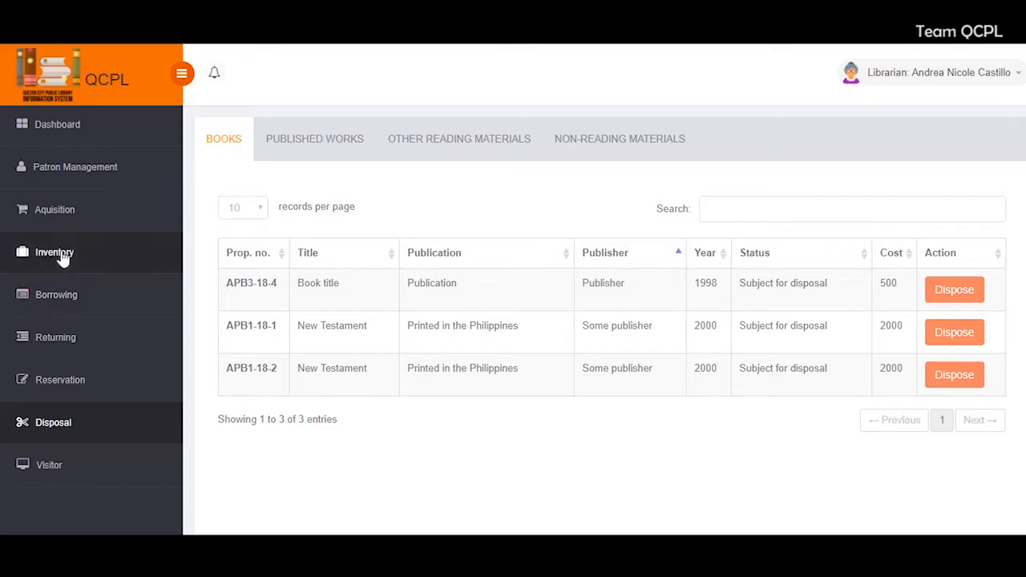
- Mark Horror title as Subject for disposal from the Inventory list and confirm the update
{"action": "left_click", "coordinate": [55, 252]}
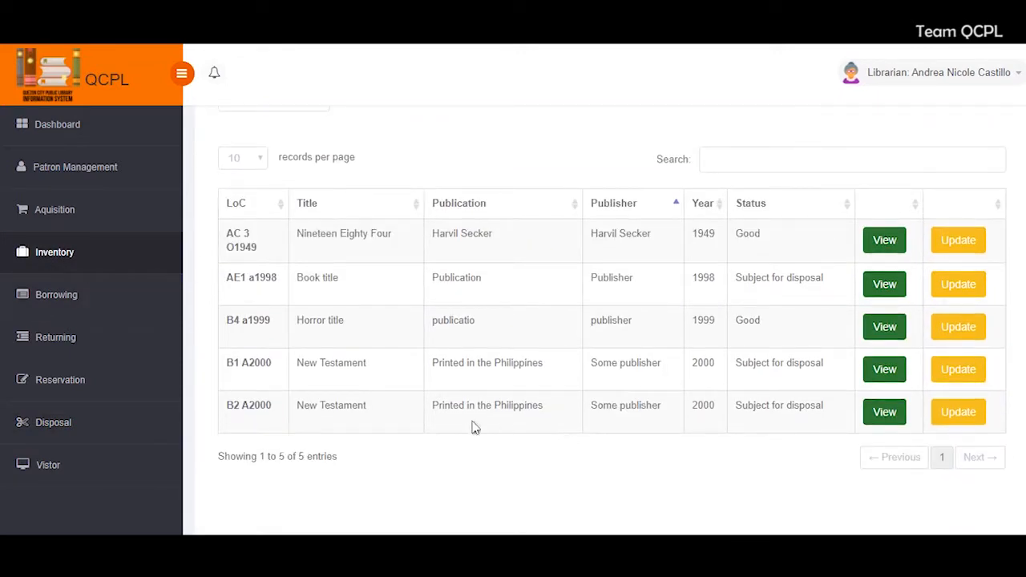
{"action": "mouse_move", "coordinate": [356, 346]}
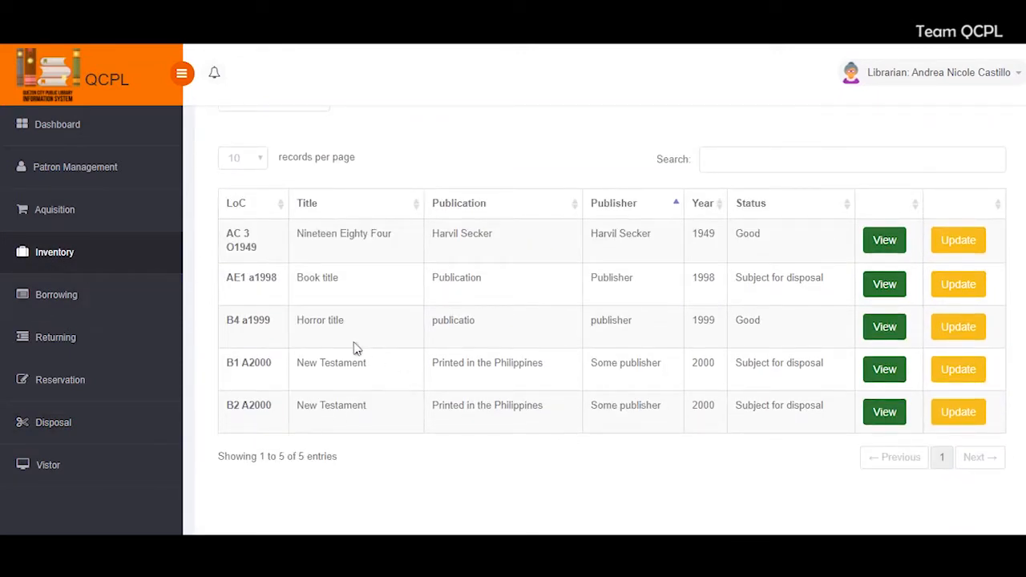
{"action": "left_click", "coordinate": [959, 328]}
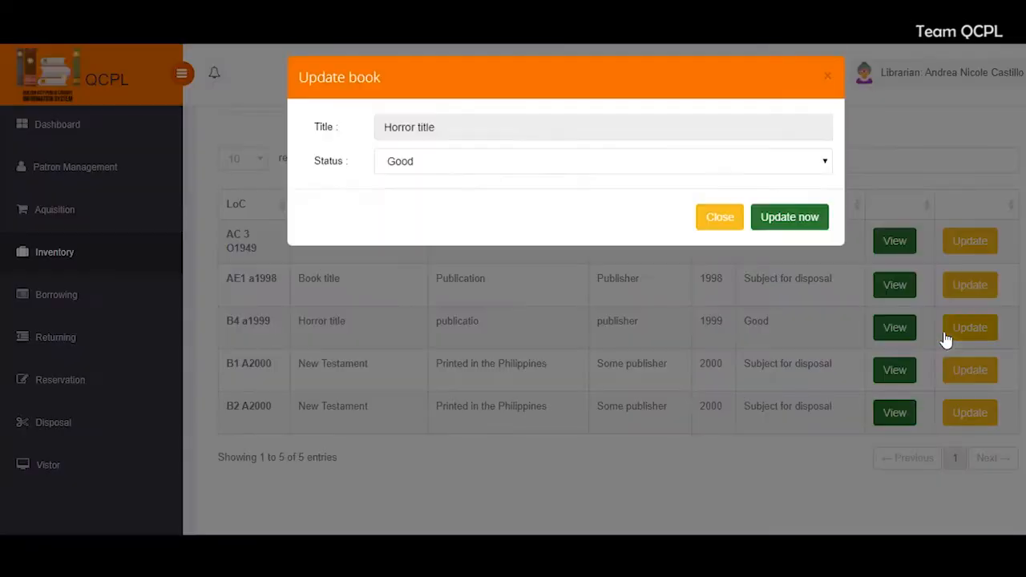
{"action": "left_click", "coordinate": [789, 216]}
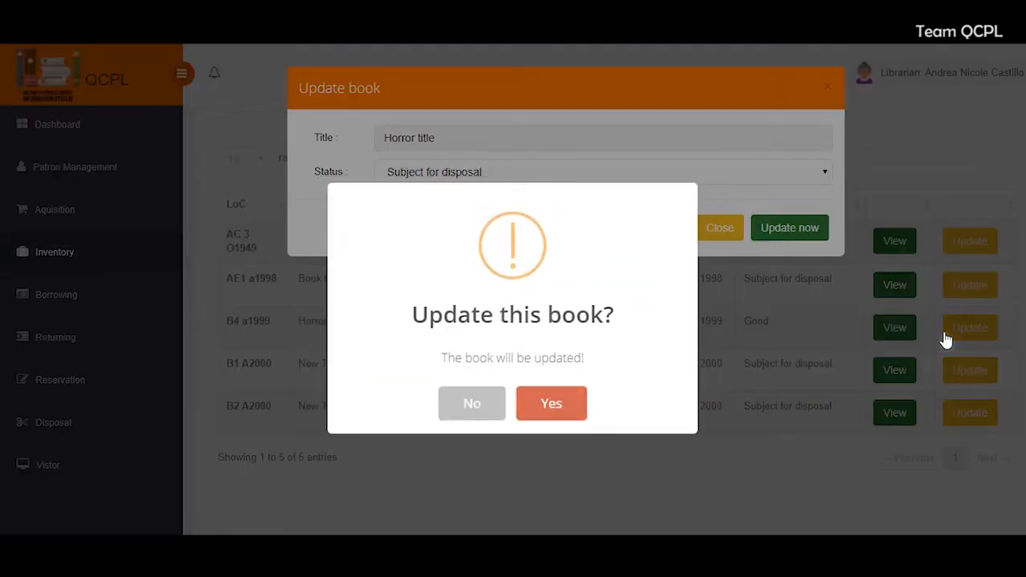
{"action": "left_click", "coordinate": [552, 404]}
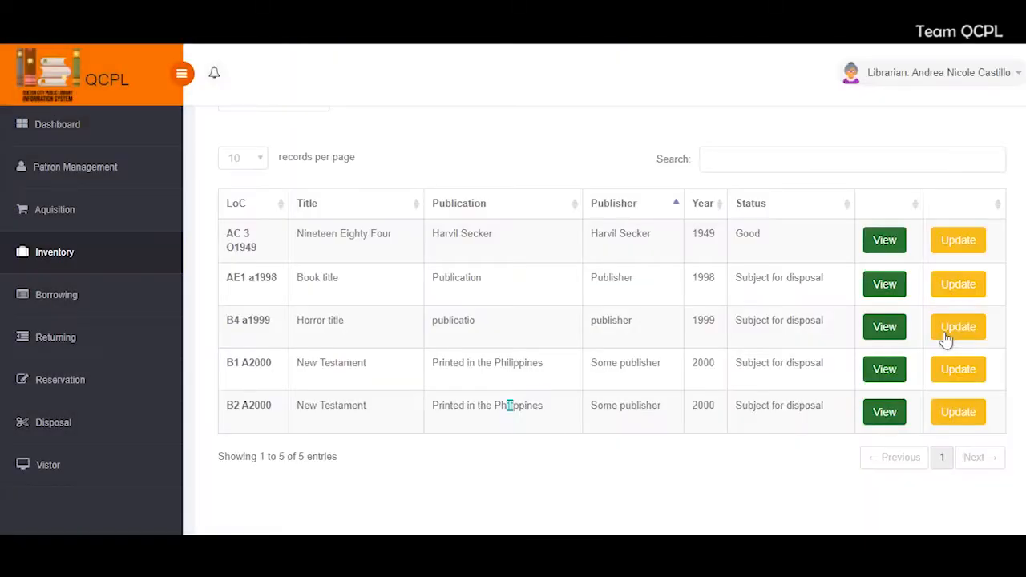
- View the Disposal list now showing four books subject for disposal
{"action": "left_click", "coordinate": [53, 423]}
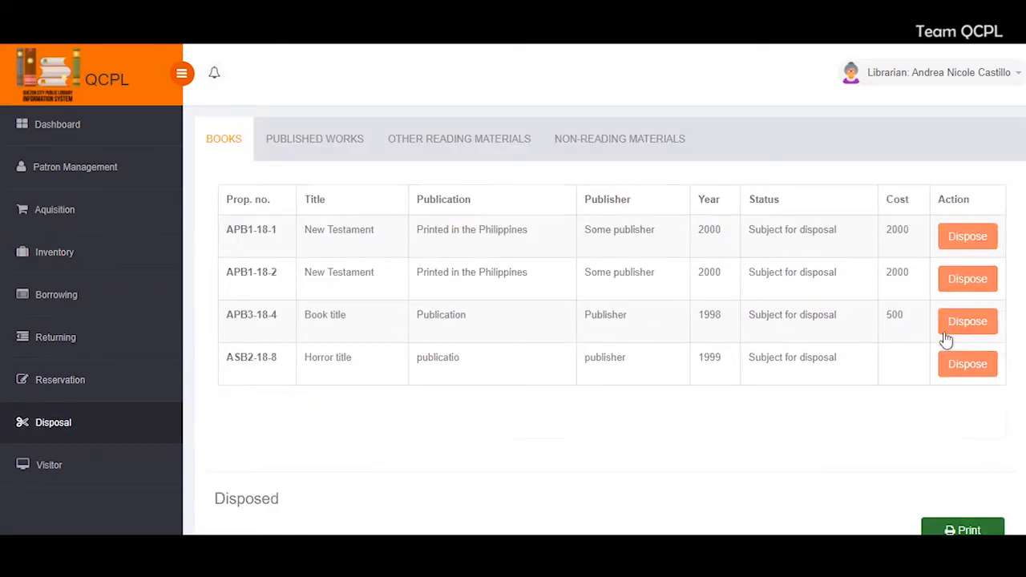
{"action": "left_click", "coordinate": [606, 253]}
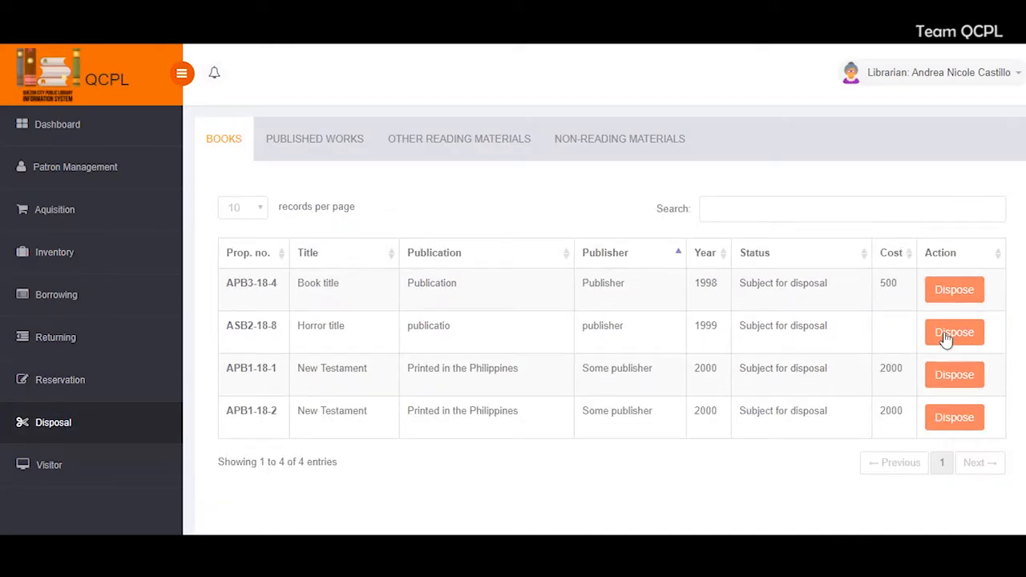
{"action": "mouse_move", "coordinate": [537, 352]}
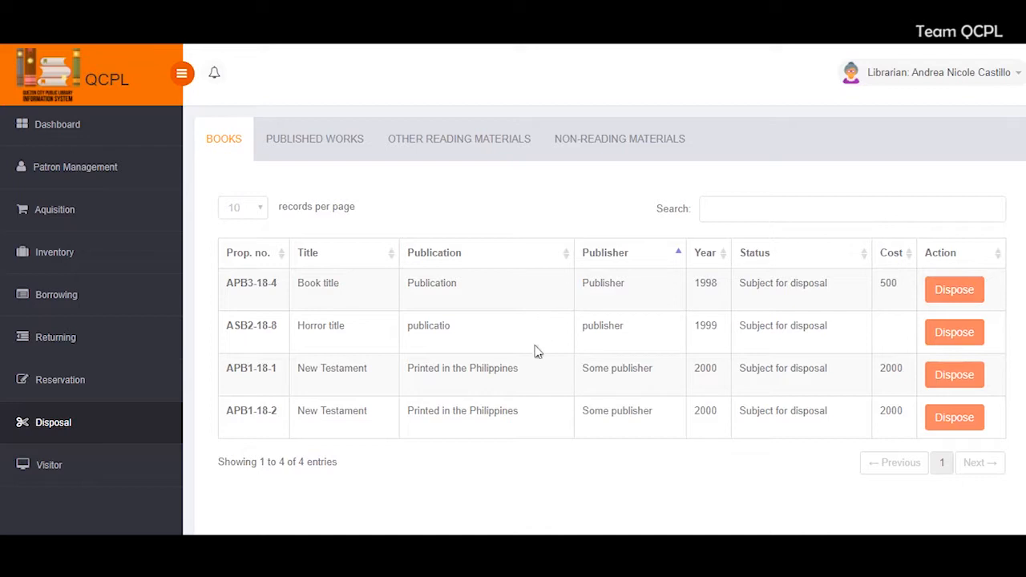
{"action": "mouse_move", "coordinate": [954, 289]}
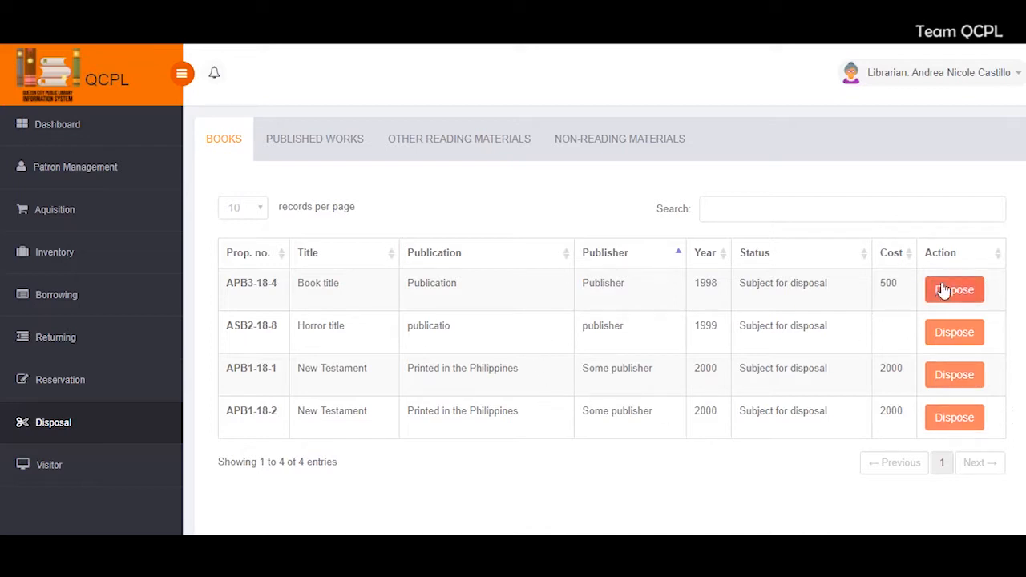
- Dispose of Book title by destruction (Burned) with description 'Burned cannot b' and acknowledge the success message
{"action": "left_click", "coordinate": [954, 289]}
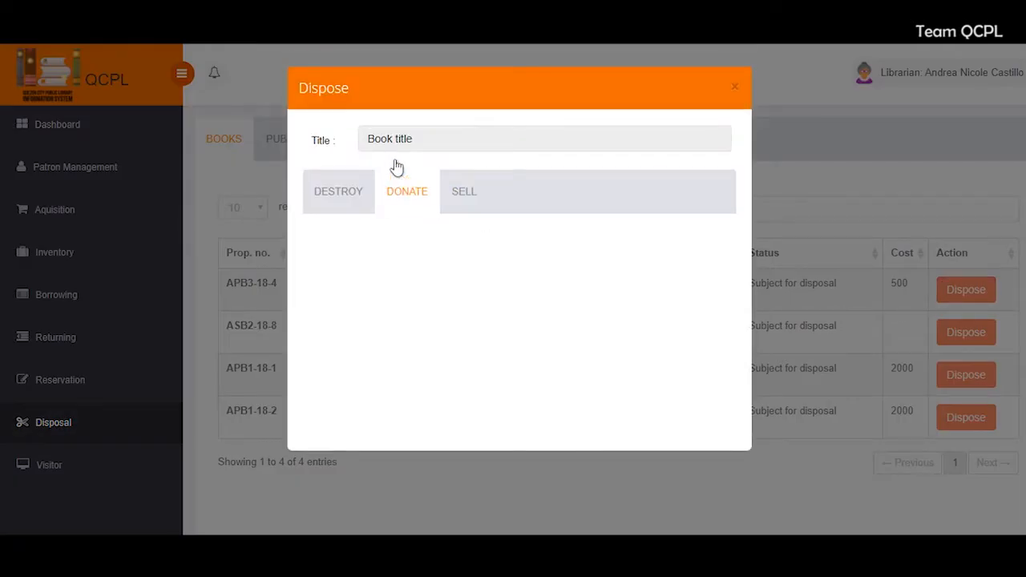
{"action": "left_click", "coordinate": [337, 190]}
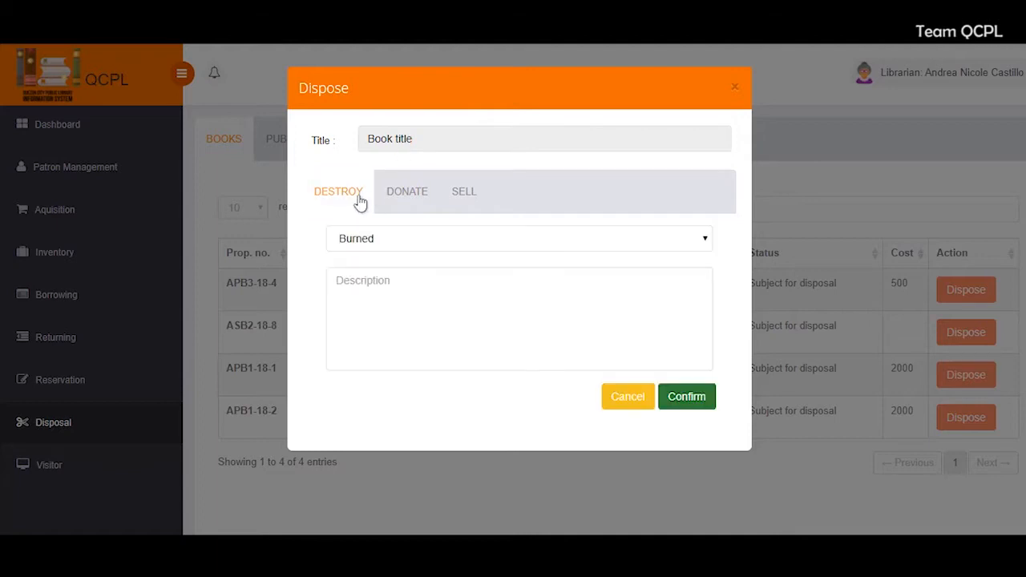
{"action": "left_click", "coordinate": [408, 191]}
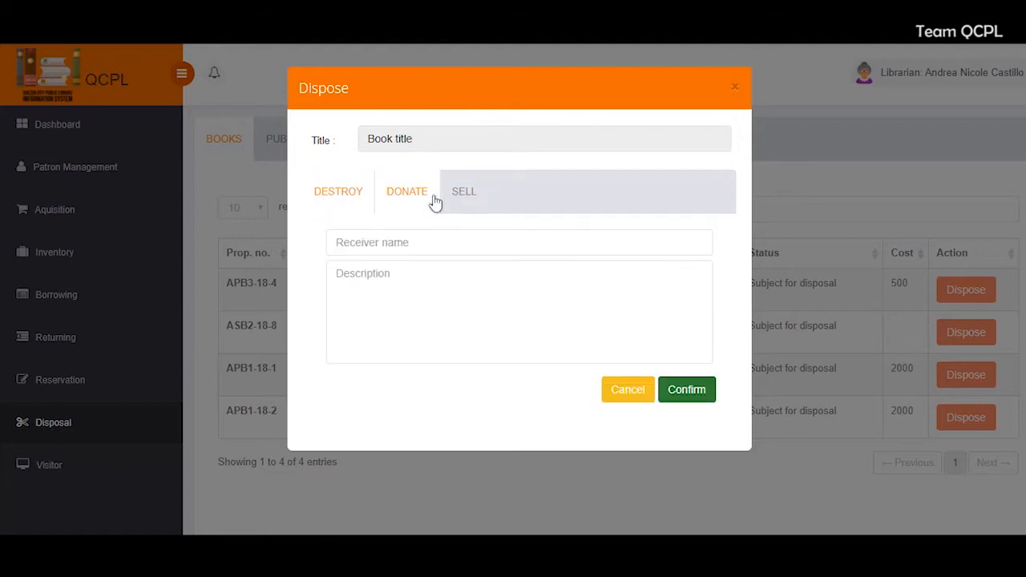
{"action": "type", "text": "Burned cannot be displayed"}
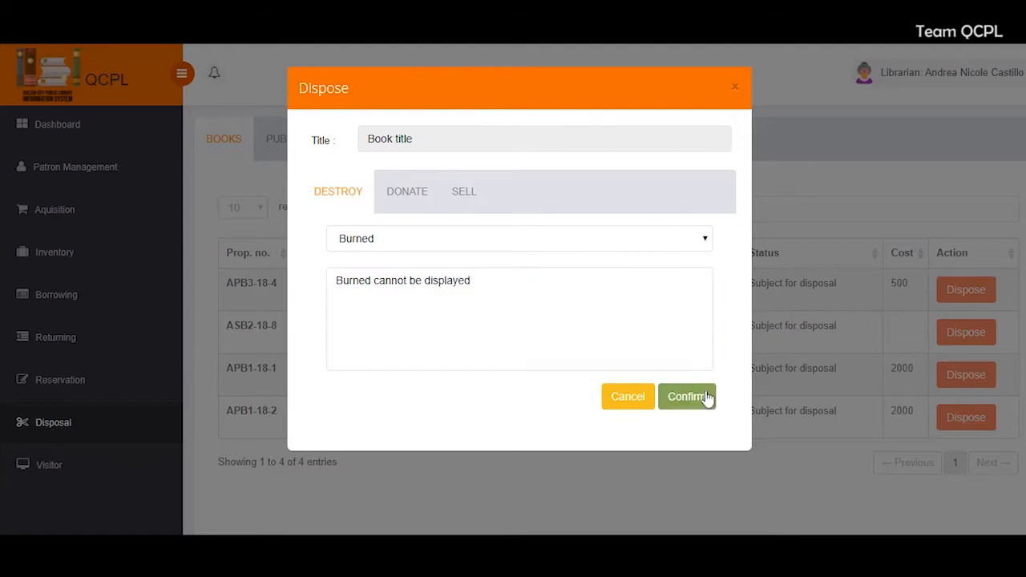
{"action": "left_click", "coordinate": [686, 396]}
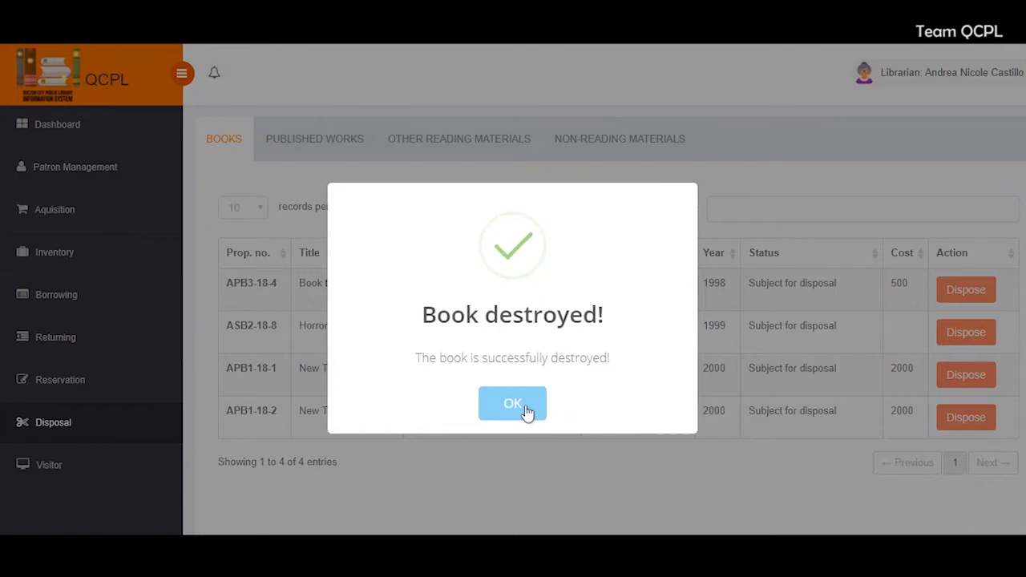
{"action": "left_click", "coordinate": [514, 404]}
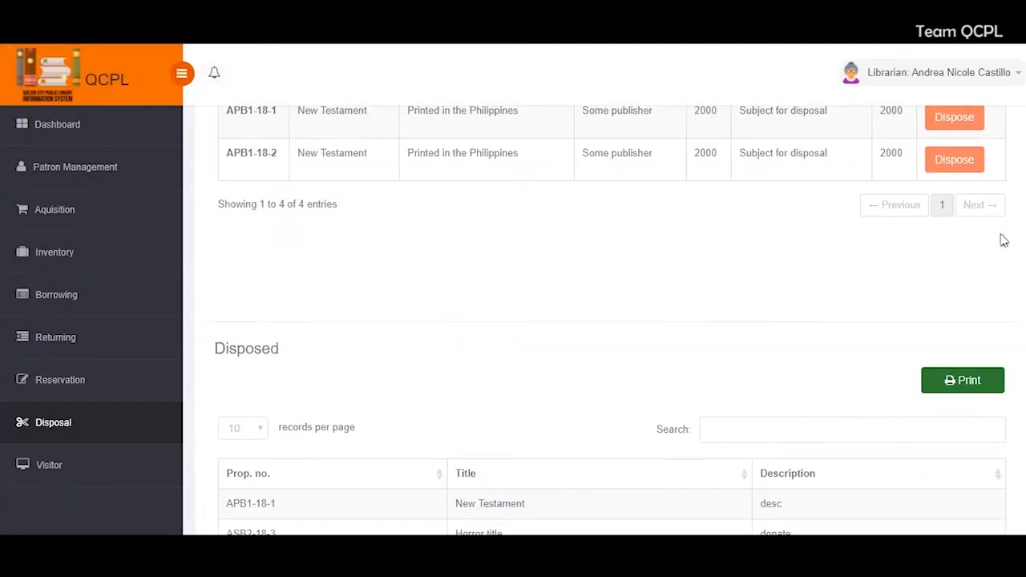
{"action": "scroll", "scroll_direction": "down", "scroll_amount": 3}
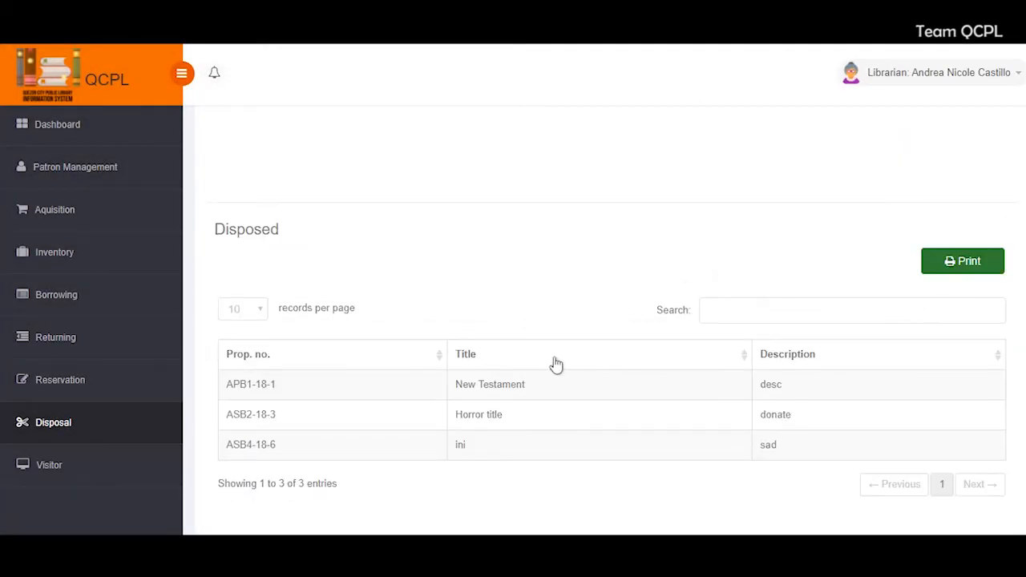
{"action": "left_click", "coordinate": [962, 260]}
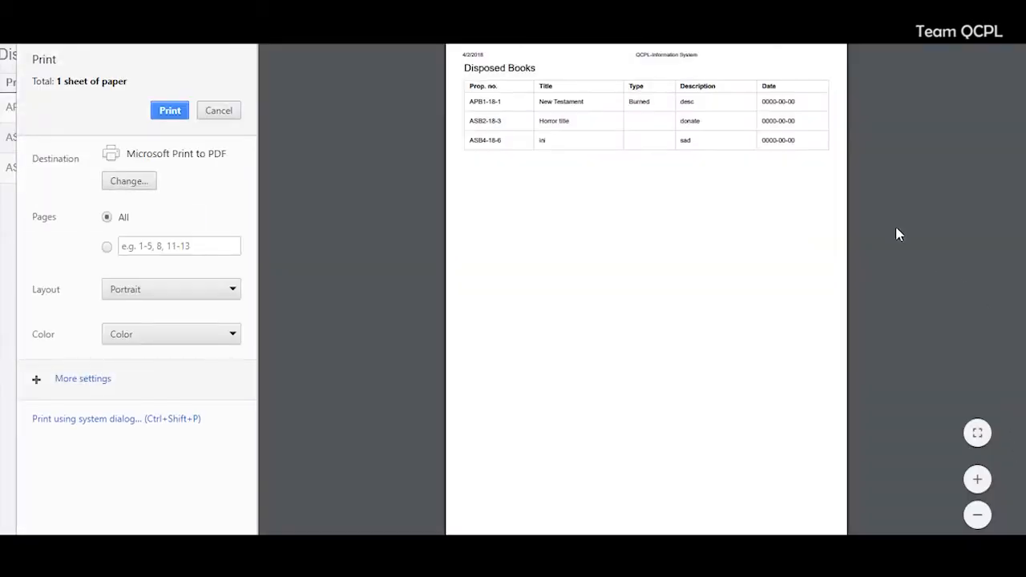
{"action": "mouse_move", "coordinate": [927, 344]}
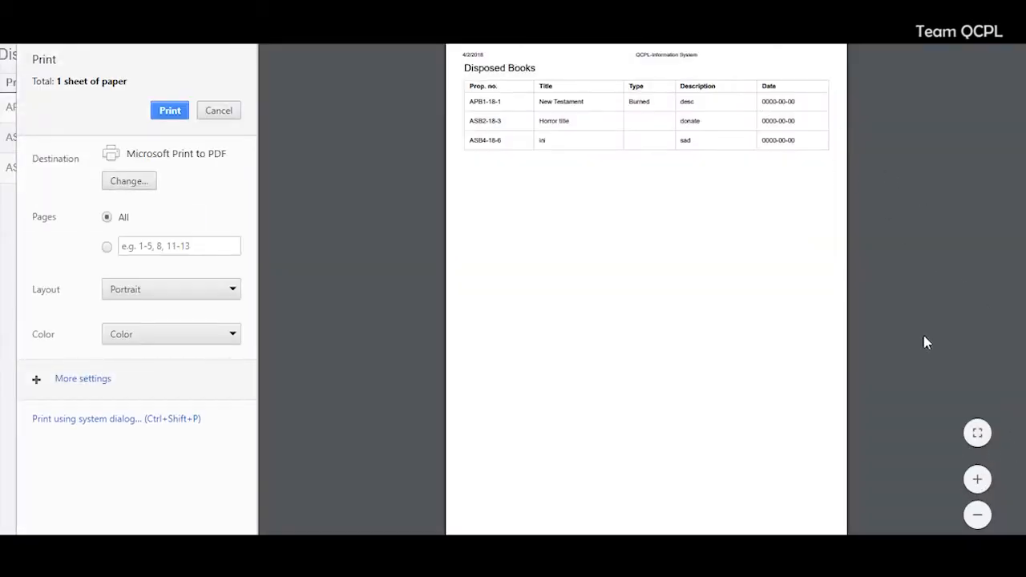
{"action": "left_click", "coordinate": [218, 111]}
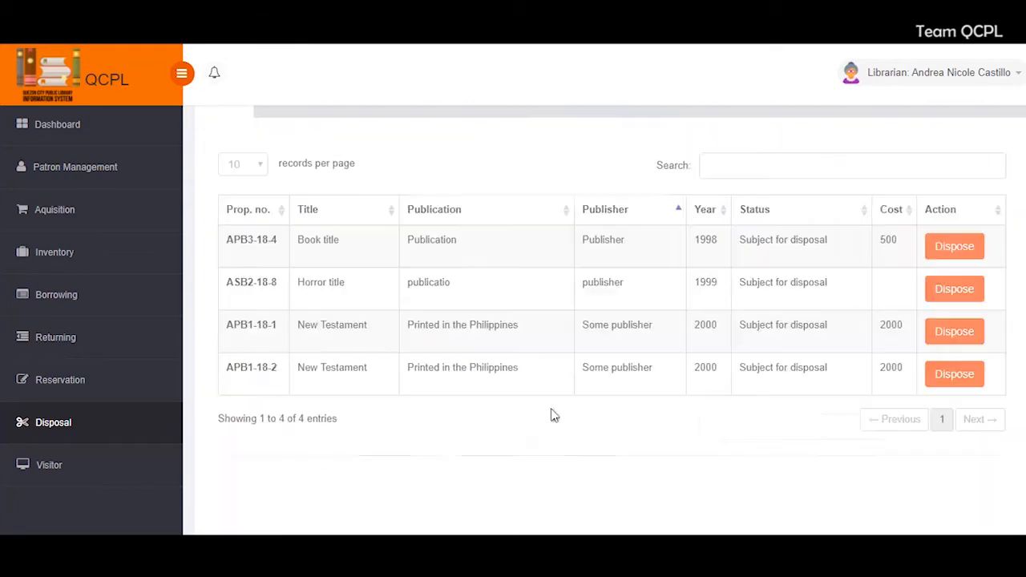
- View the Visitors print preview, dismiss it, and return to the four-book Disposal list
{"action": "left_click", "coordinate": [48, 465]}
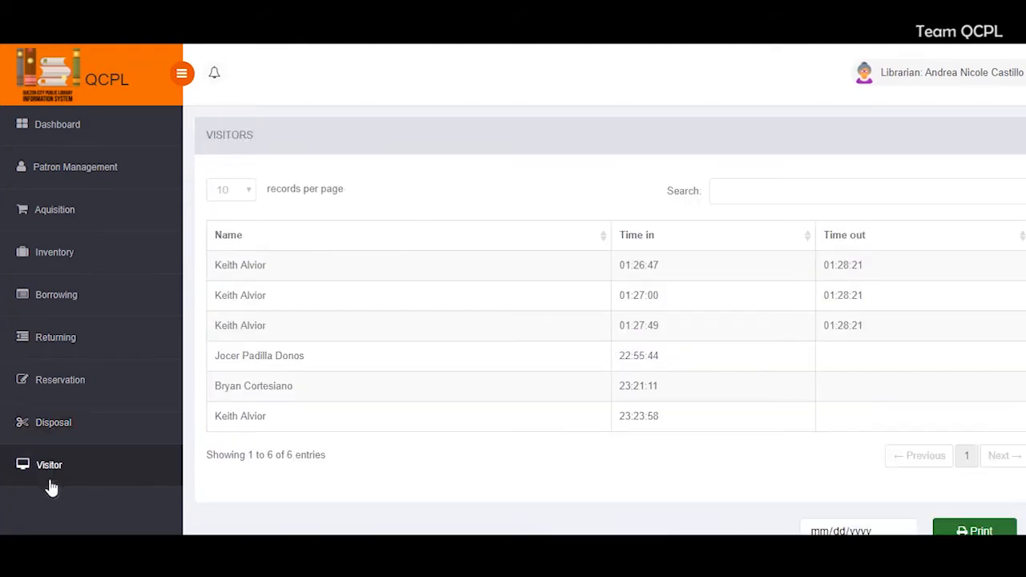
{"action": "mouse_move", "coordinate": [633, 397]}
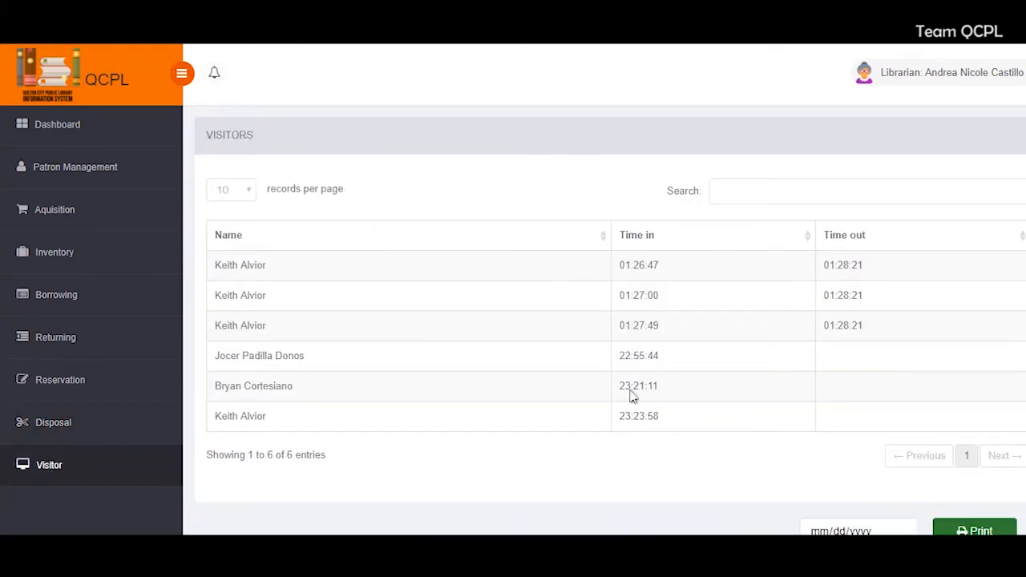
{"action": "mouse_move", "coordinate": [584, 404]}
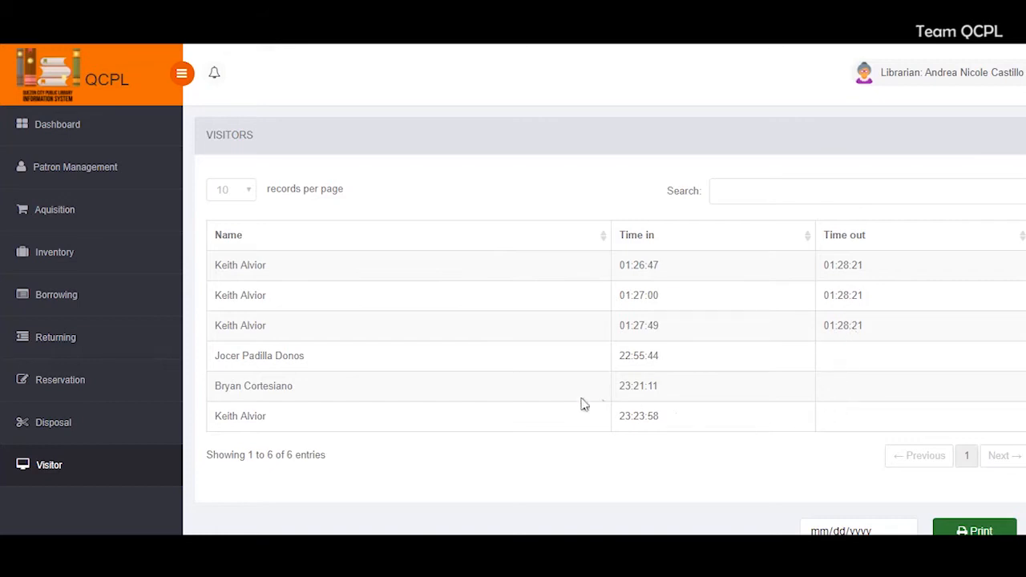
{"action": "mouse_move", "coordinate": [550, 293]}
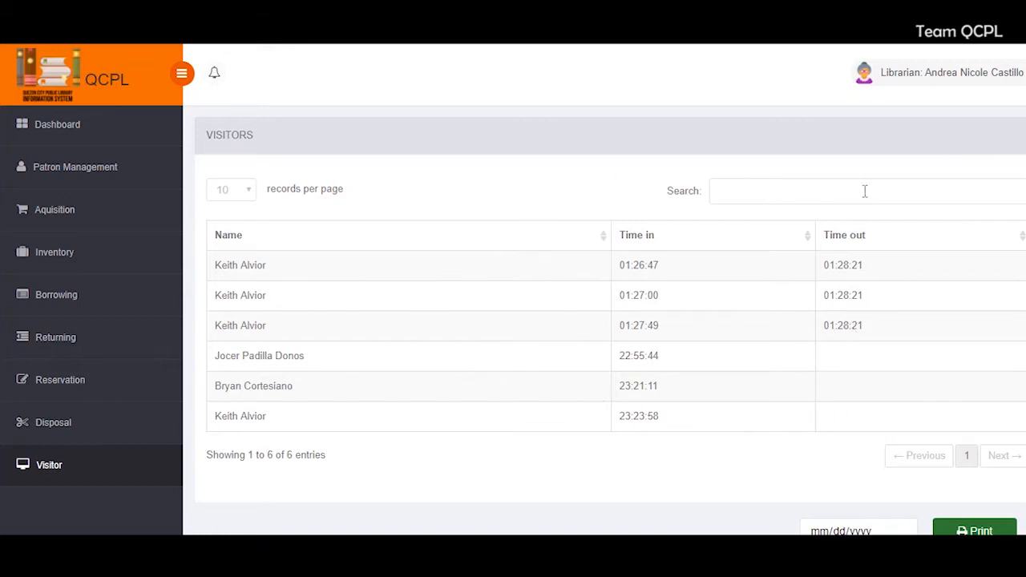
{"action": "left_click", "coordinate": [975, 531]}
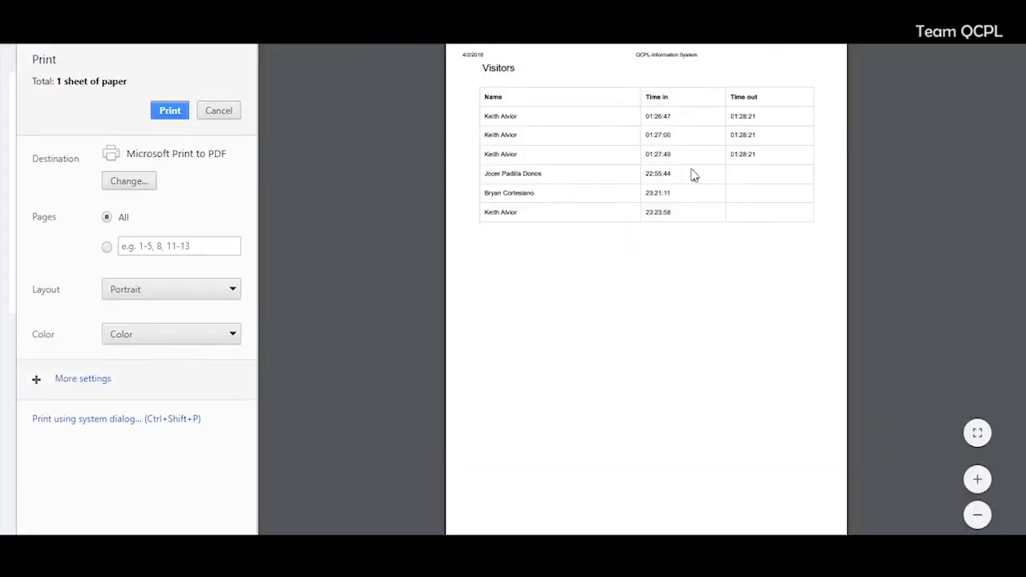
{"action": "left_click", "coordinate": [218, 109]}
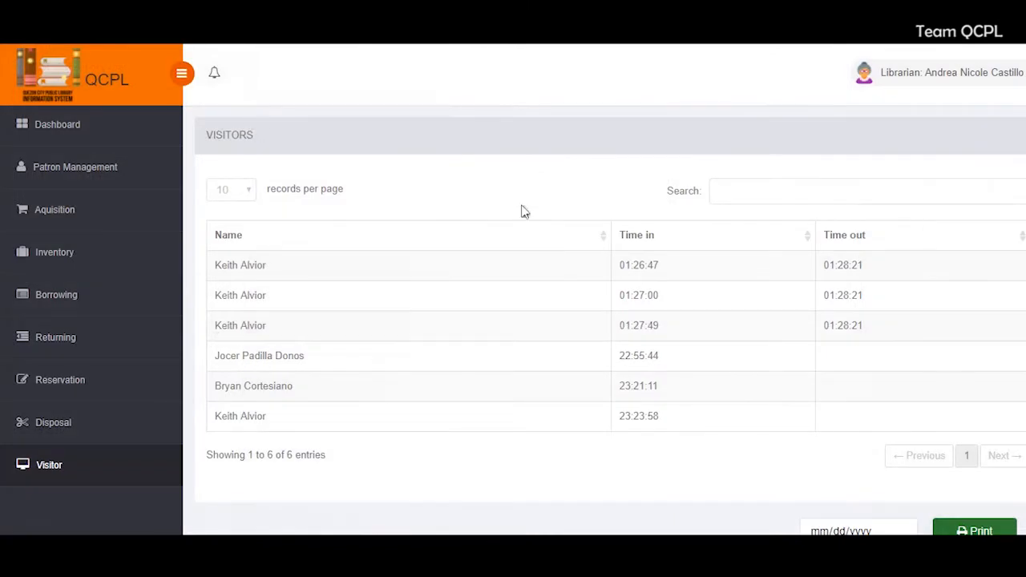
{"action": "left_click", "coordinate": [53, 423]}
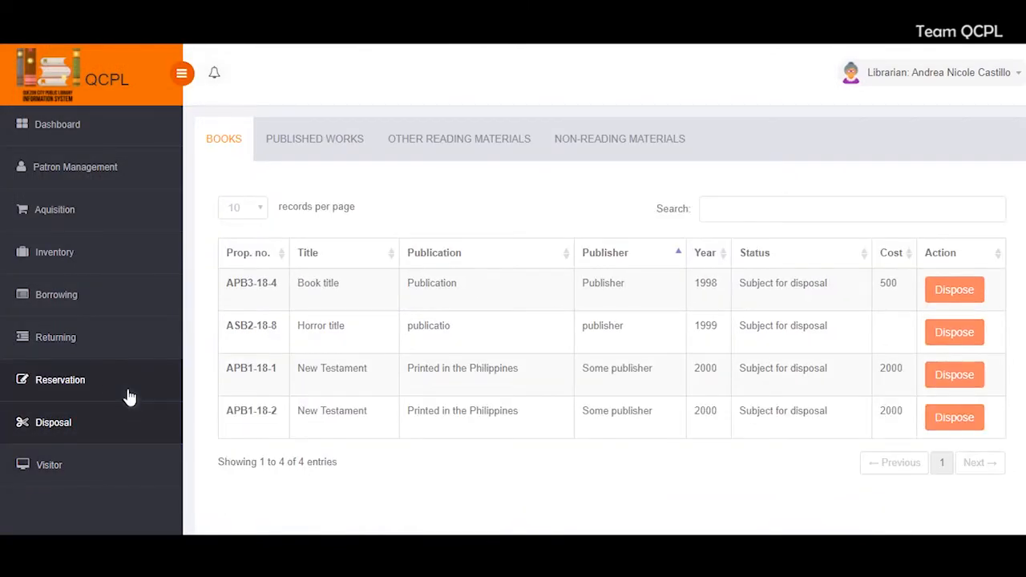
- Log out from the Reservation module and sign in as a visitor using the suggested visitor ID
{"action": "left_click", "coordinate": [59, 378]}
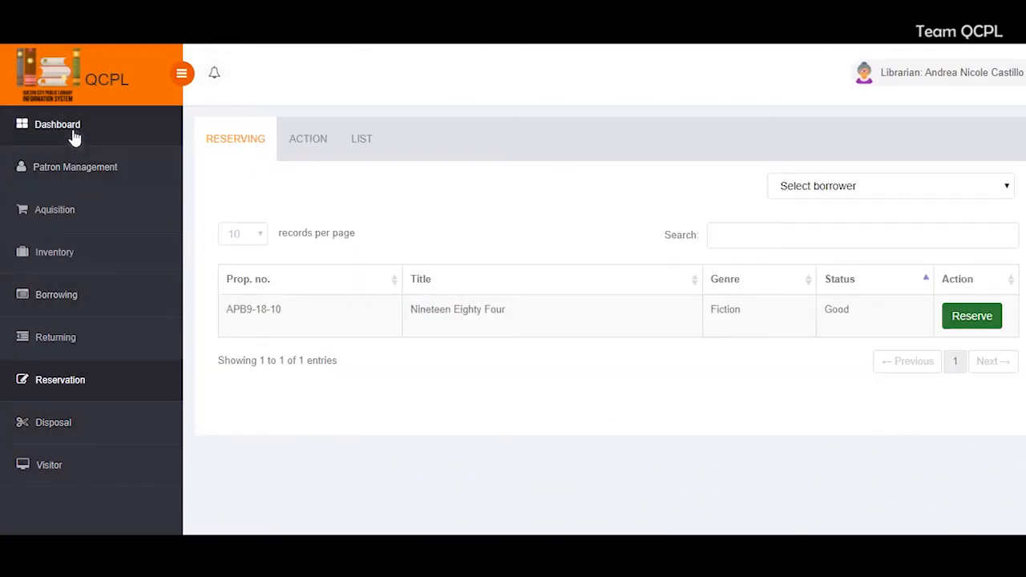
{"action": "left_click", "coordinate": [57, 125]}
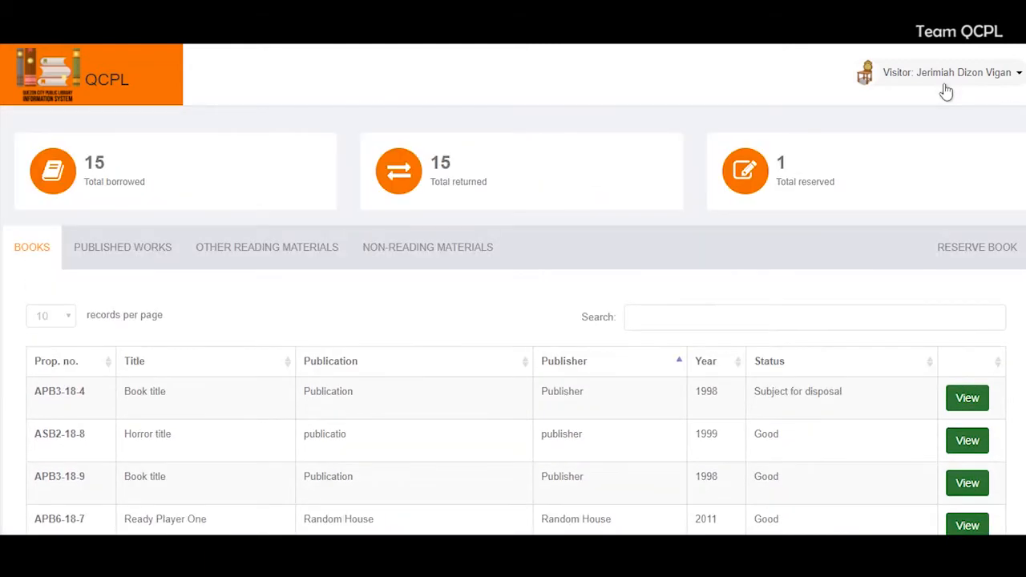
{"action": "mouse_move", "coordinate": [928, 85]}
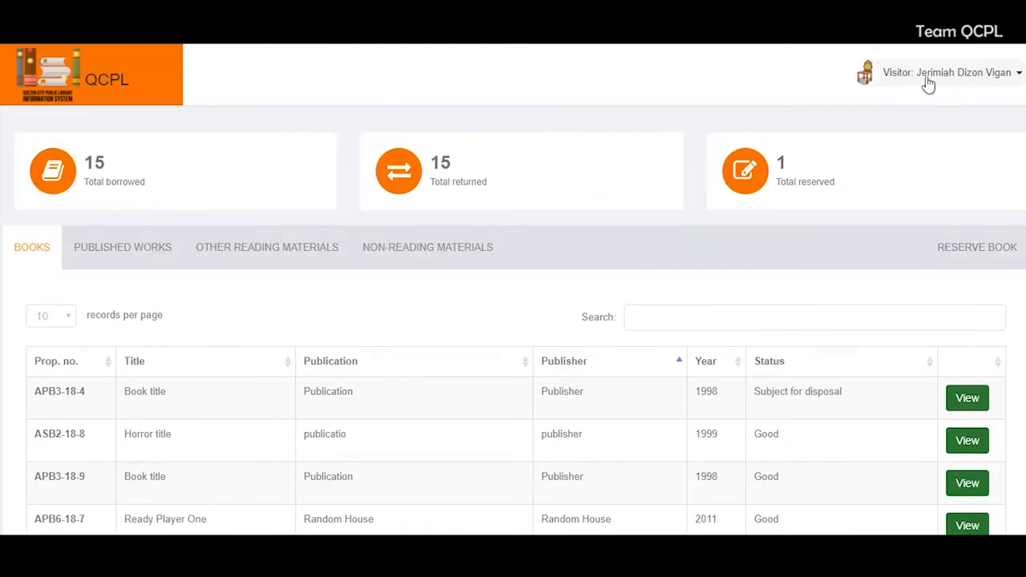
{"action": "mouse_move", "coordinate": [976, 79]}
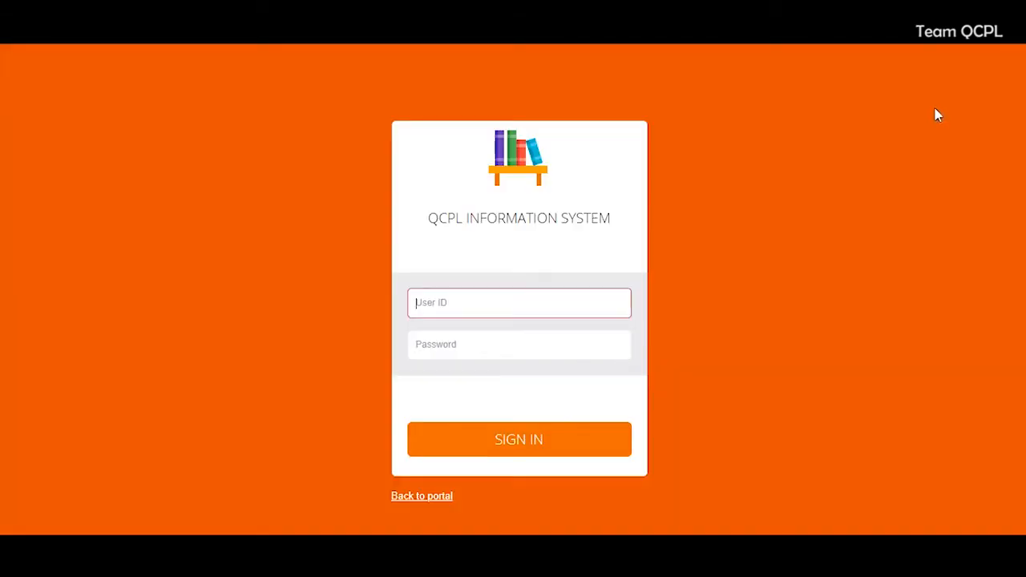
{"action": "type", "text": "vi"}
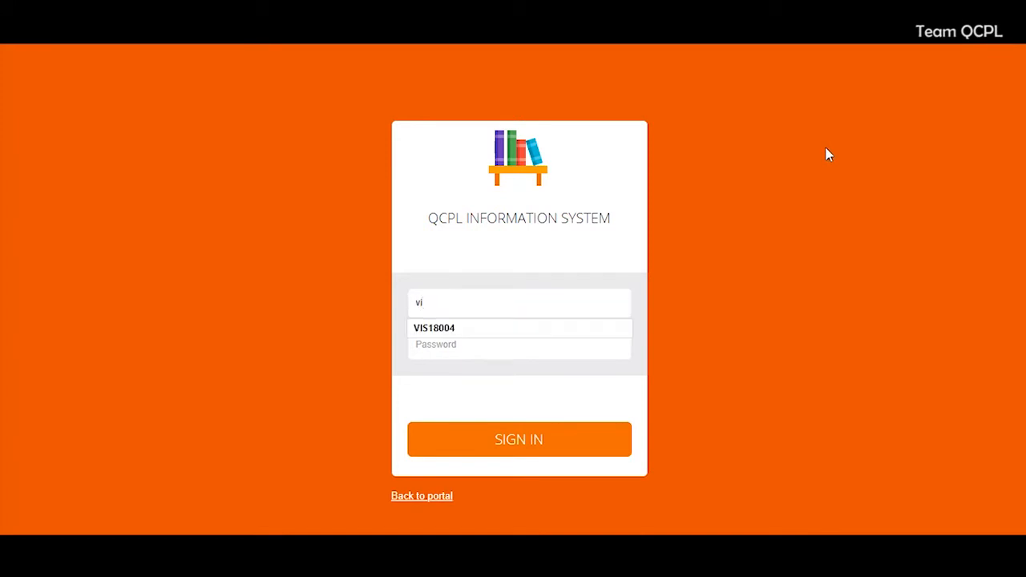
{"action": "left_click", "coordinate": [520, 439]}
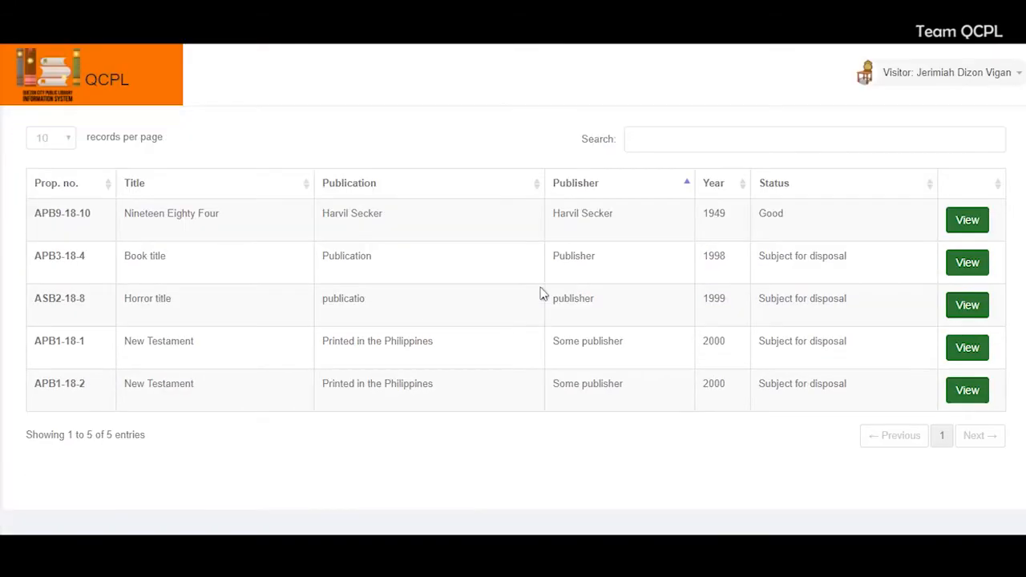
{"action": "left_click", "coordinate": [966, 219]}
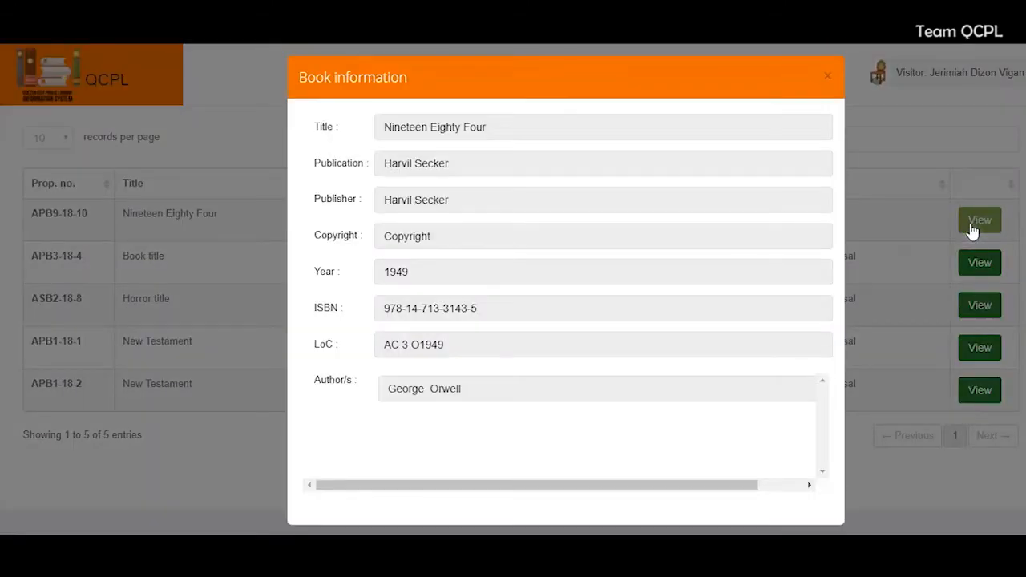
{"action": "left_click", "coordinate": [827, 76]}
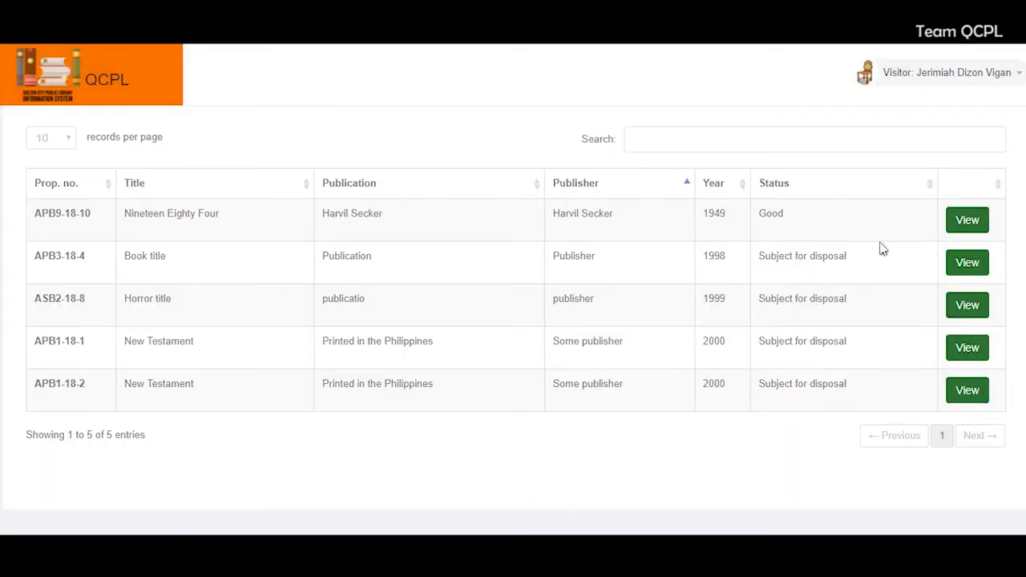
{"action": "left_click", "coordinate": [815, 138]}
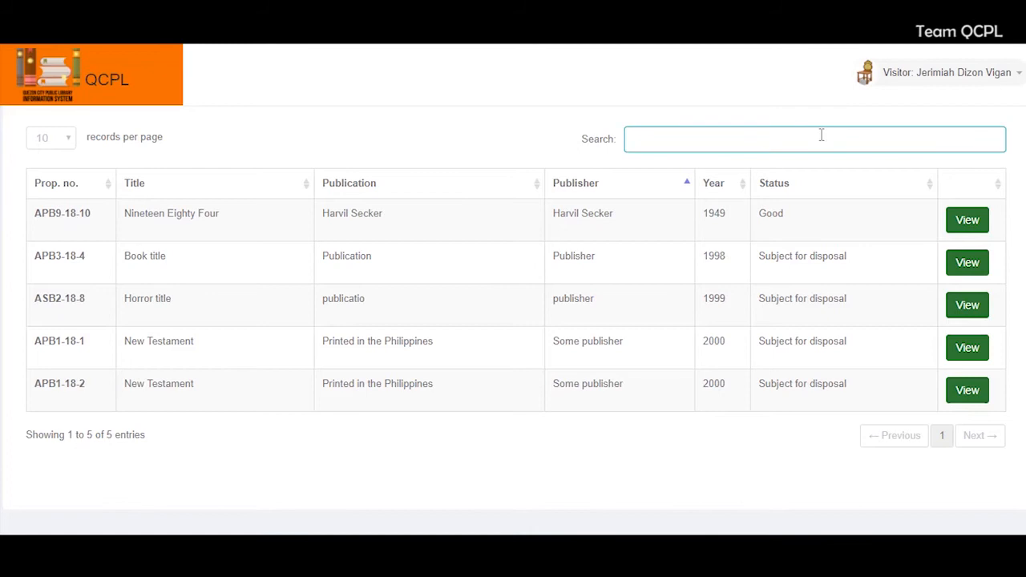
{"action": "type", "text": "new"}
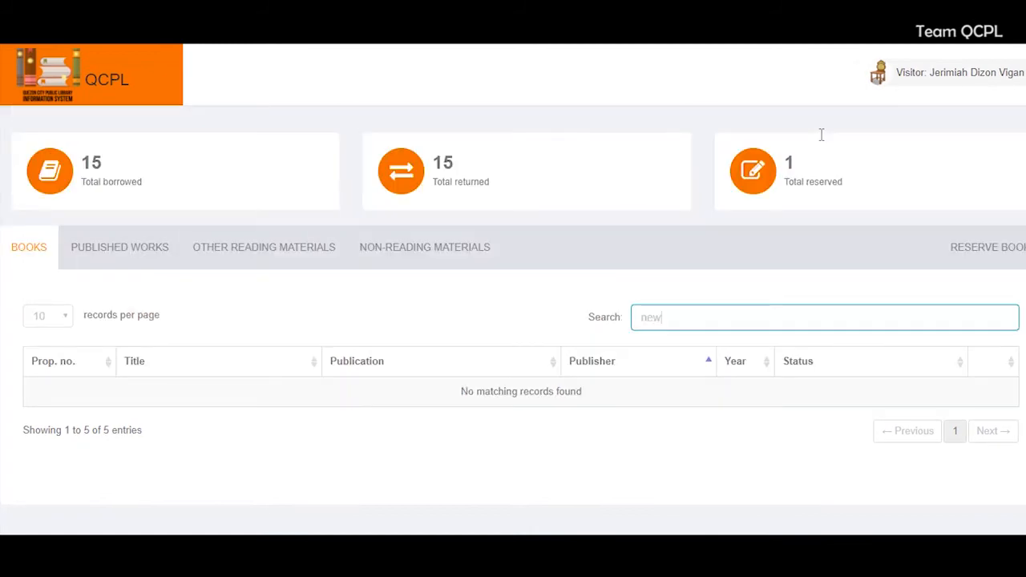
{"action": "key", "text": "backspace"}
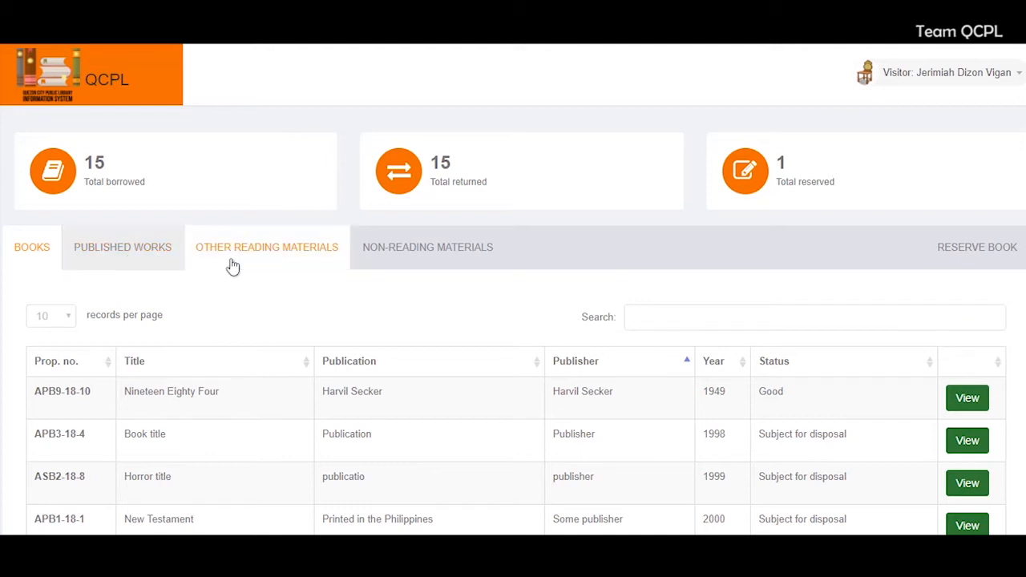
{"action": "mouse_move", "coordinate": [221, 262]}
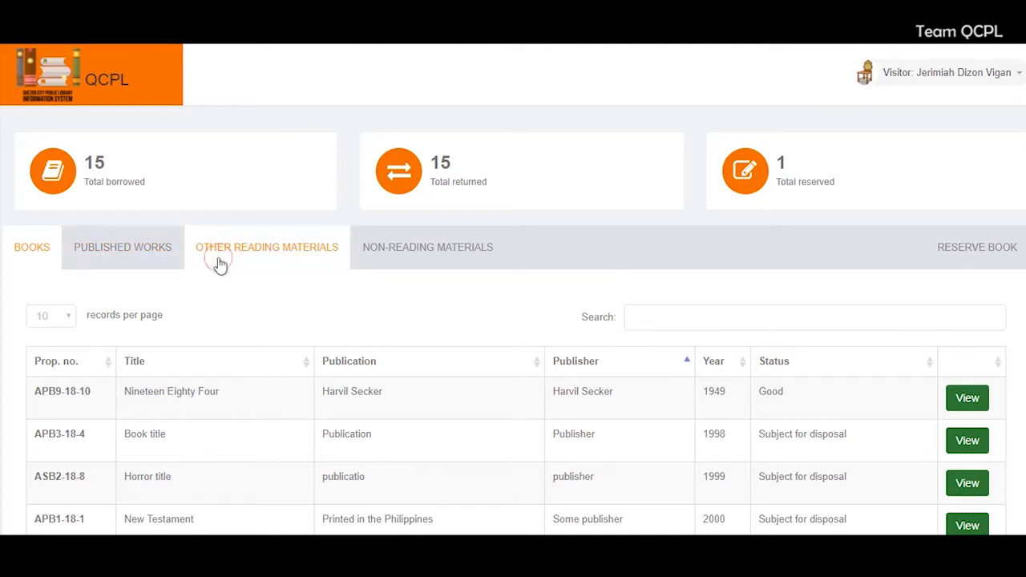
{"action": "left_click", "coordinate": [122, 247]}
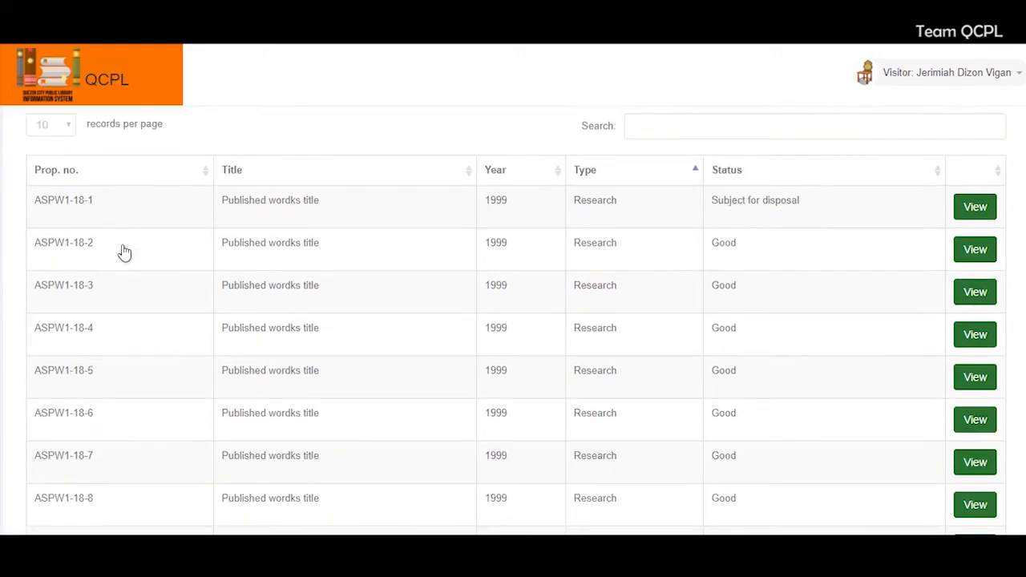
{"action": "left_click", "coordinate": [427, 246]}
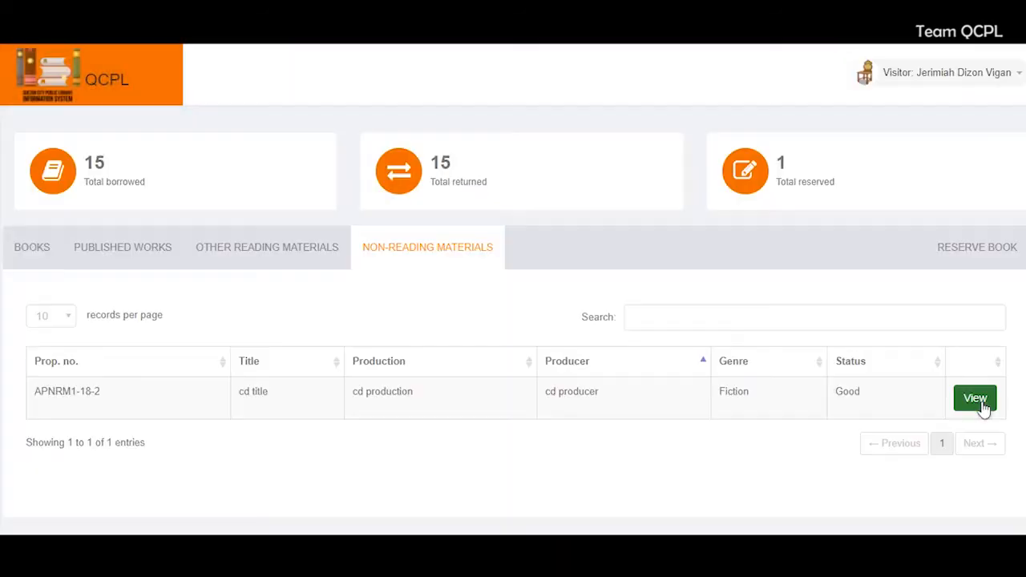
{"action": "left_click", "coordinate": [32, 247]}
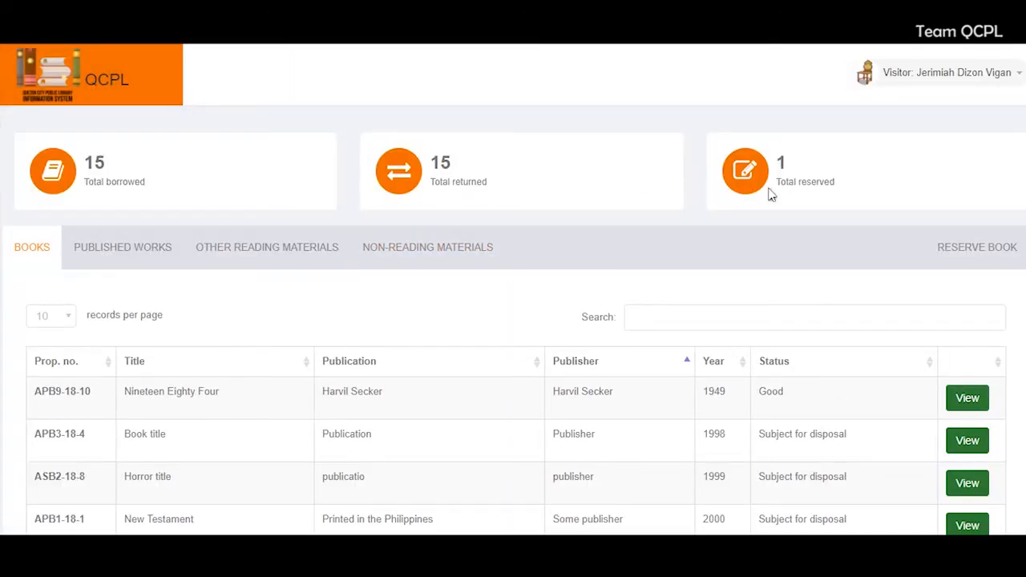
{"action": "left_click", "coordinate": [946, 72]}
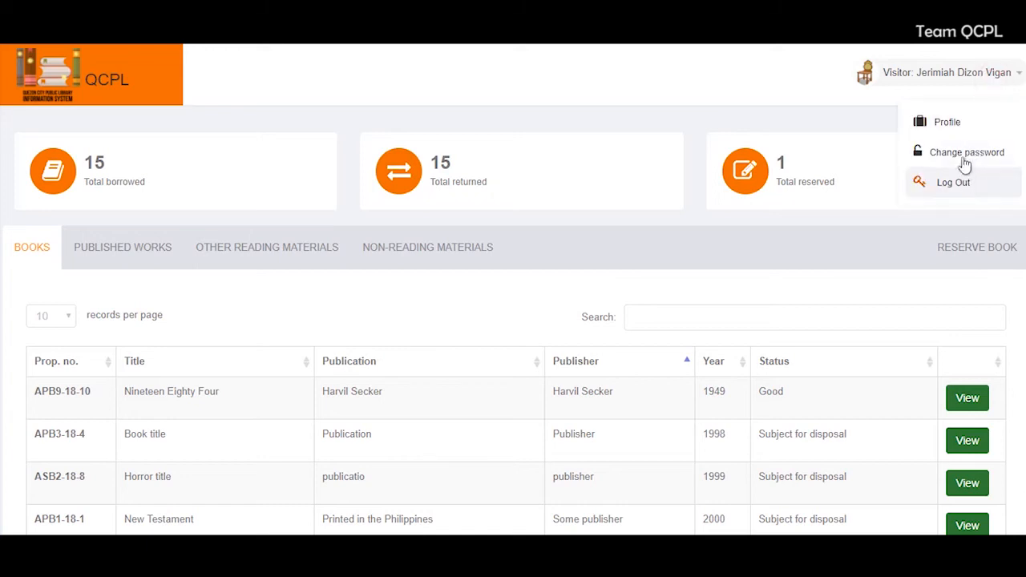
{"action": "left_click", "coordinate": [976, 247]}
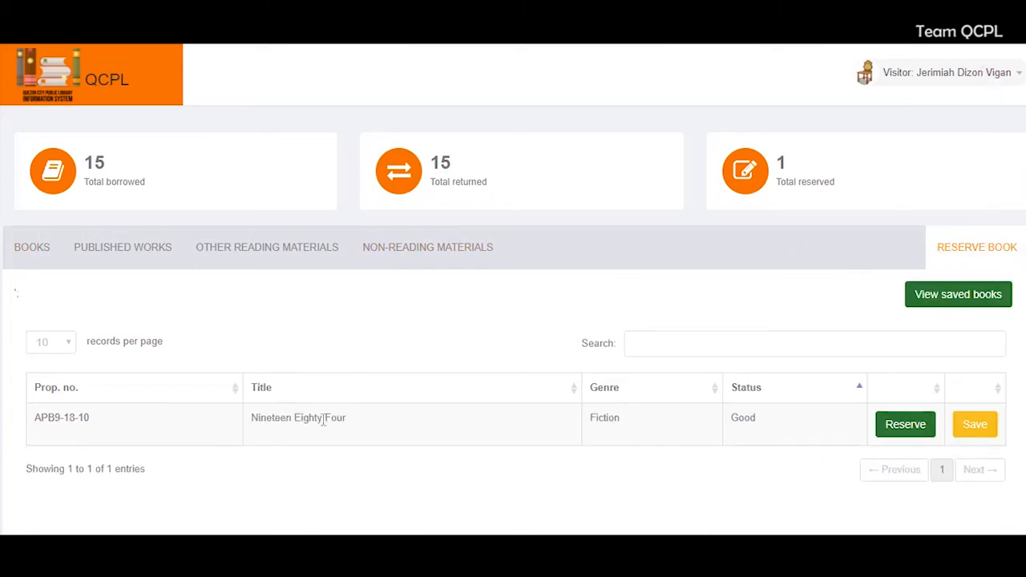
- Check the empty saved books list, attempt to reserve Nineteen Eighty Four, and dismiss the only-one-copy-left refusal
{"action": "left_click", "coordinate": [959, 295]}
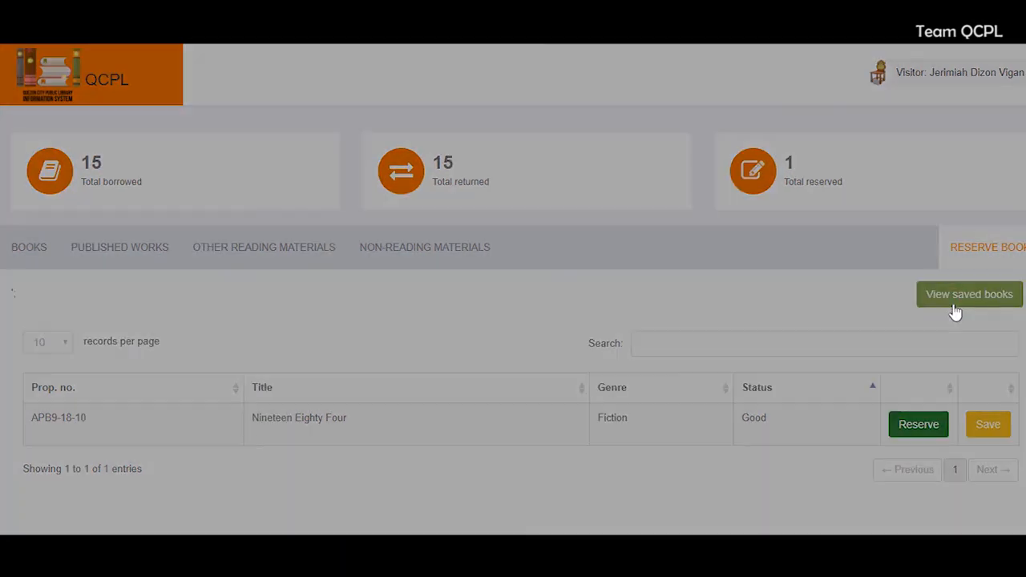
{"action": "left_click", "coordinate": [968, 294]}
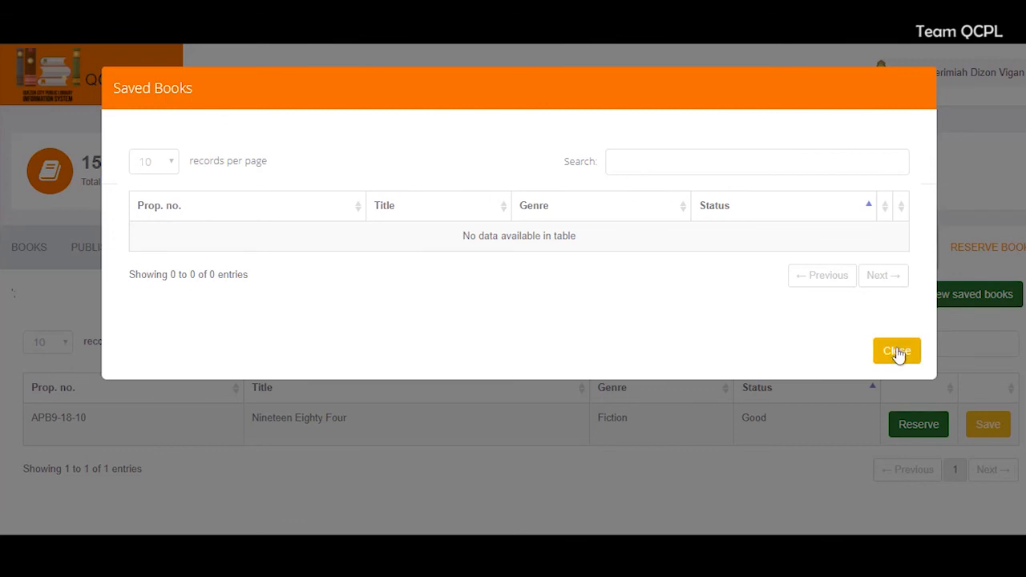
{"action": "left_click", "coordinate": [896, 351]}
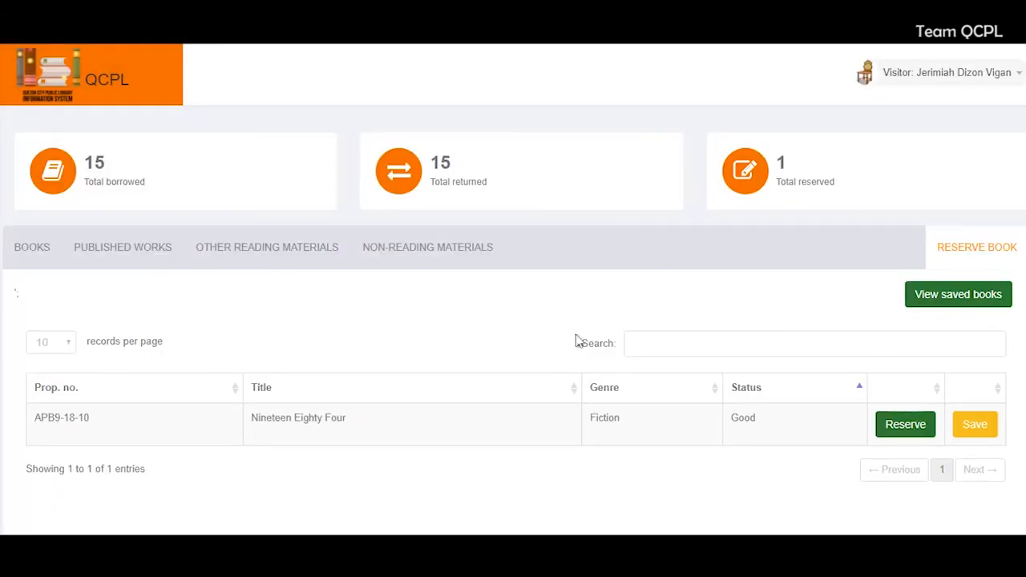
{"action": "left_click", "coordinate": [904, 424]}
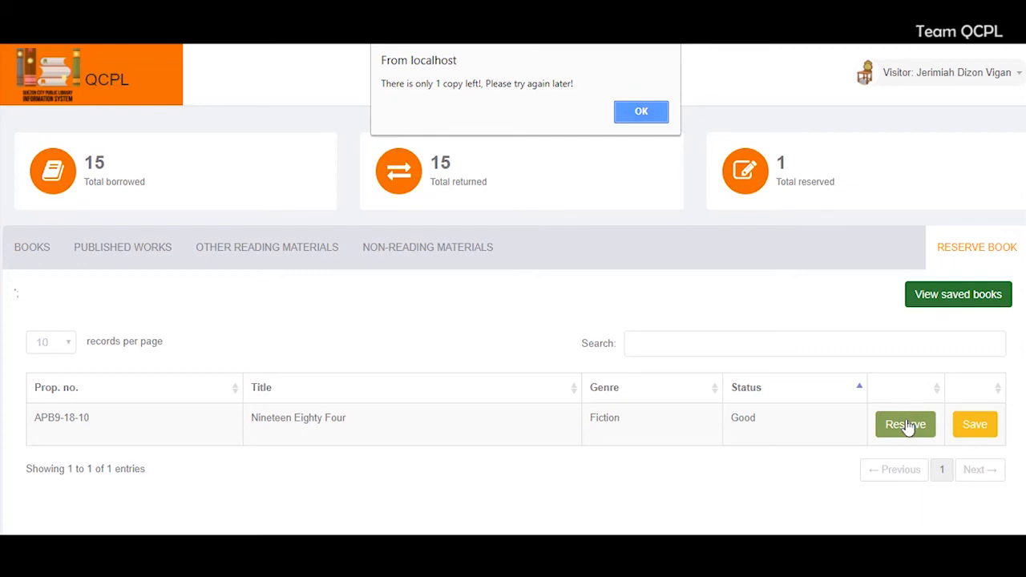
{"action": "left_click", "coordinate": [641, 113]}
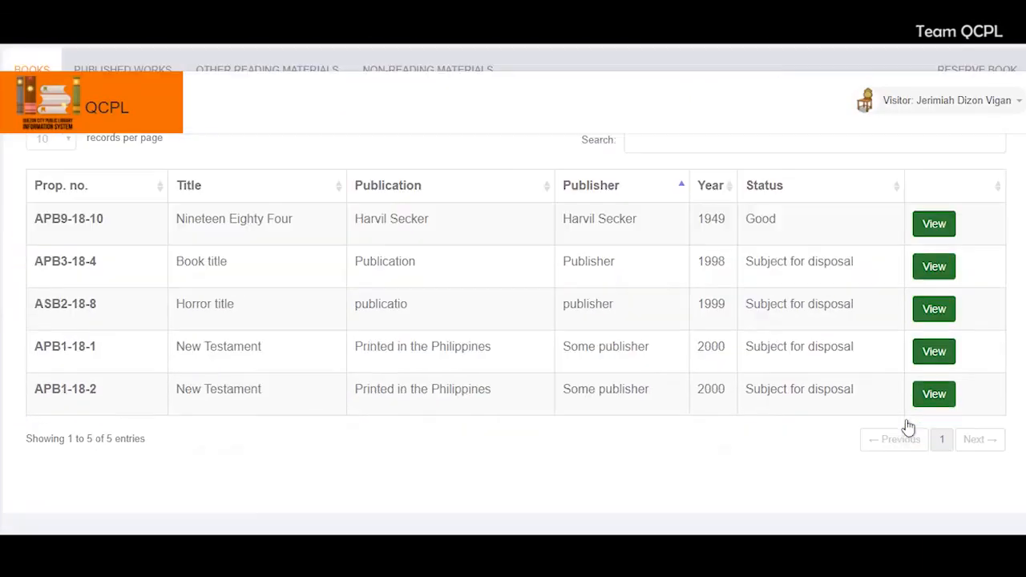